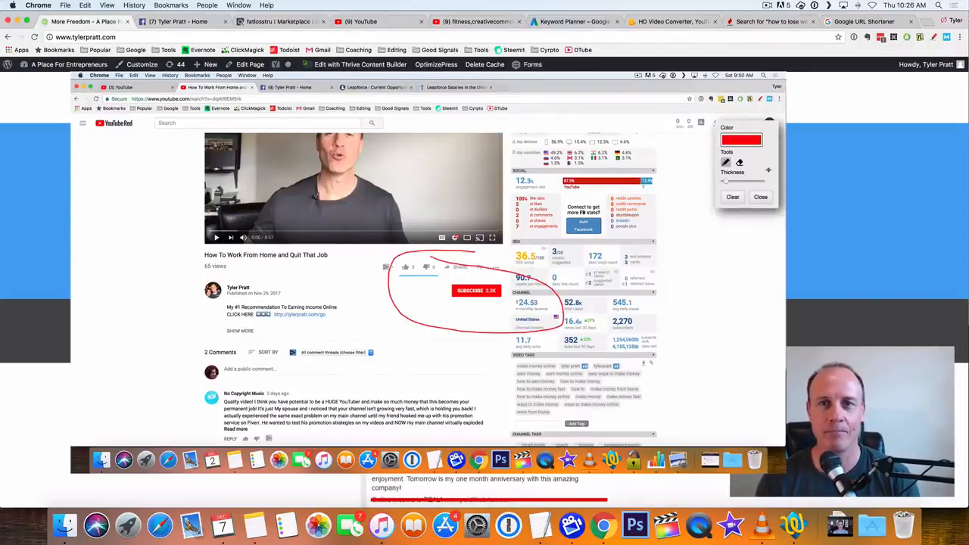
# - Subscribe to the video's channel, then bring up the Tyler Pratt Facebook page
pyautogui.click(760, 196)
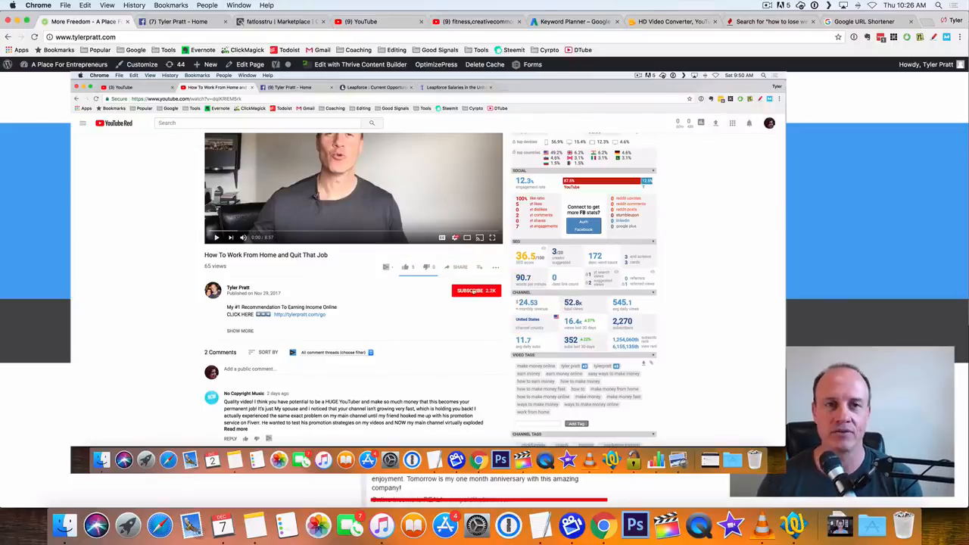
pyautogui.click(476, 290)
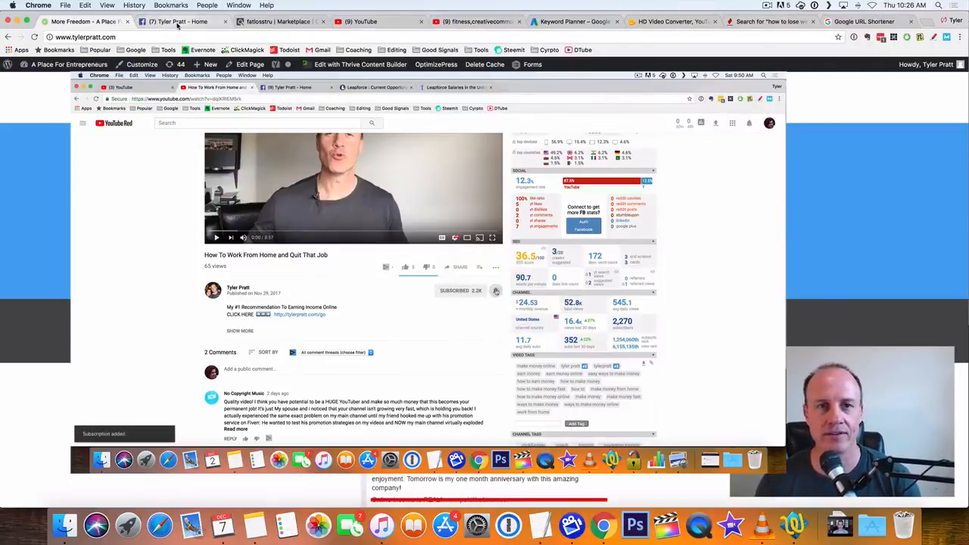
pyautogui.click(182, 22)
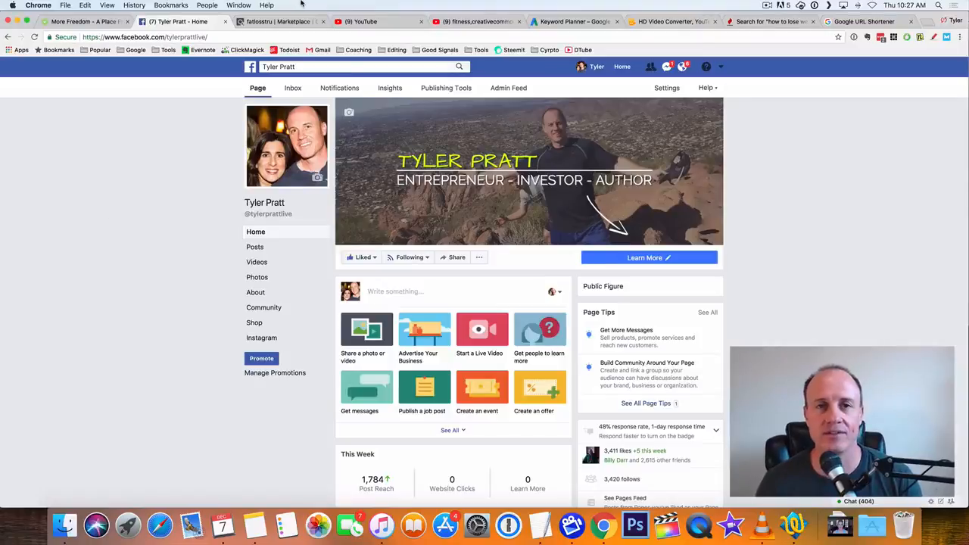
# - List ClickBank Health & Fitness products sorted by gravity, highest first
pyautogui.click(280, 21)
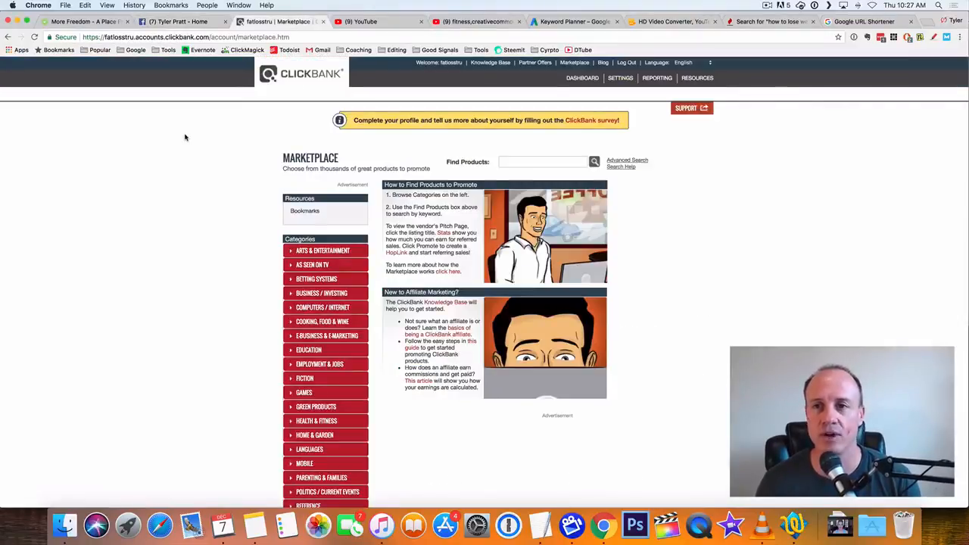
pyautogui.moveTo(157, 156)
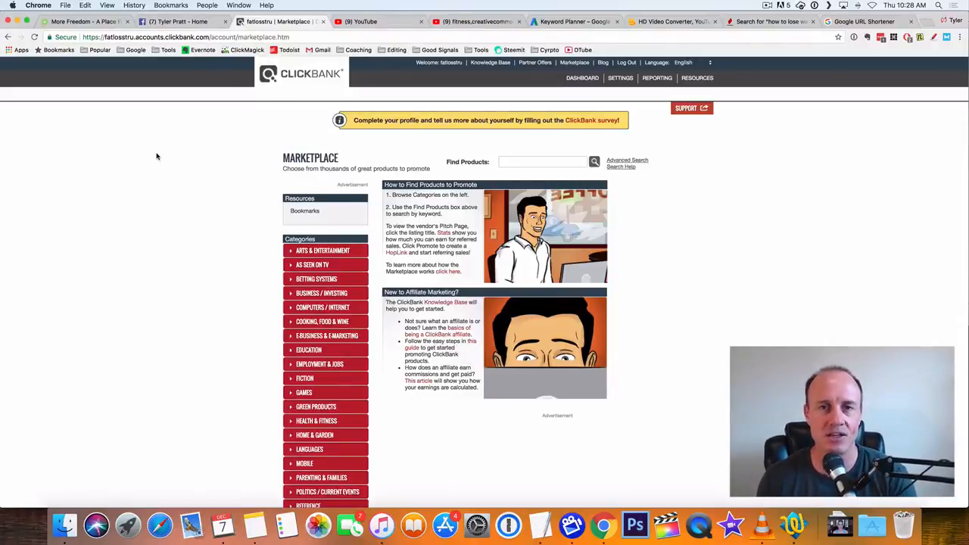
pyautogui.moveTo(172, 270)
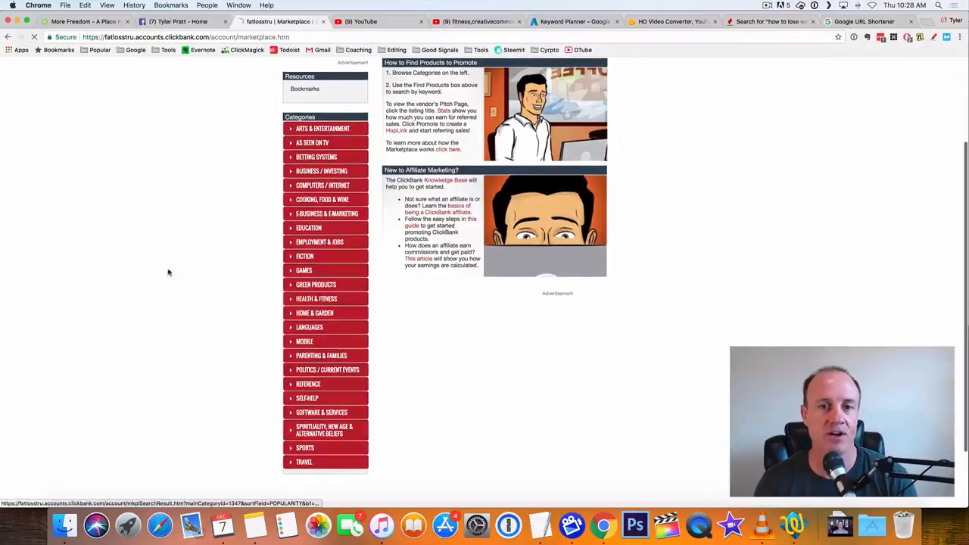
pyautogui.click(316, 298)
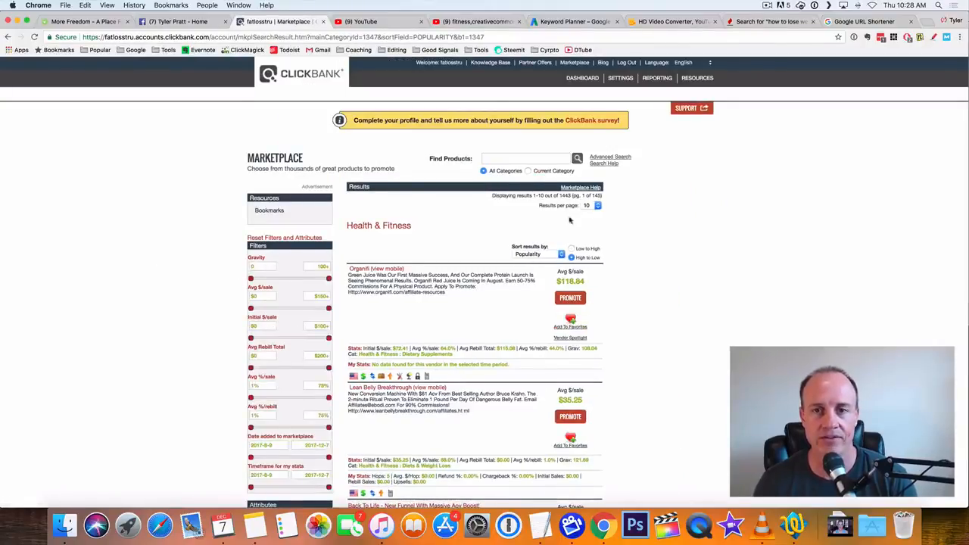
pyautogui.moveTo(541, 259)
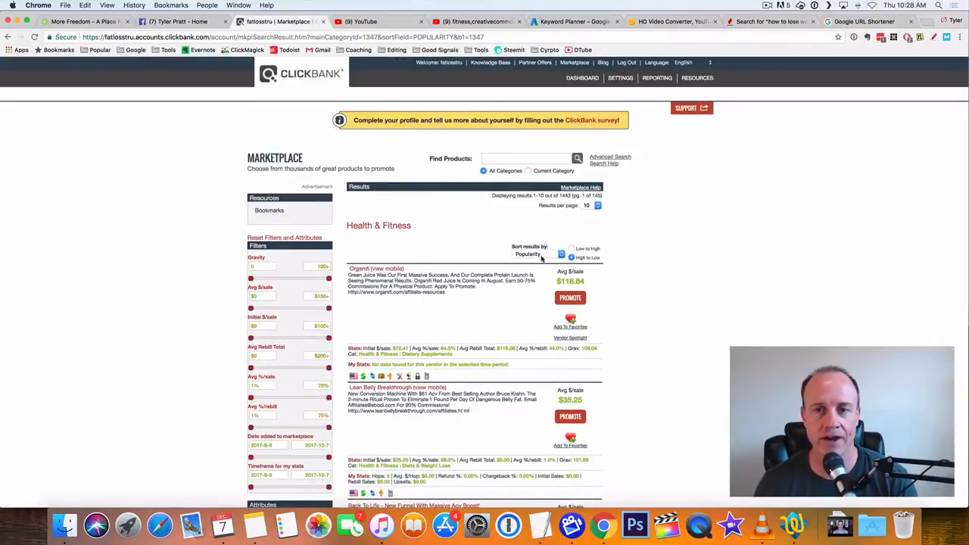
pyautogui.click(537, 254)
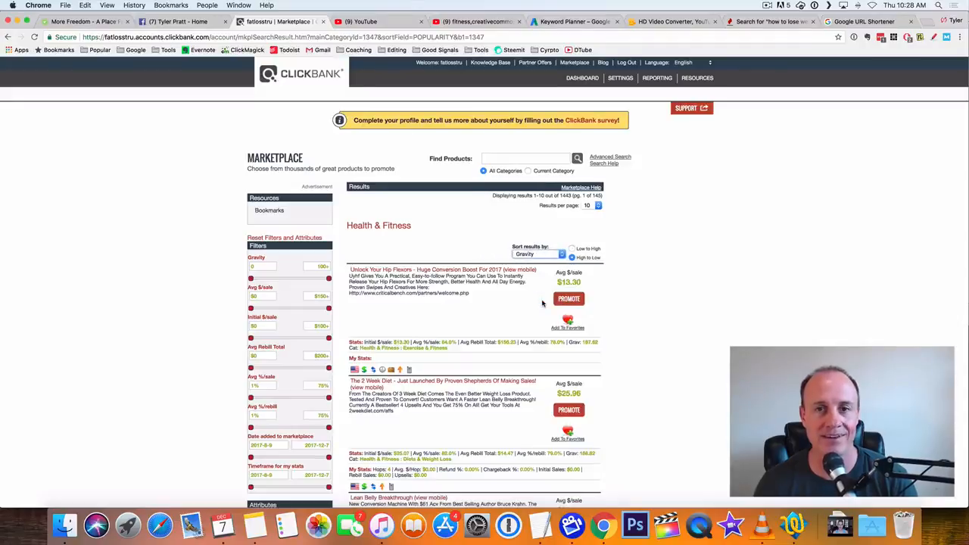
pyautogui.moveTo(140, 313)
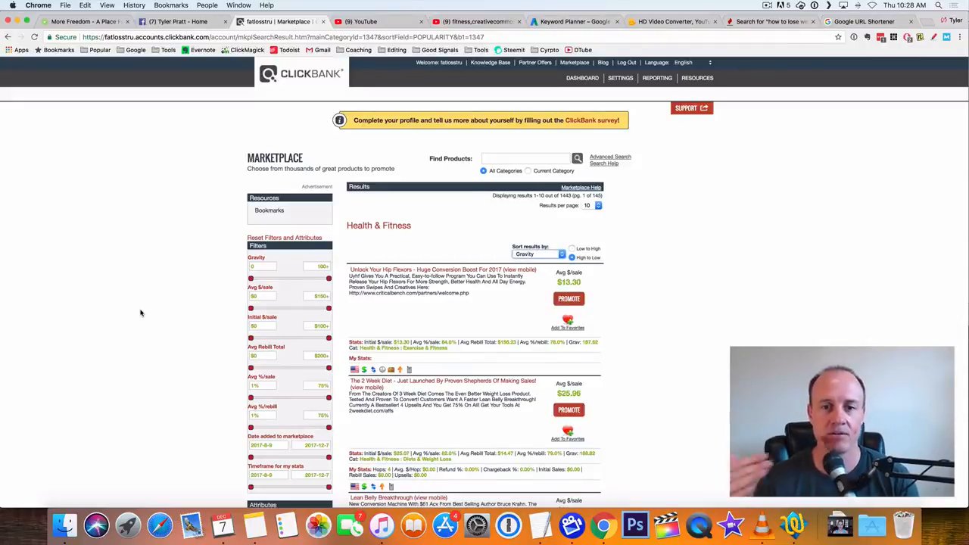
pyautogui.scroll(-3)
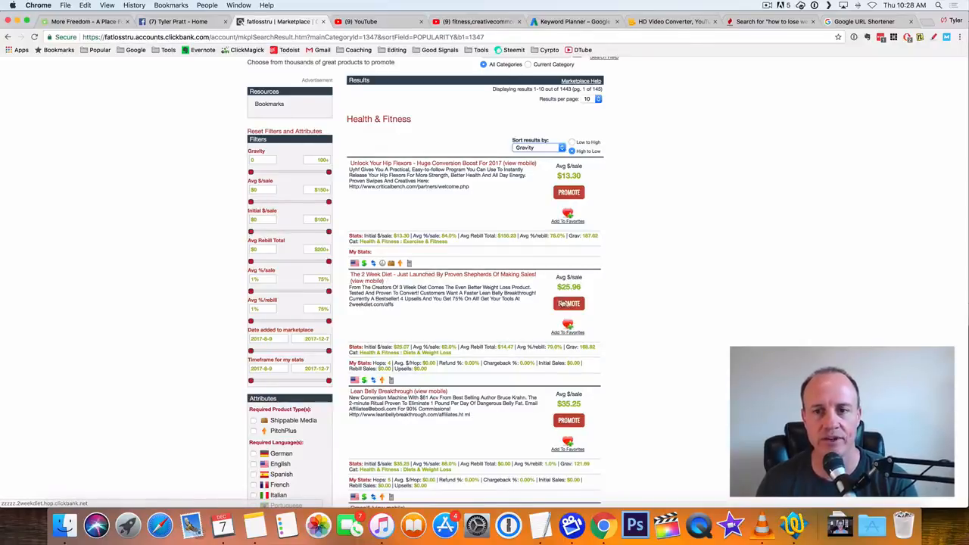
# - Generate and copy the HopLink for The 2 Week Diet via Promote, then close the window
pyautogui.click(568, 303)
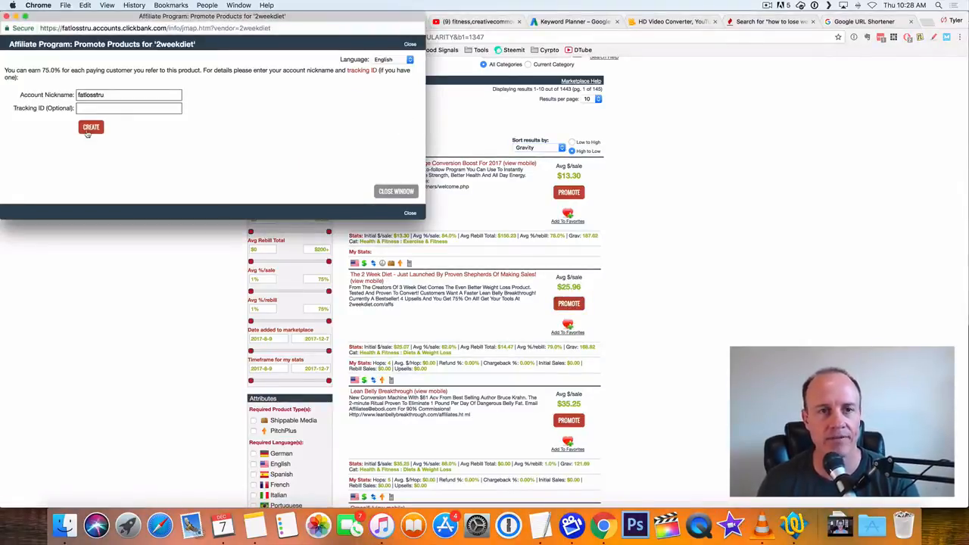
pyautogui.click(91, 126)
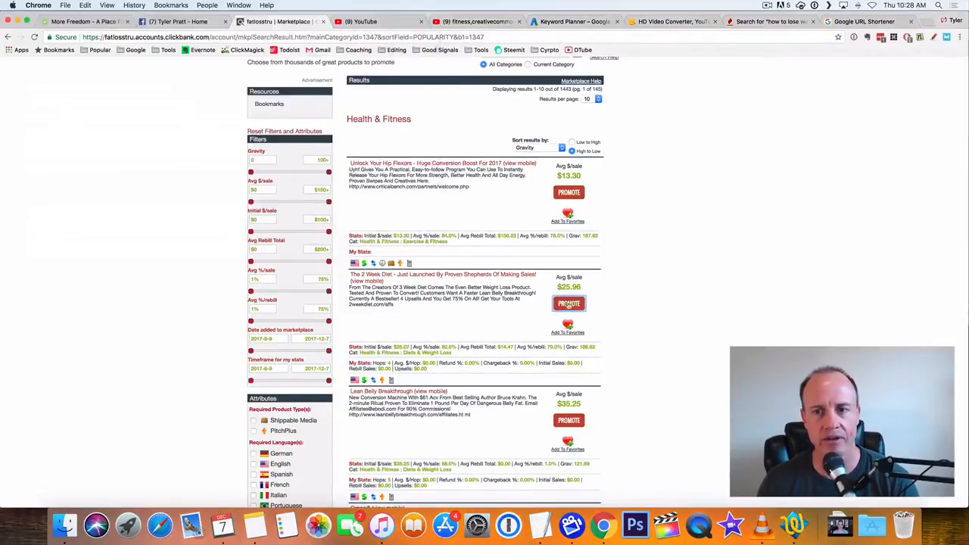
pyautogui.click(569, 303)
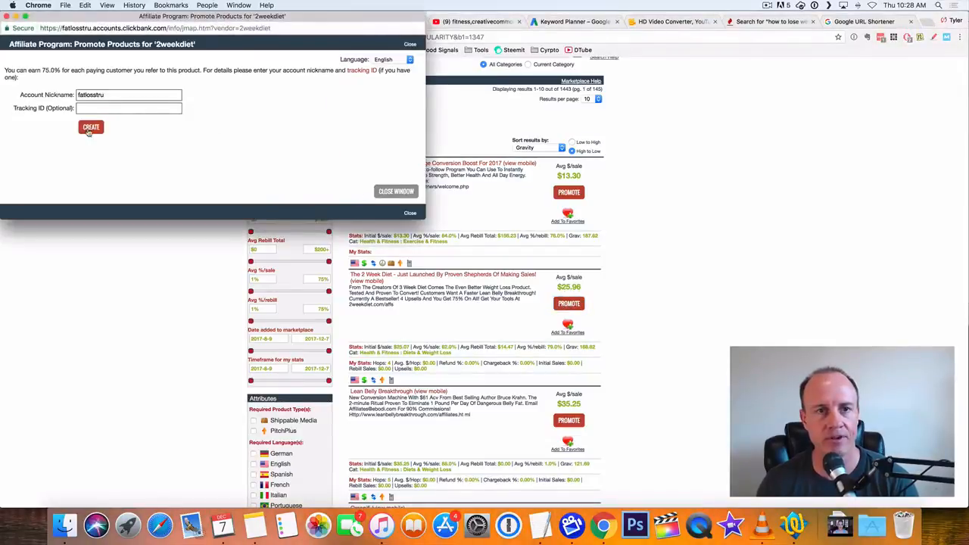
pyautogui.click(91, 126)
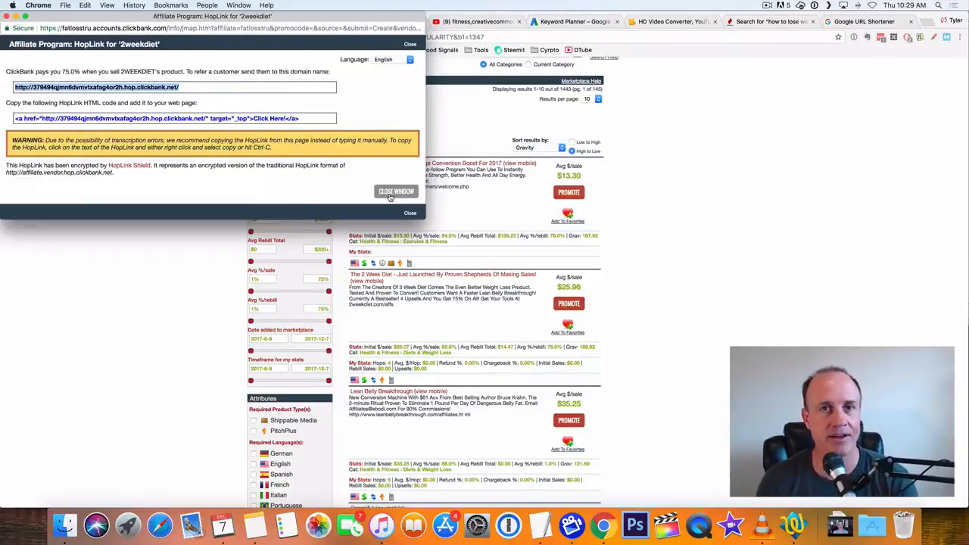
pyautogui.click(396, 190)
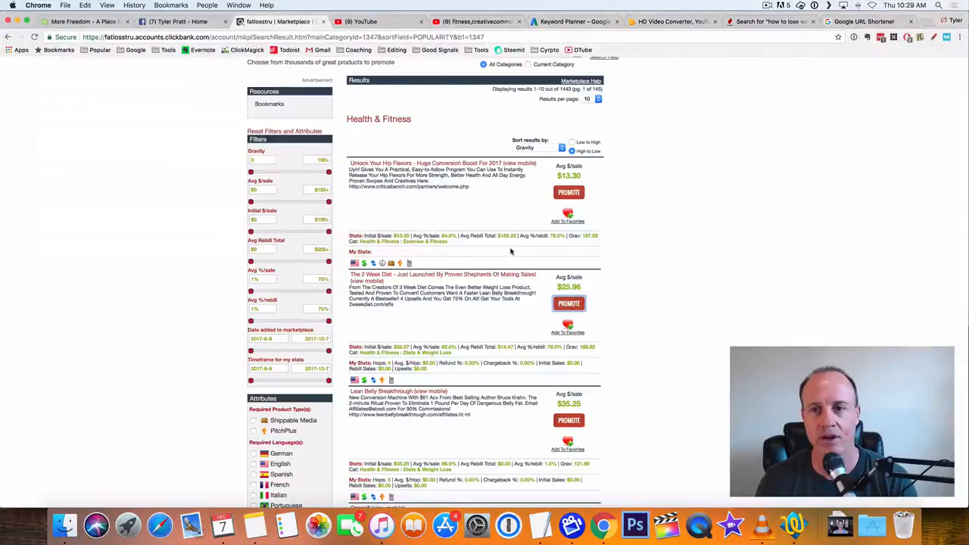
pyautogui.moveTo(497, 309)
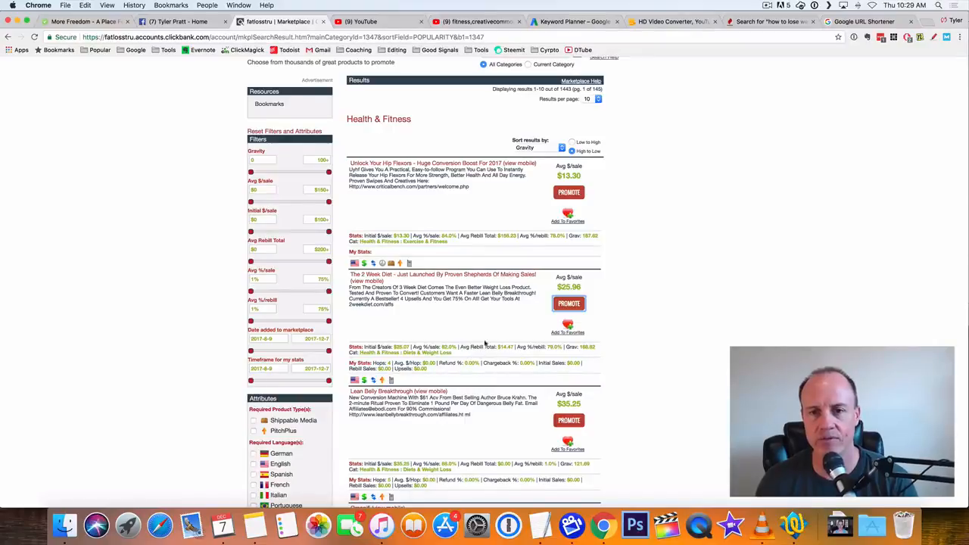
pyautogui.moveTo(657, 333)
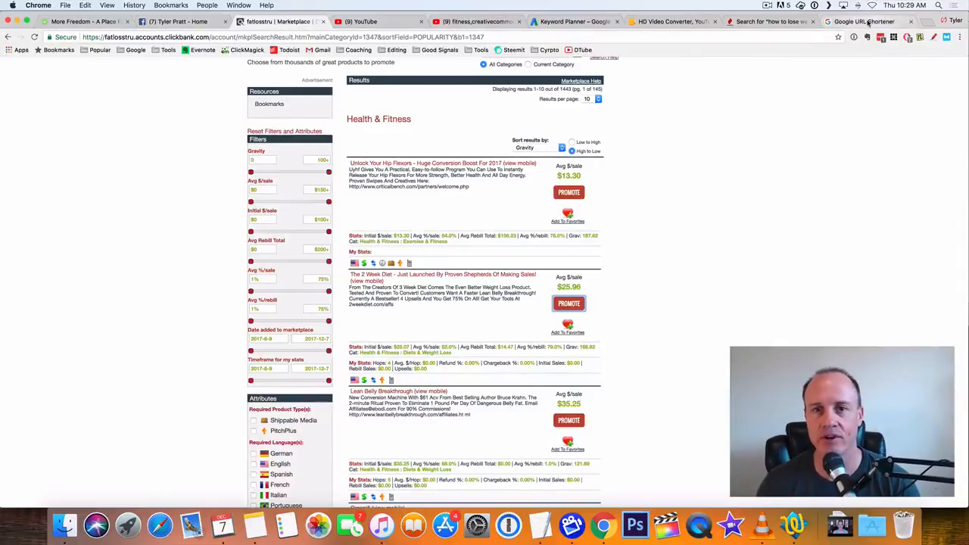
# - Shorten the 2 Week Diet HopLink into goo.gl/74v8jM and copy it
pyautogui.click(863, 21)
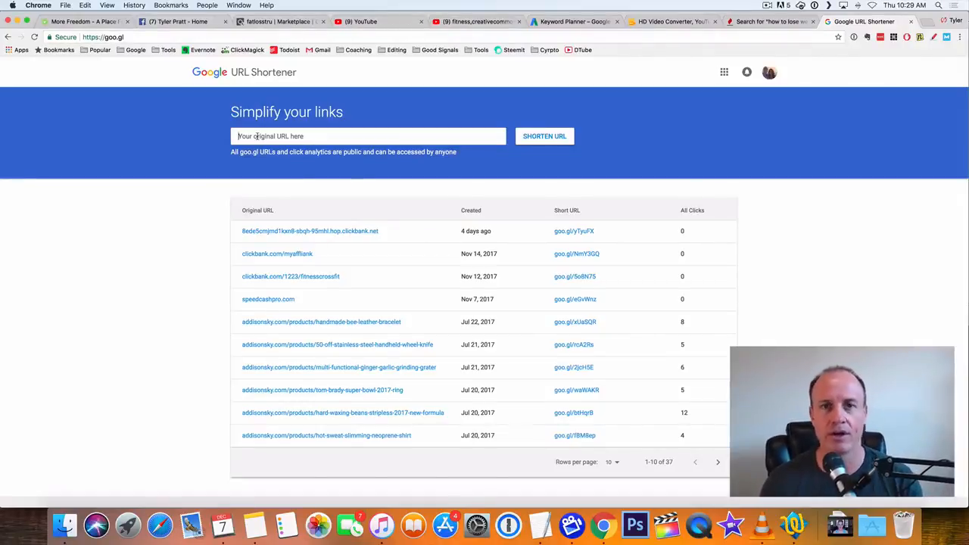
pyautogui.write('http://379494qjmn6dvmvtxafag4or2h.hop.clickbank.net/')
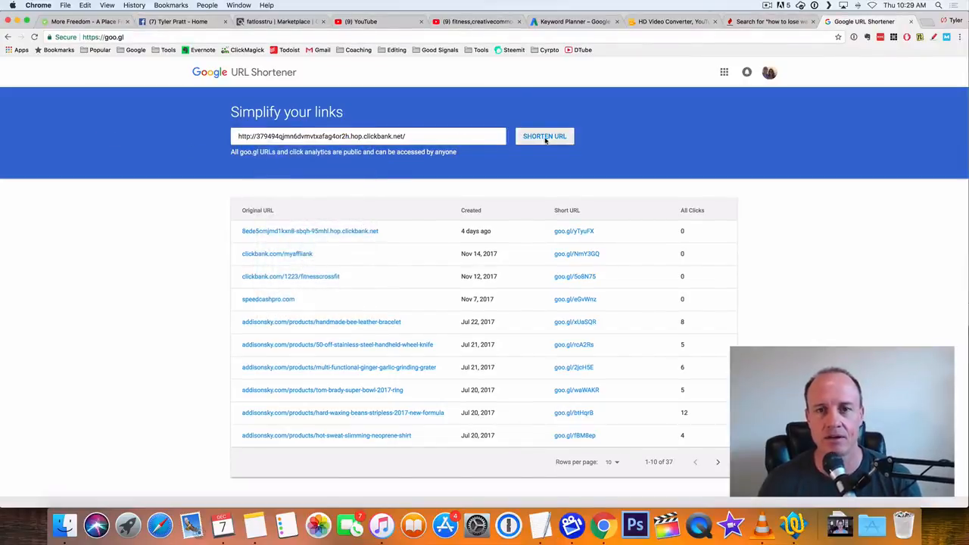
pyautogui.click(544, 135)
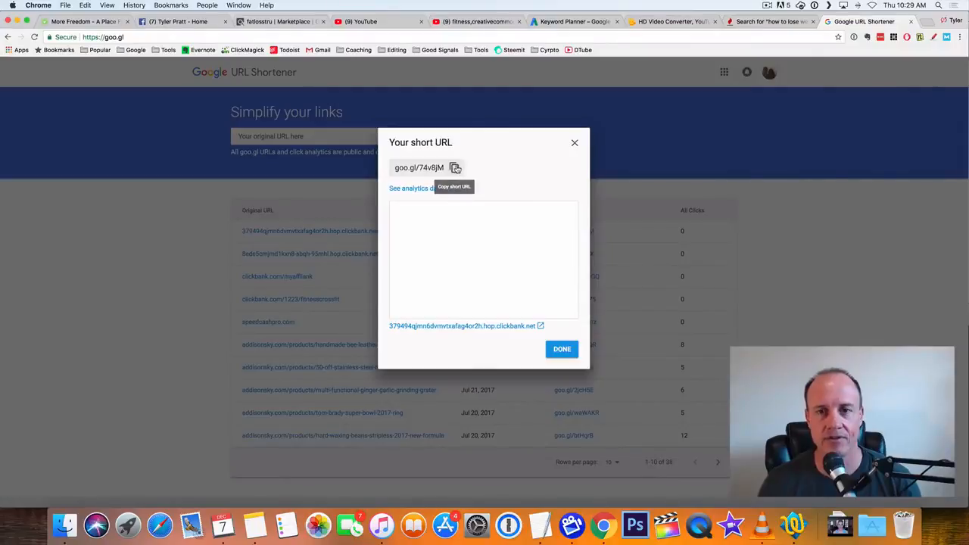
pyautogui.click(455, 167)
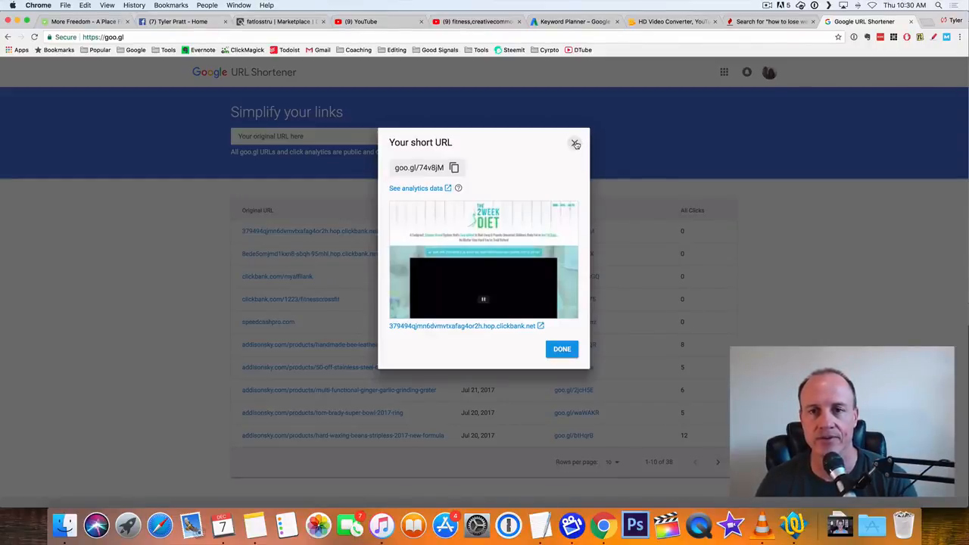
pyautogui.click(575, 143)
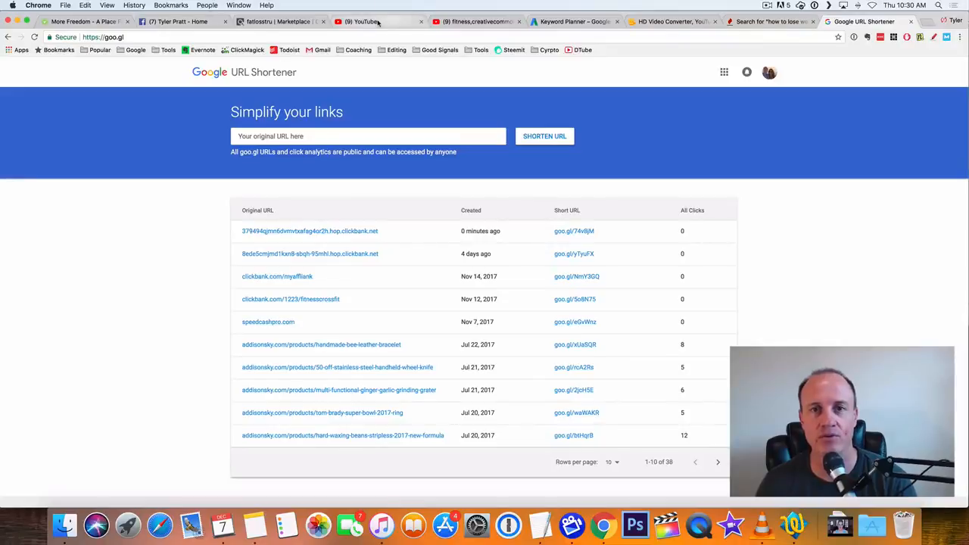
# - Search YouTube for 'how to lose weight women' using autocomplete suggestions
pyautogui.click(367, 21)
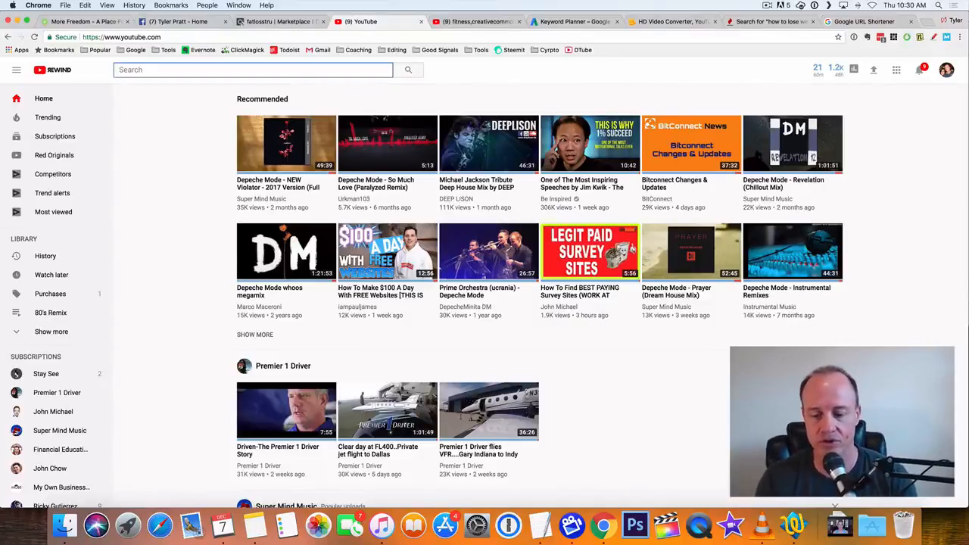
pyautogui.write('how to')
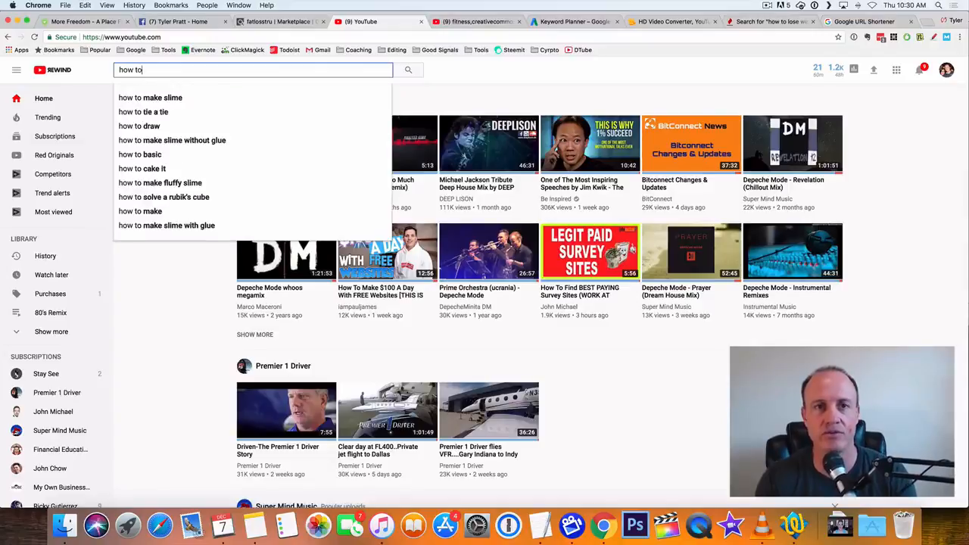
pyautogui.write('lose')
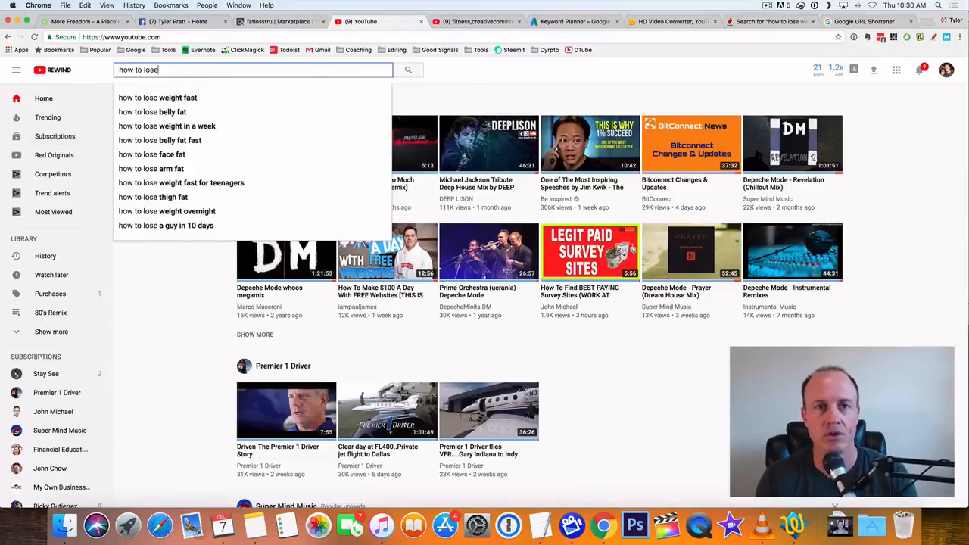
pyautogui.write('wee')
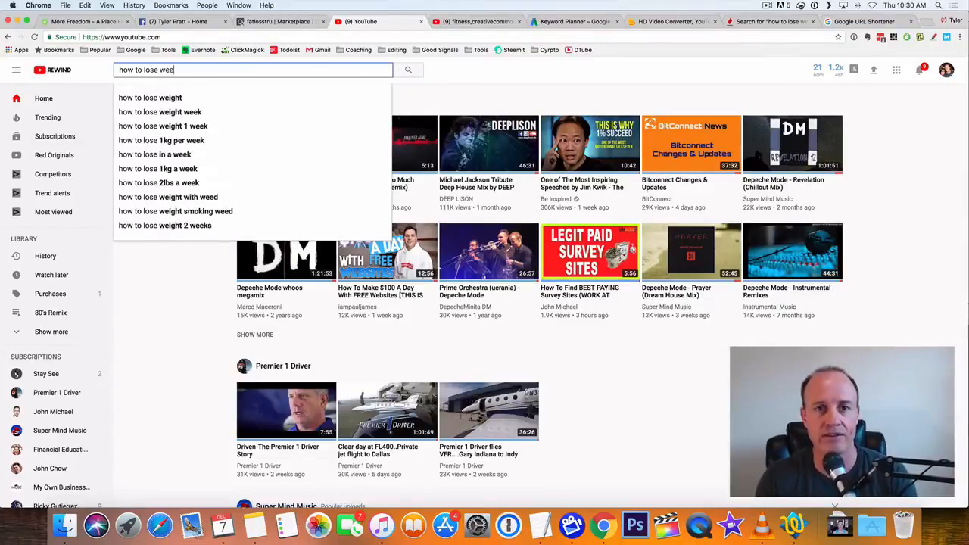
pyautogui.press('Backspace')
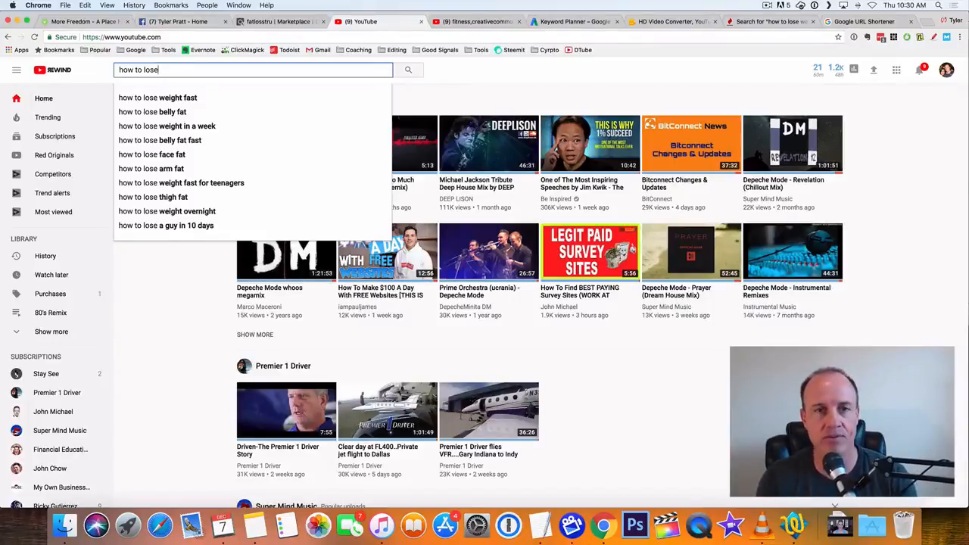
pyautogui.write('w')
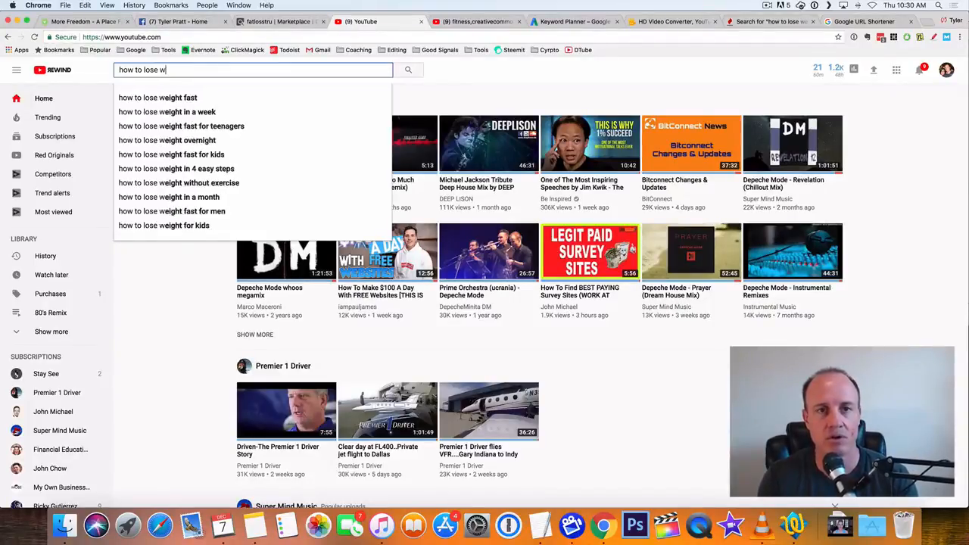
pyautogui.write('eight')
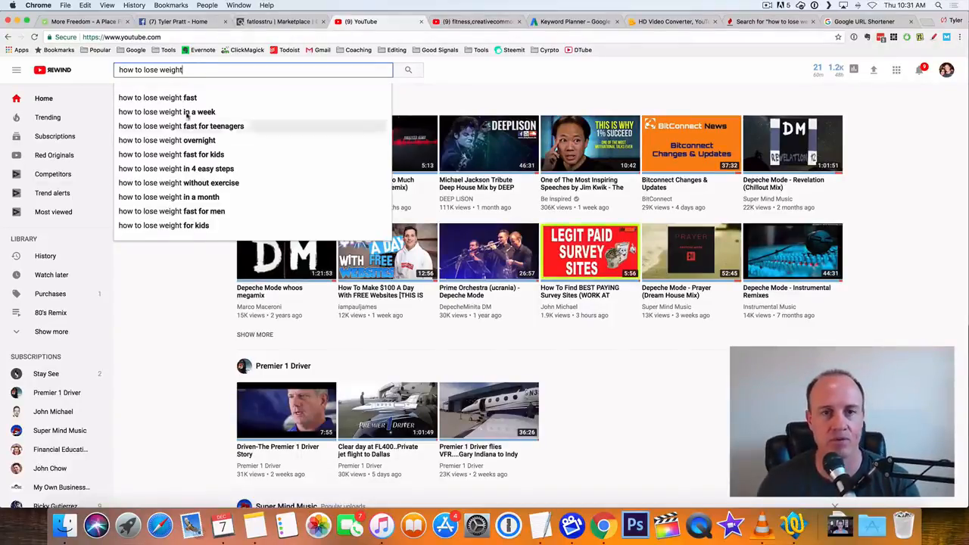
pyautogui.write('wo')
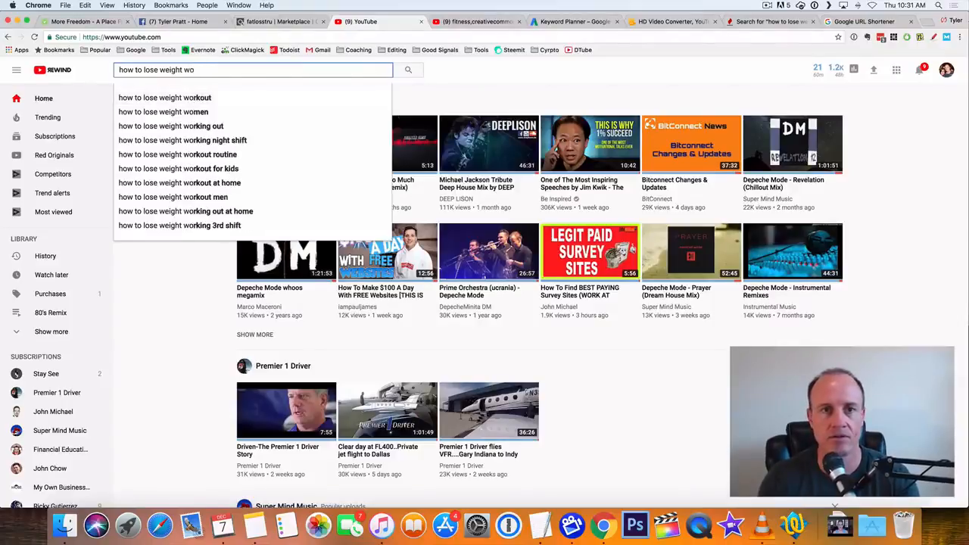
pyautogui.moveTo(163, 112)
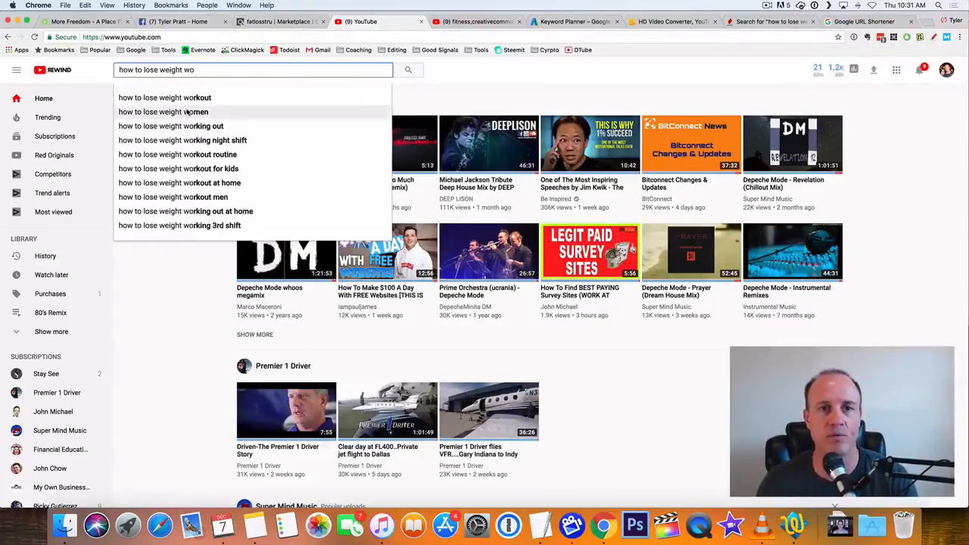
pyautogui.moveTo(165, 97)
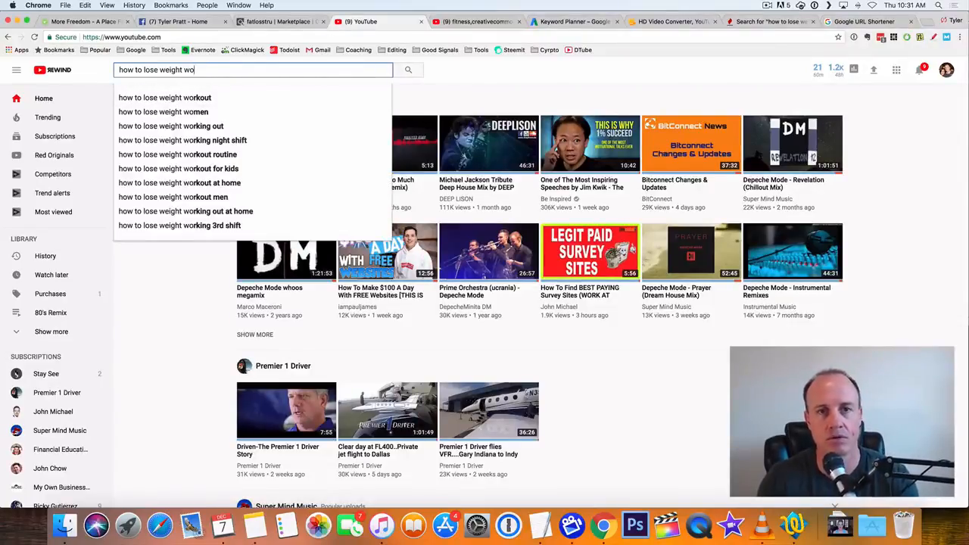
pyautogui.write('men')
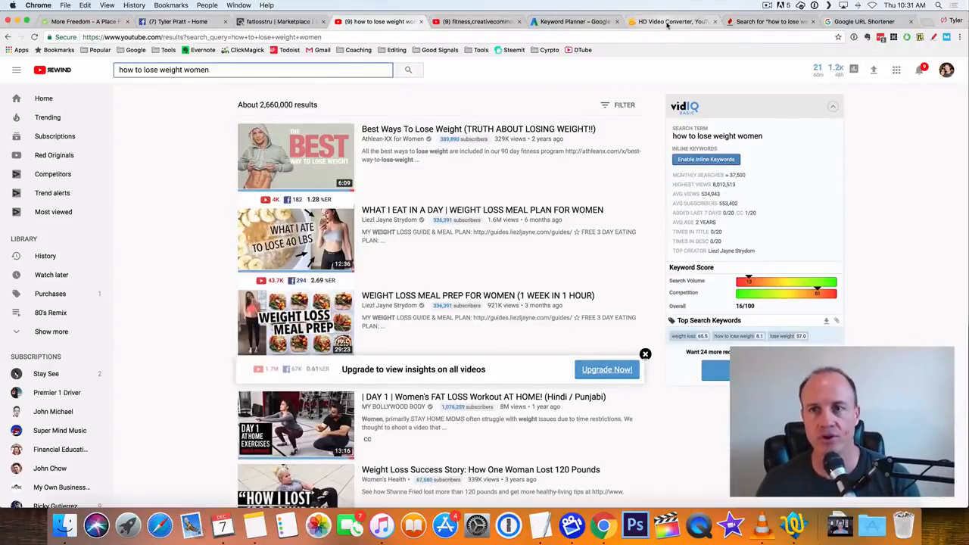
# - Check the OnlineVideoConverter home page, then return to the Keyword Tool tab
pyautogui.click(669, 21)
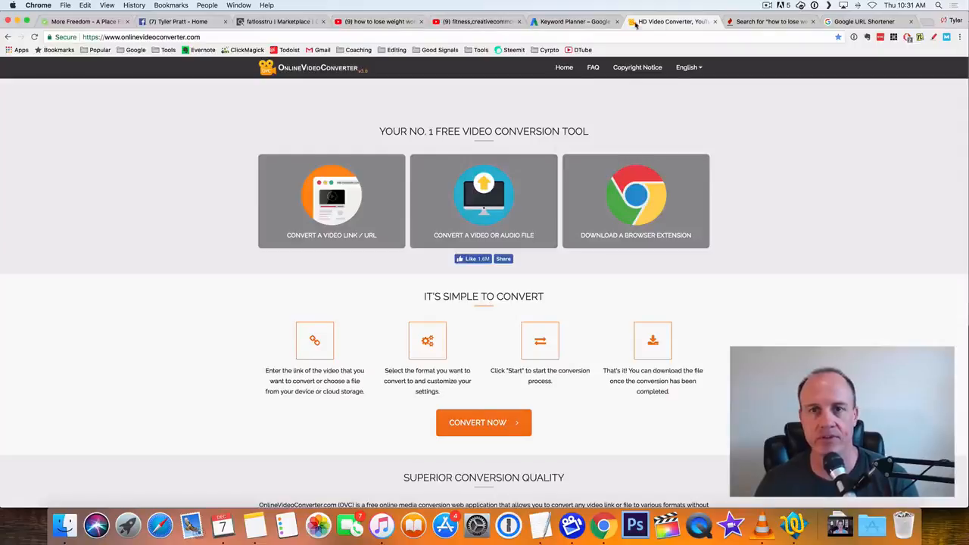
pyautogui.click(571, 21)
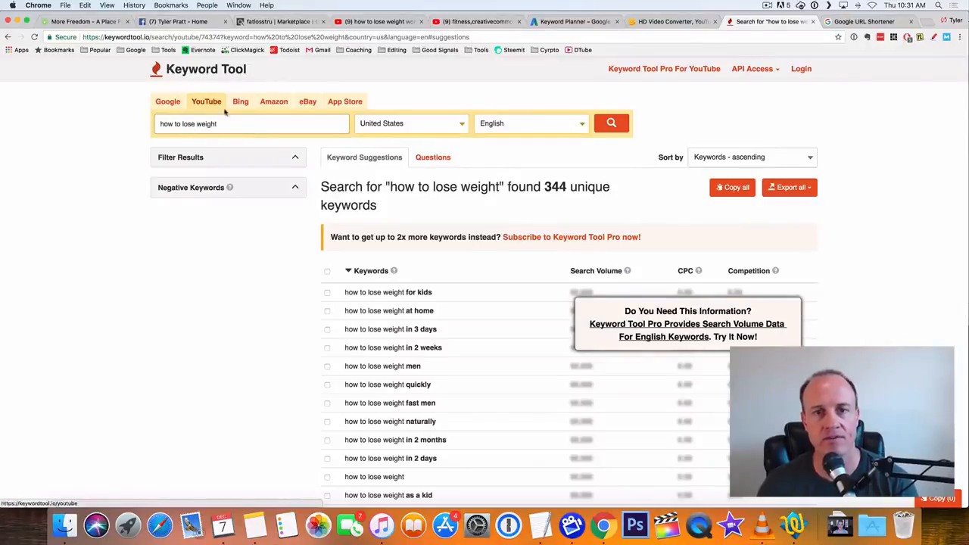
# - Scroll through the YouTube keyword suggestions for 'how to lose weight'
pyautogui.scroll(-3)
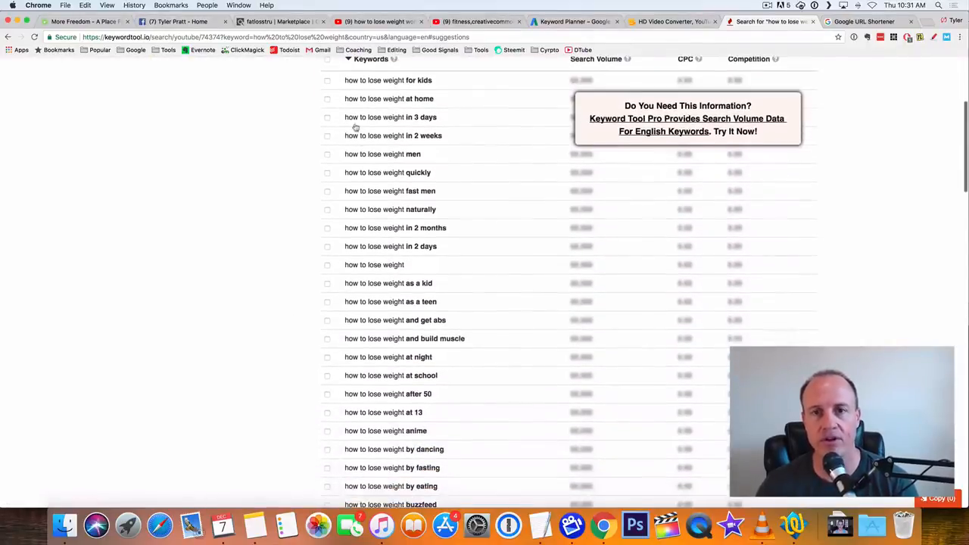
pyautogui.scroll(-3)
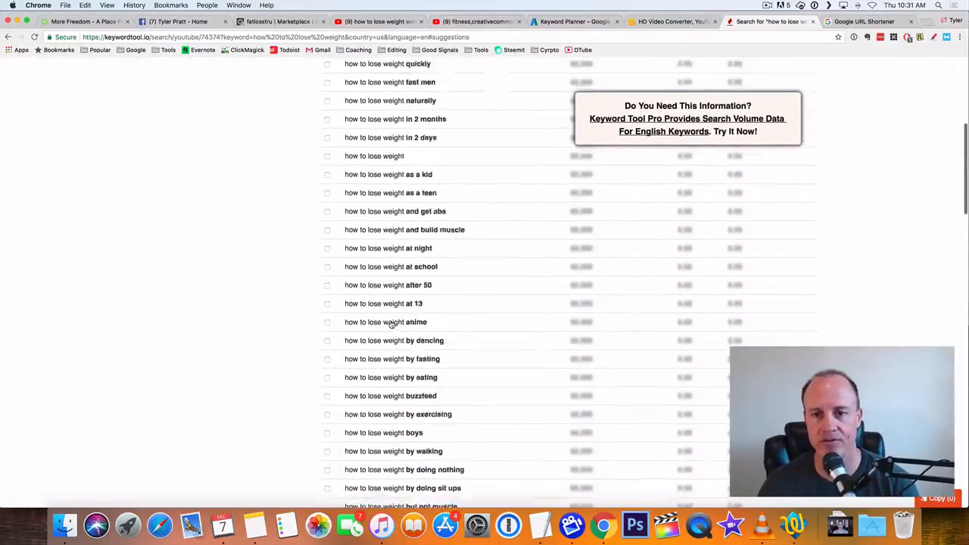
pyautogui.scroll(-3)
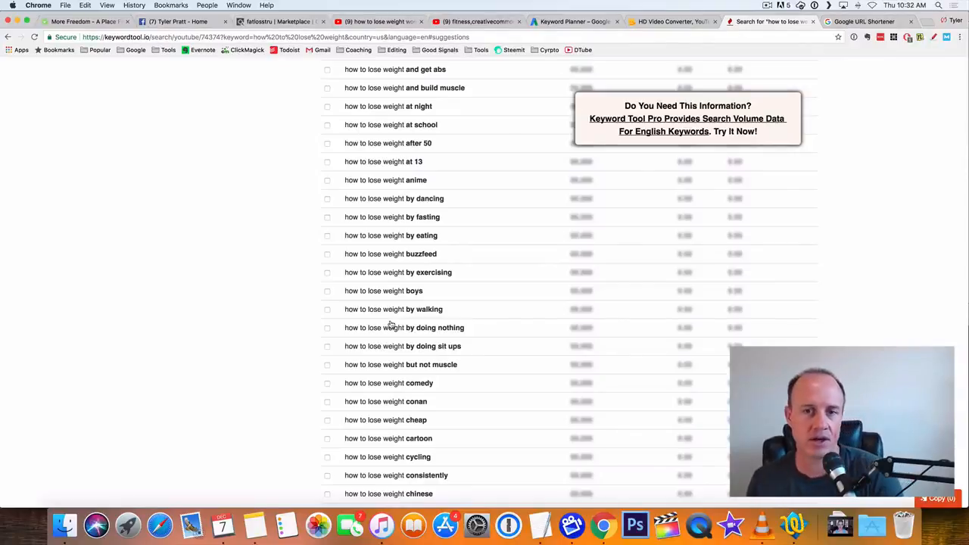
pyautogui.scroll(3)
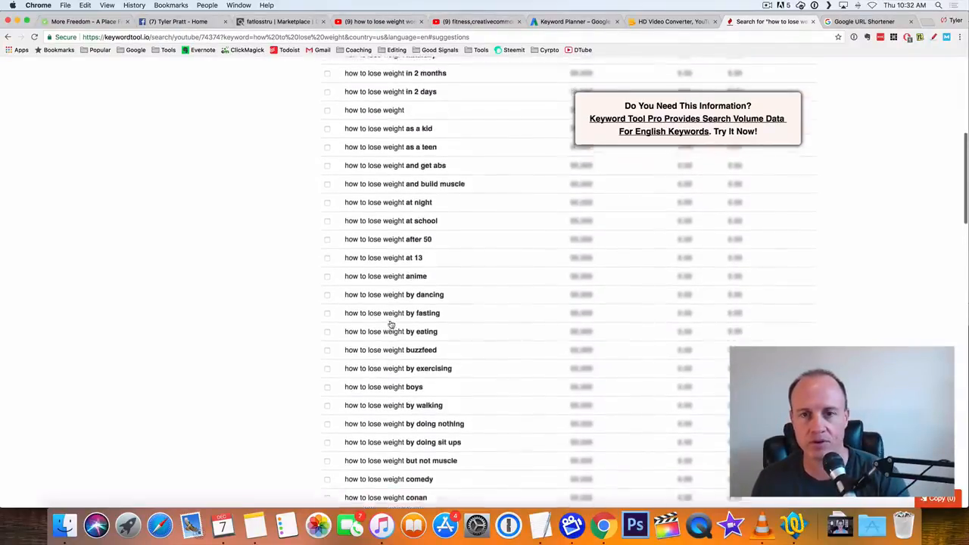
pyautogui.scroll(-3)
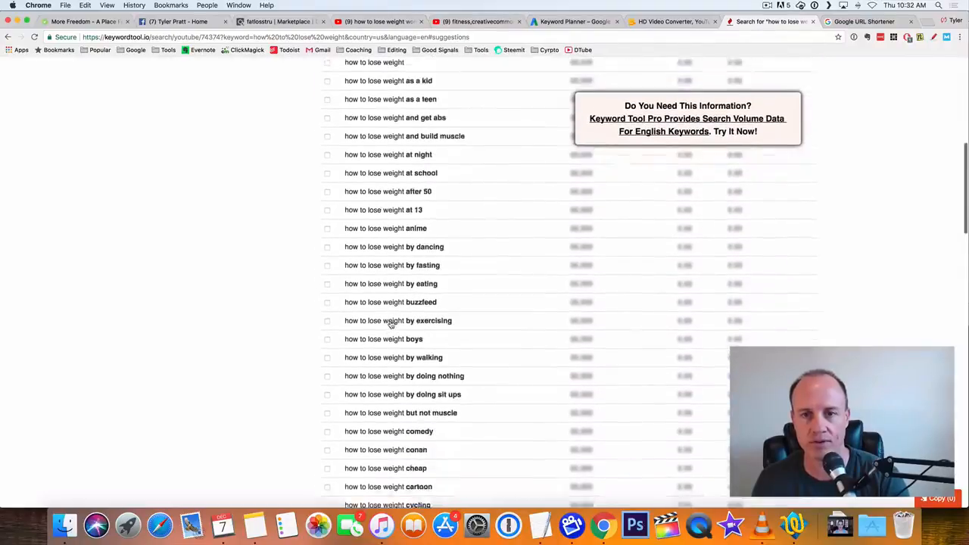
pyautogui.scroll(-3)
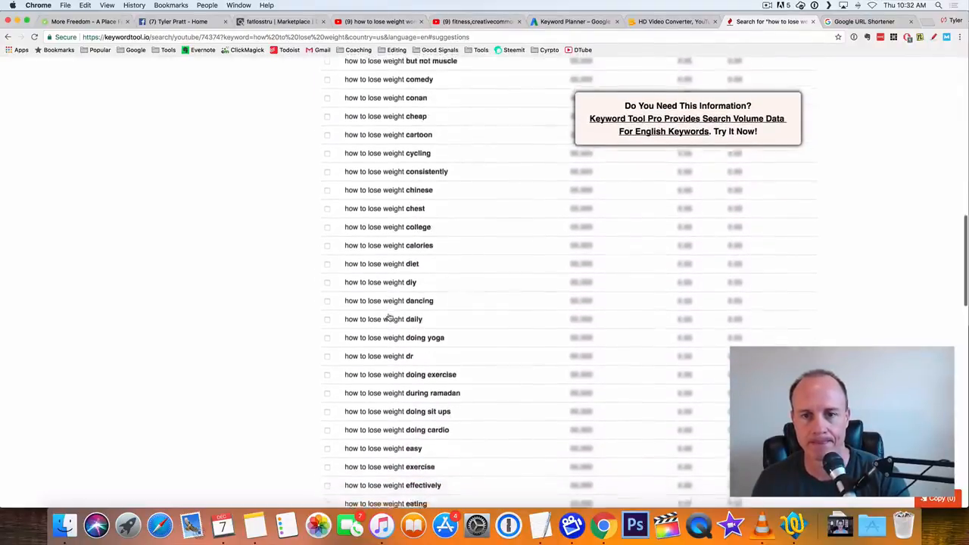
pyautogui.scroll(3)
pyautogui.write('how to lose weight w')
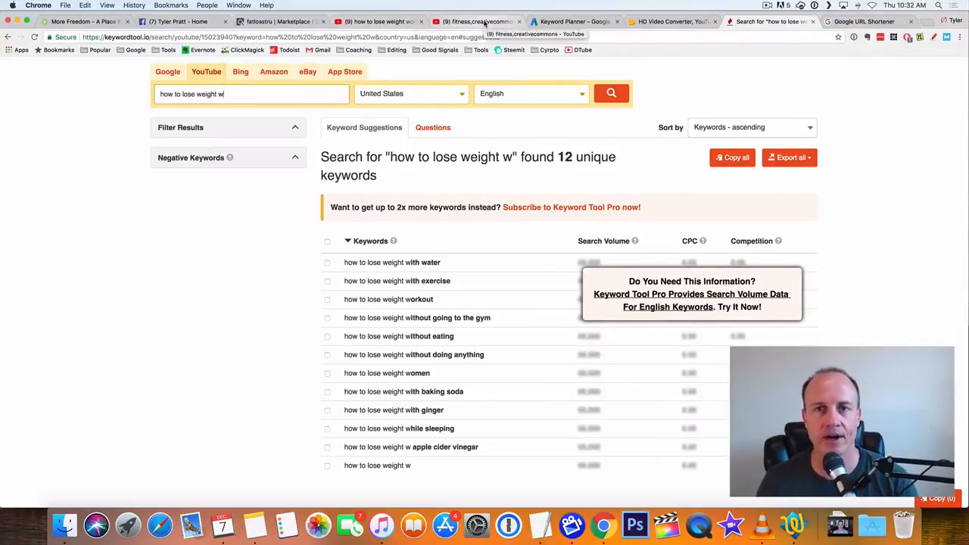
# - Review the Female Fitness Motivation video's stats, then return to the fitness creative-commons results
pyautogui.click(475, 22)
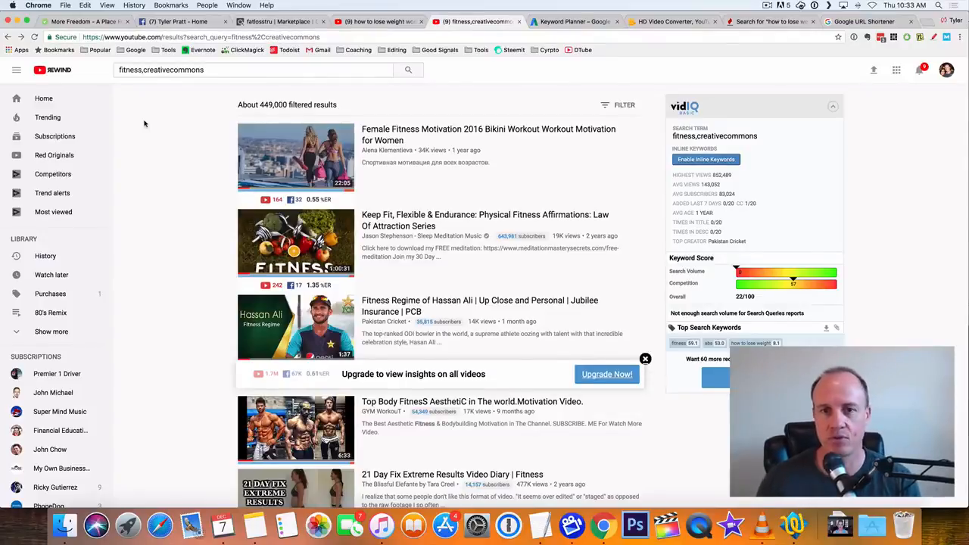
pyautogui.moveTo(499, 134)
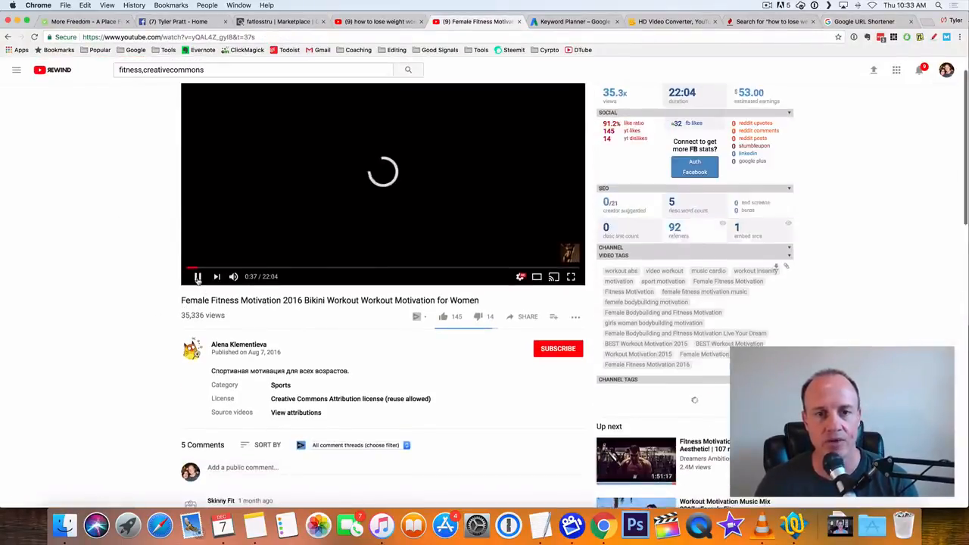
pyautogui.scroll(-3)
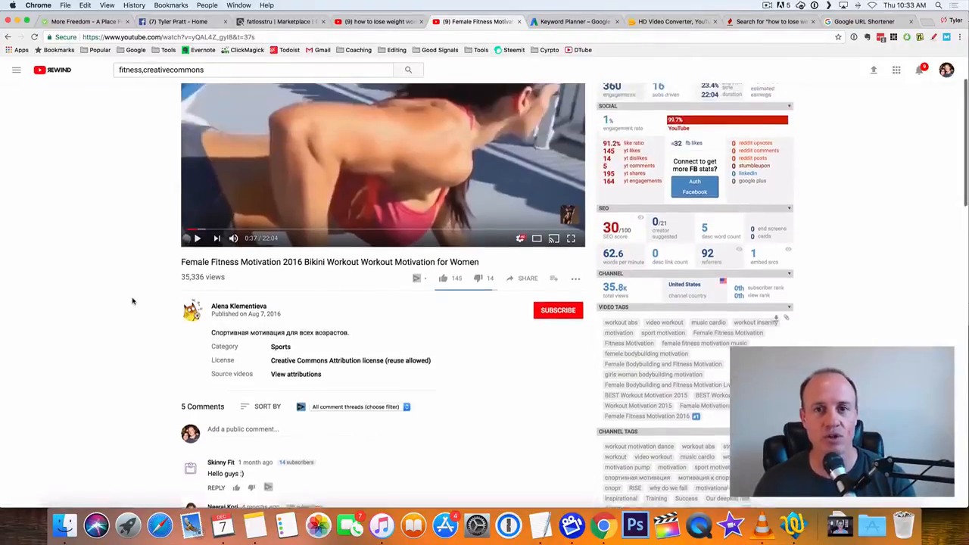
pyautogui.scroll(3)
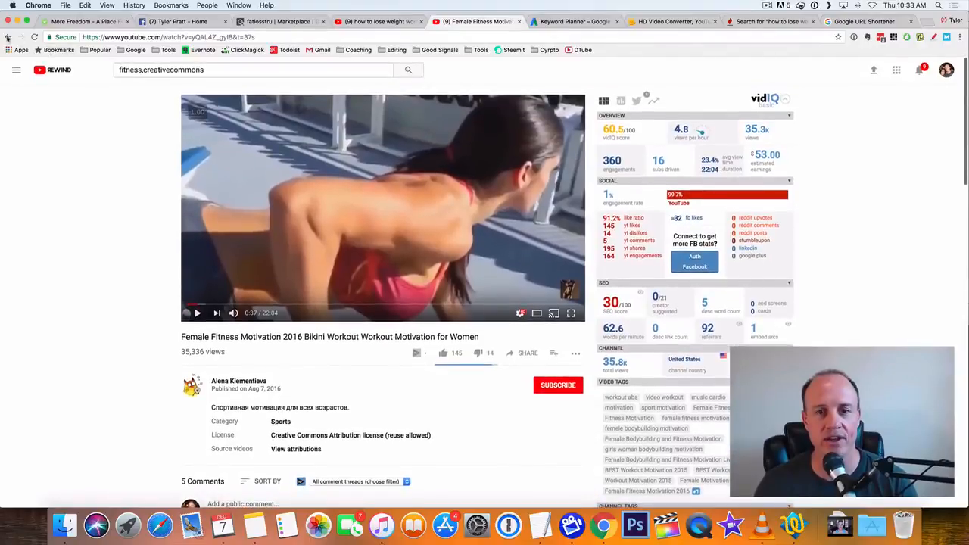
pyautogui.press('Return')
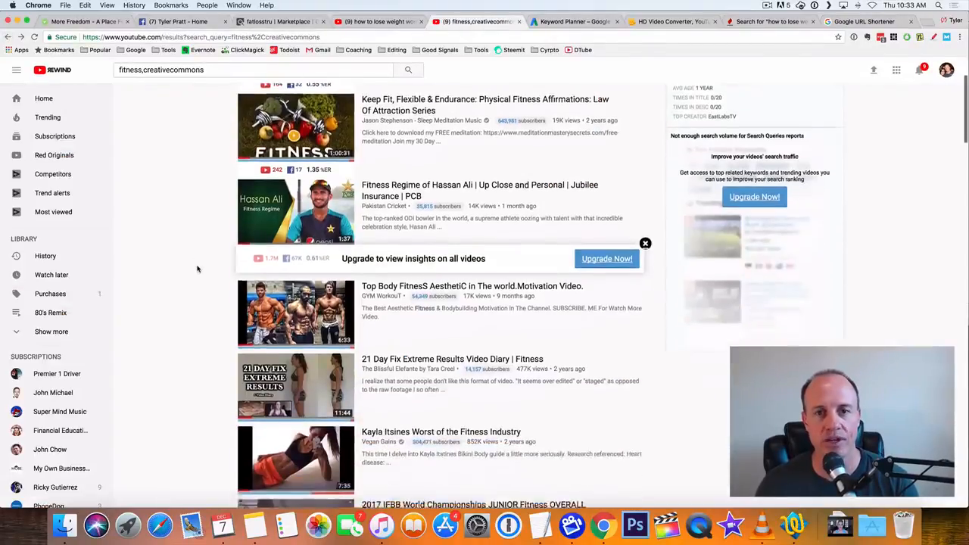
pyautogui.scroll(-3)
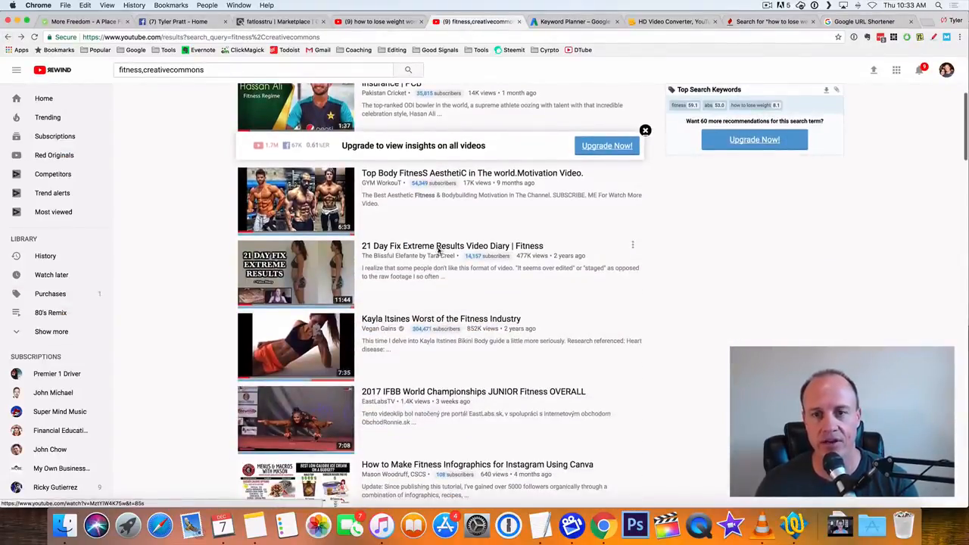
# - Open the 21 Day Fix Extreme Results video, expand its description and select its URL
pyautogui.click(296, 273)
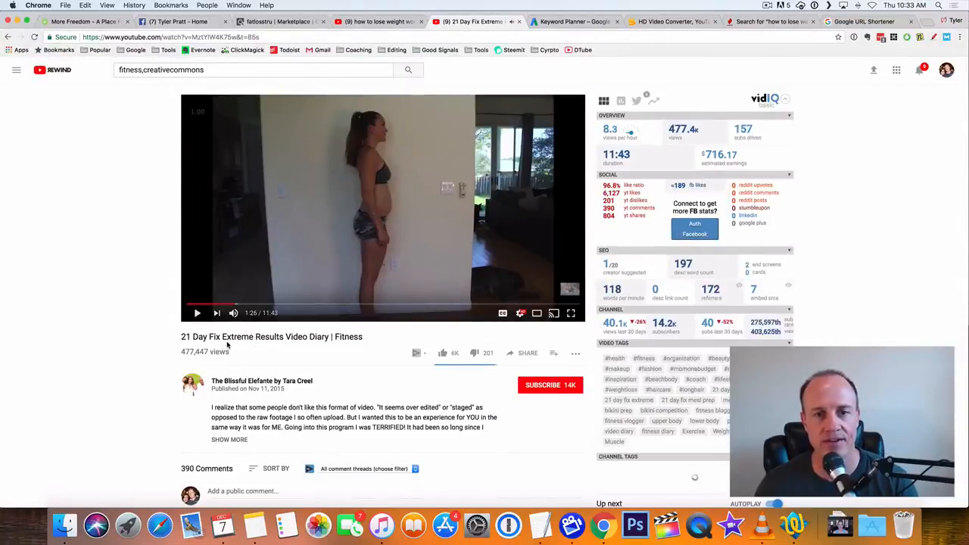
pyautogui.scroll(-3)
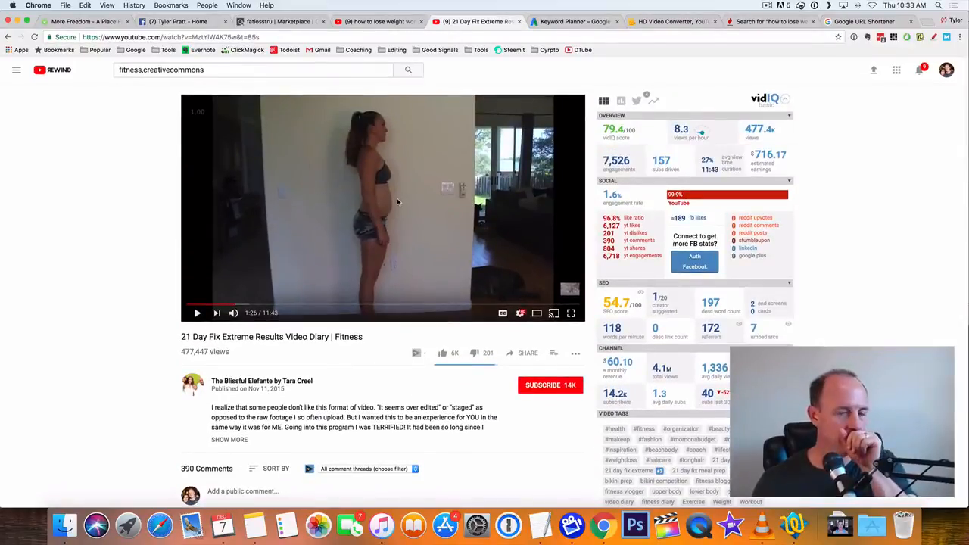
pyautogui.scroll(-3)
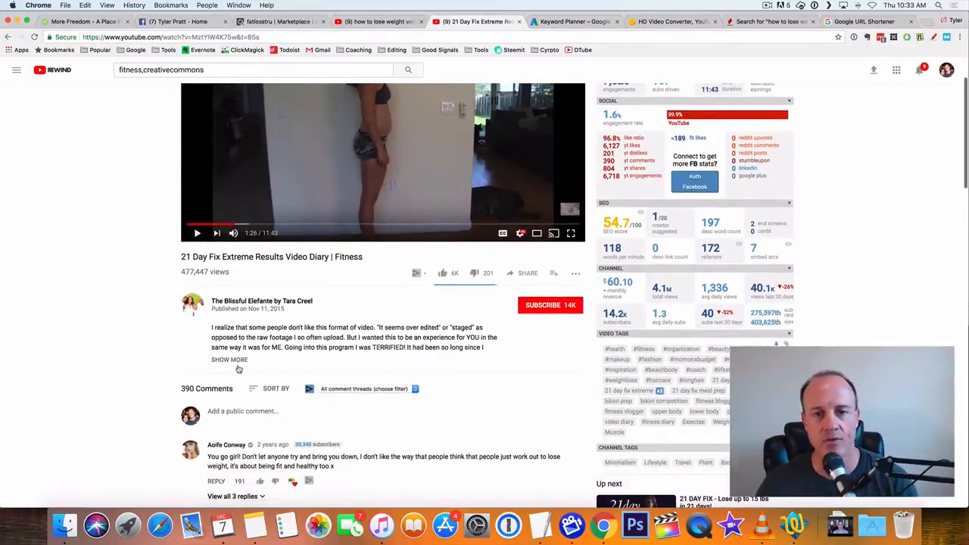
pyautogui.click(229, 359)
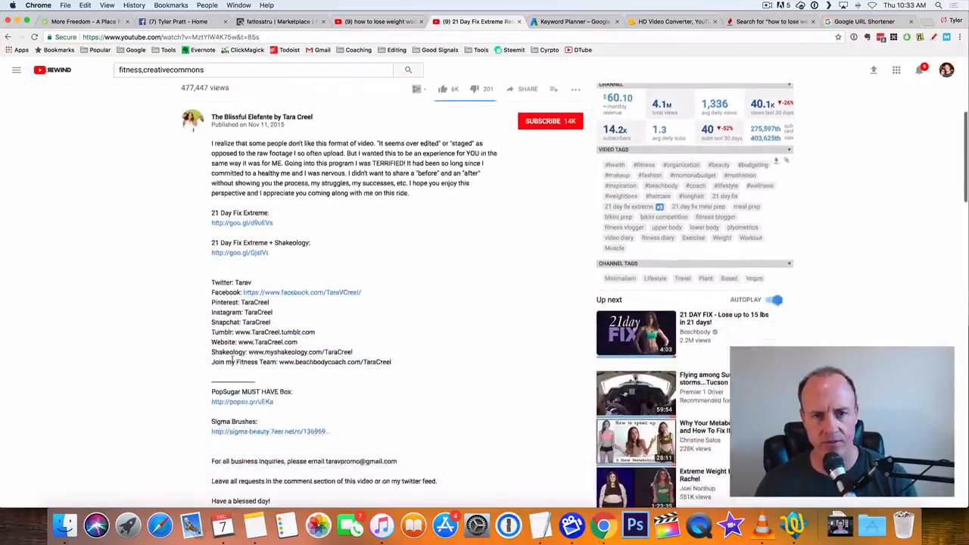
pyautogui.scroll(-3)
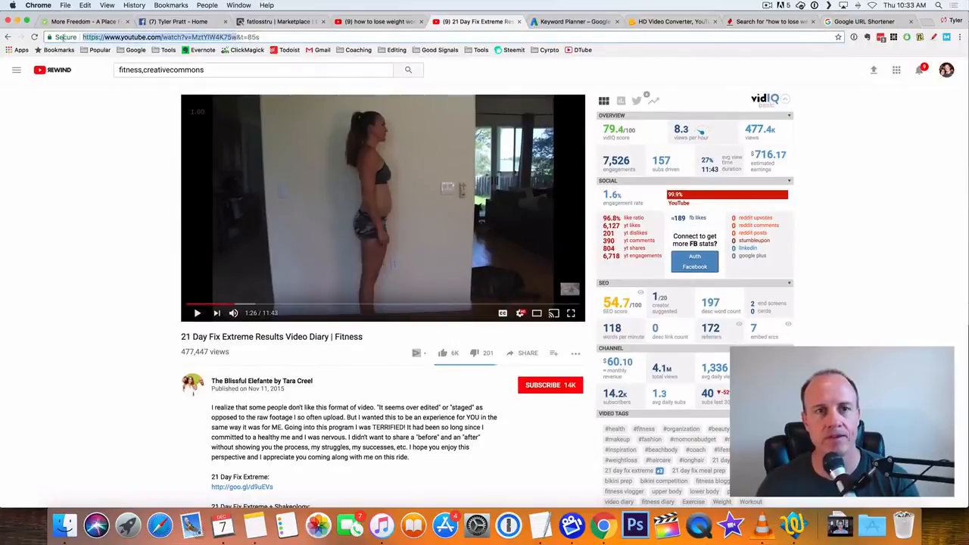
pyautogui.click(227, 36)
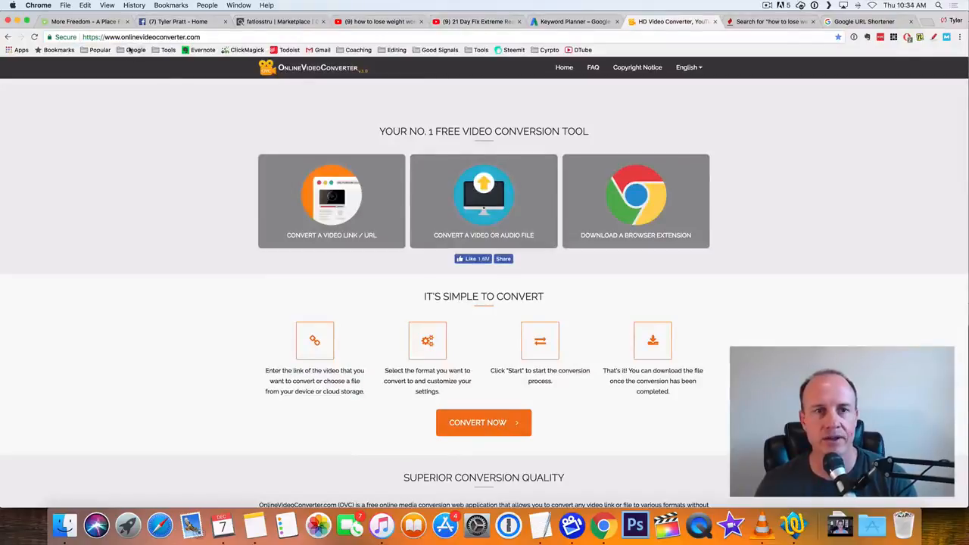
pyautogui.moveTo(331, 200)
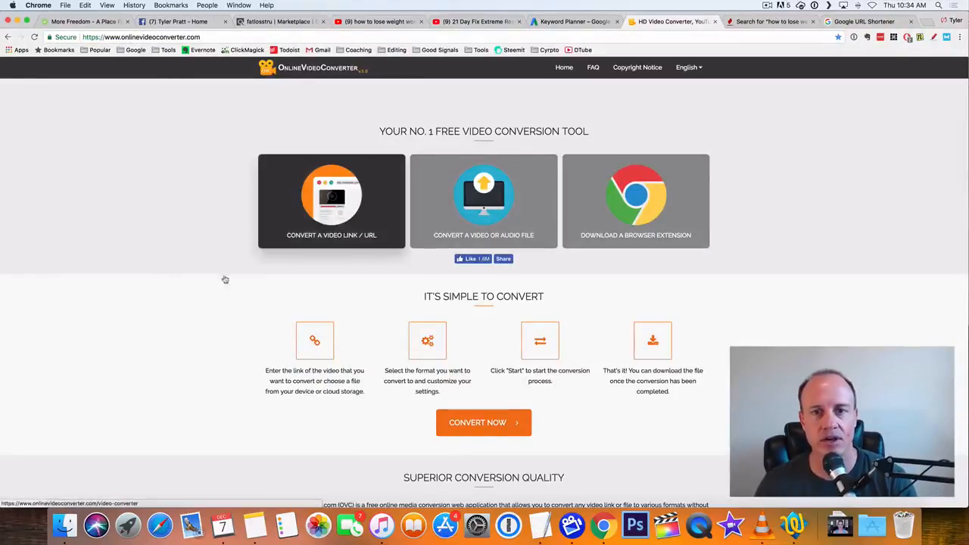
# - Convert the pasted 21 Day Fix Extreme Results link to an mp4 ready for download
pyautogui.click(331, 200)
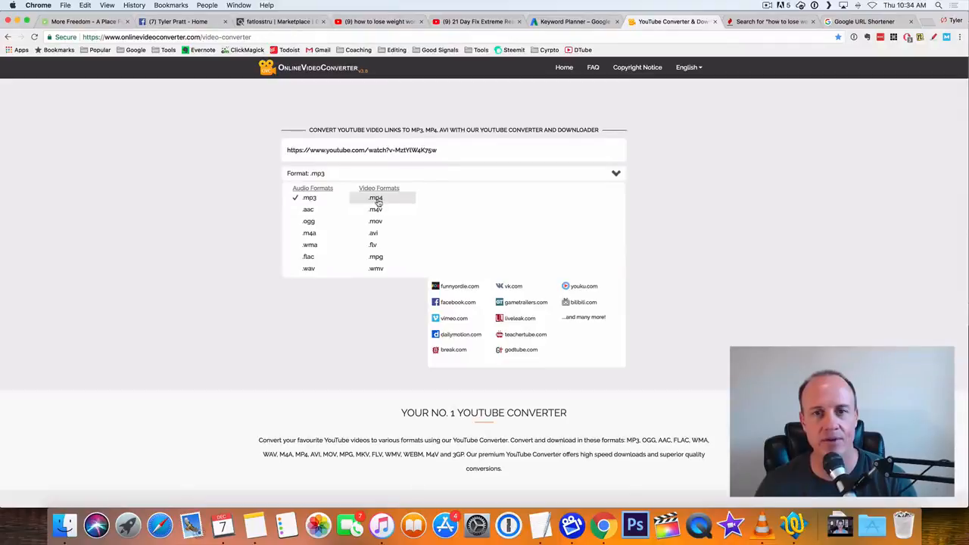
pyautogui.click(376, 198)
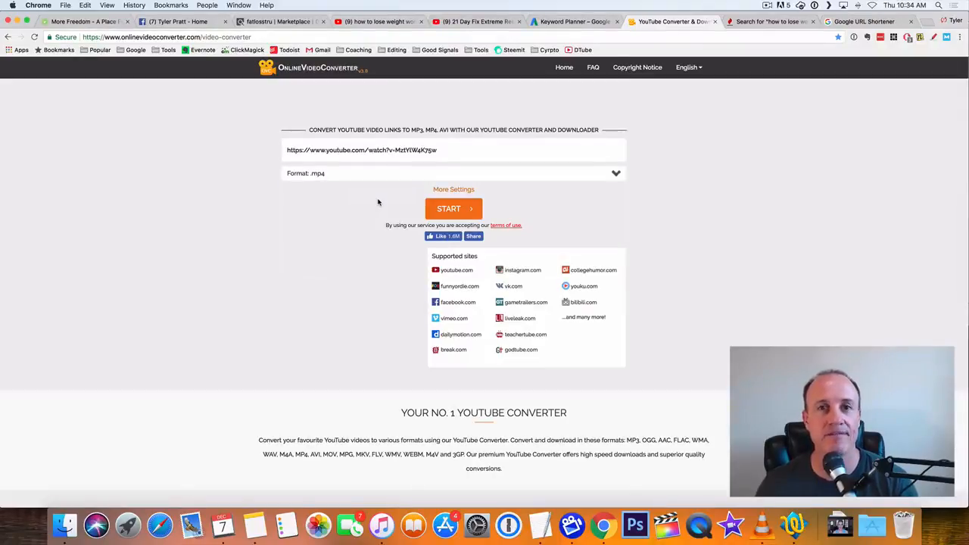
pyautogui.moveTo(453, 209)
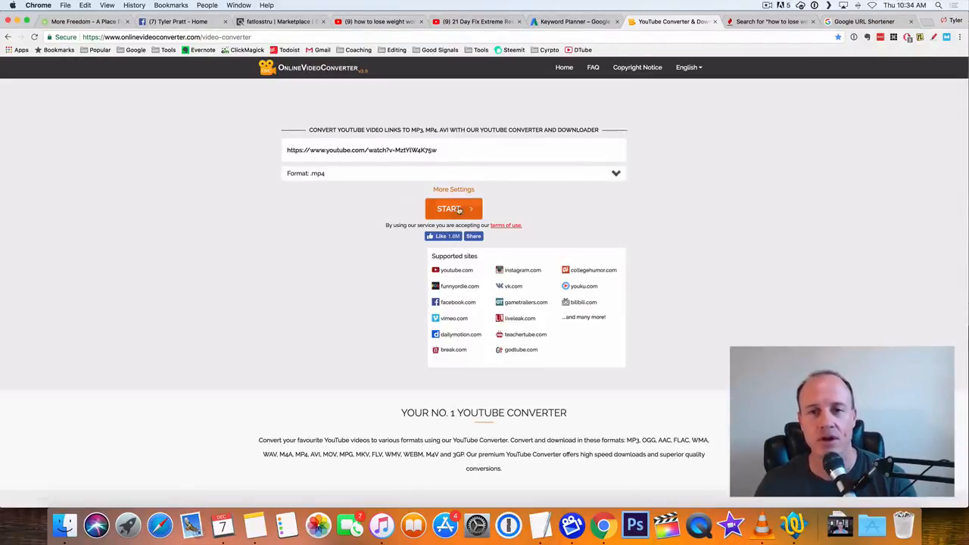
pyautogui.click(454, 208)
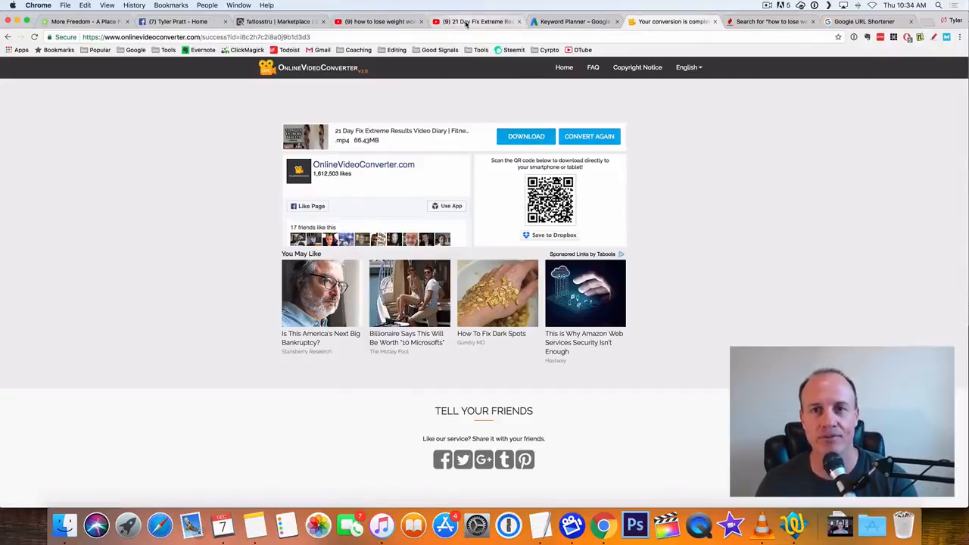
# - From YouTube's Upload icon, choose the converted 21 Day Fix mp4 in the Downloads folder
pyautogui.click(376, 21)
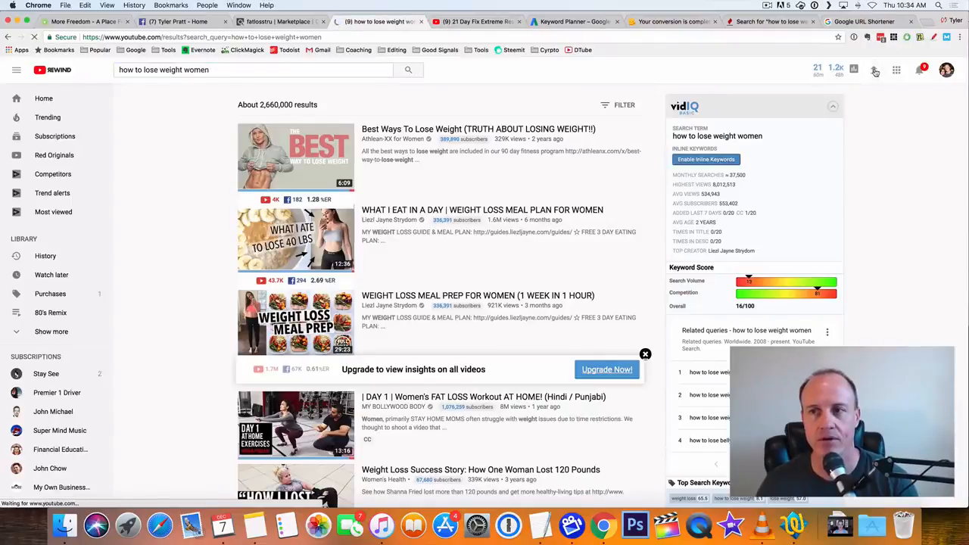
pyautogui.click(897, 68)
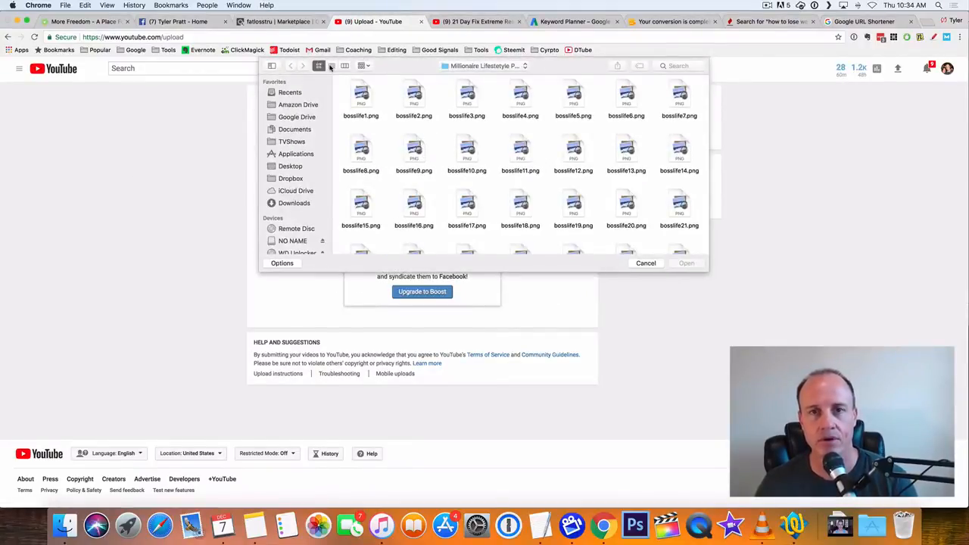
pyautogui.click(293, 203)
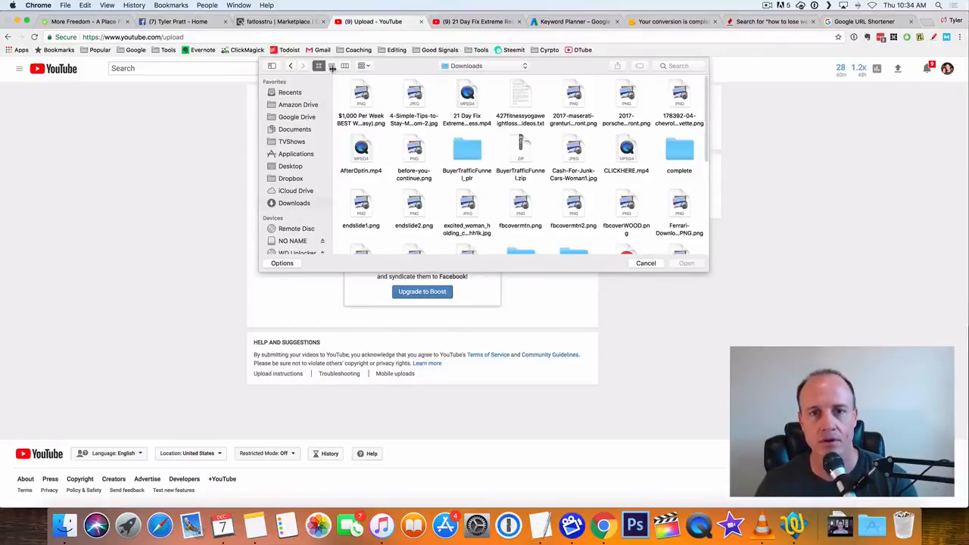
pyautogui.click(331, 66)
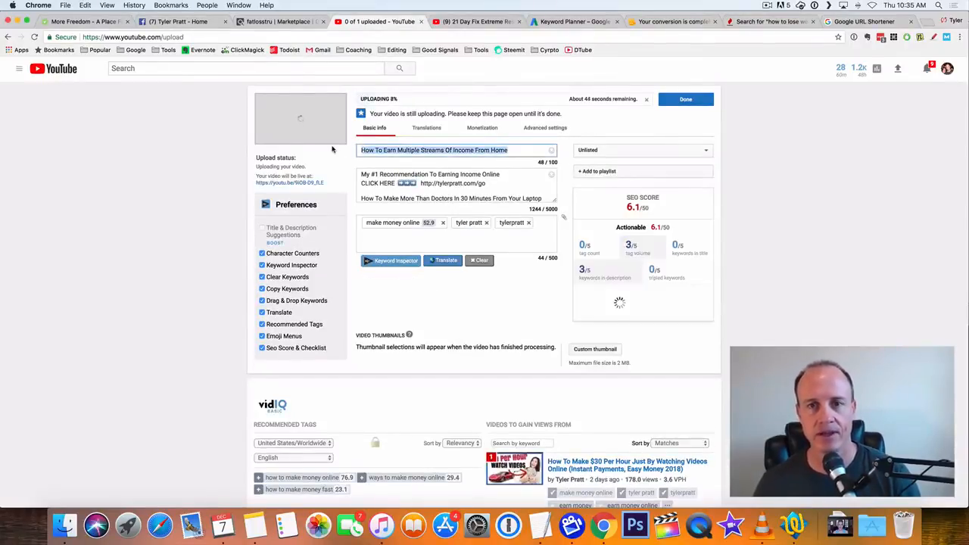
# - Keep the upload Unlisted and begin the title 'How To Lose Weight Wo', checking Keyword Tool suggestions
pyautogui.click(641, 150)
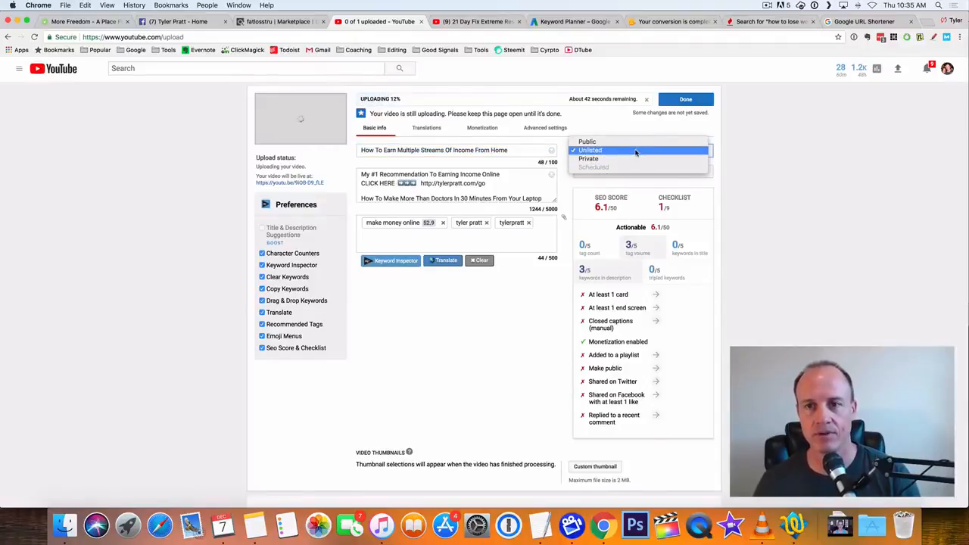
pyautogui.click(589, 150)
pyautogui.write('O')
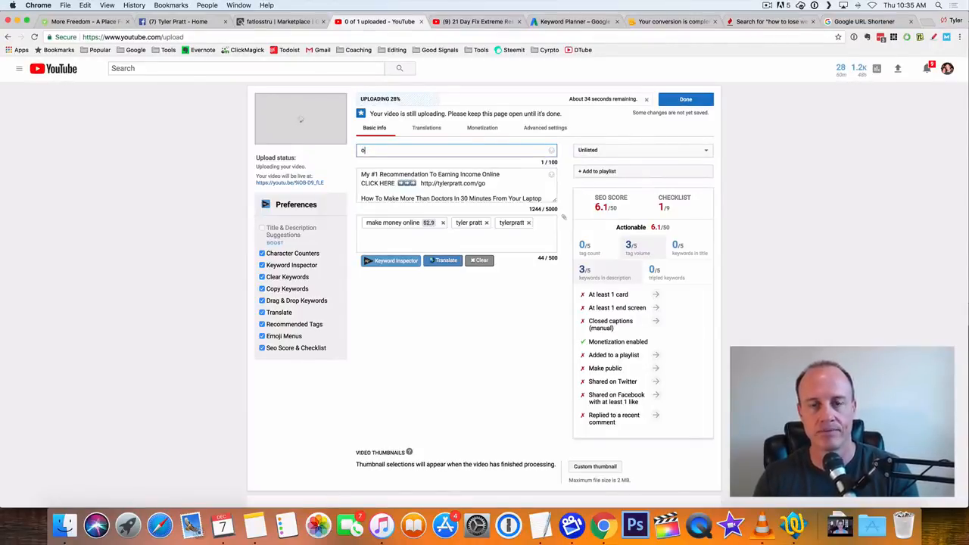
pyautogui.write('How To Lose')
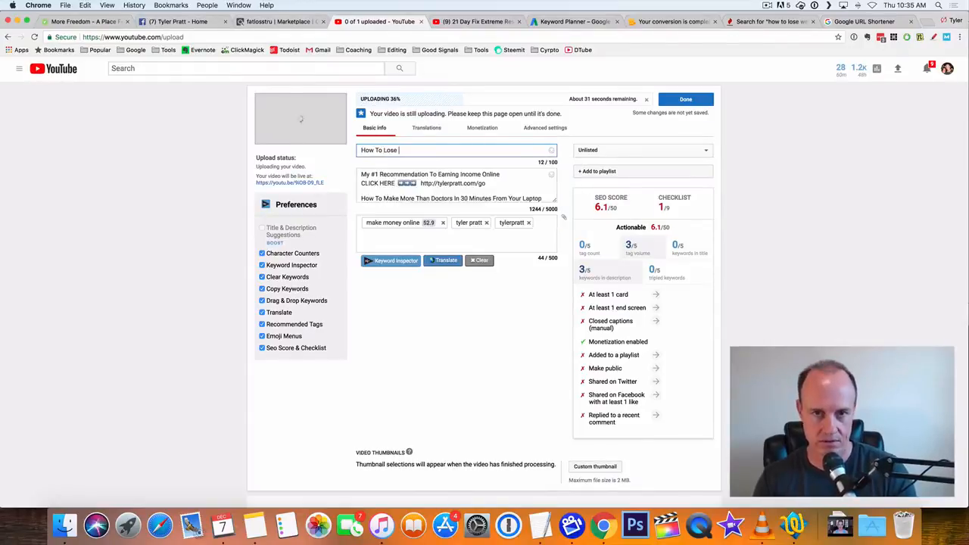
pyautogui.write('Weight')
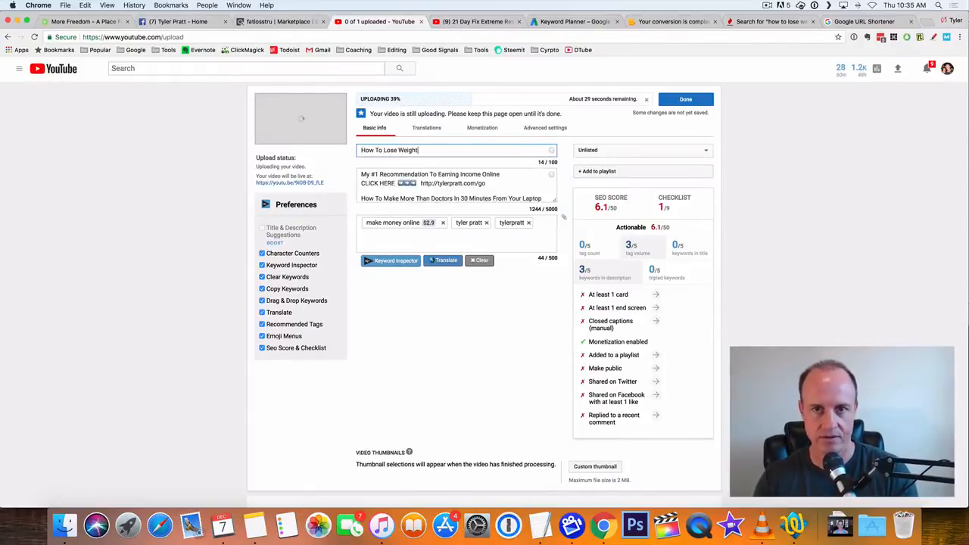
pyautogui.write('W')
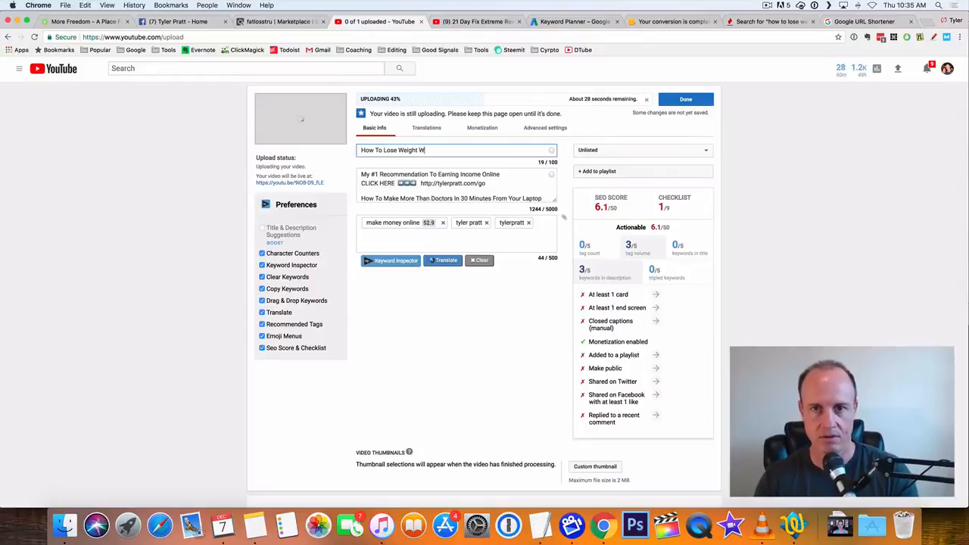
pyautogui.write('o')
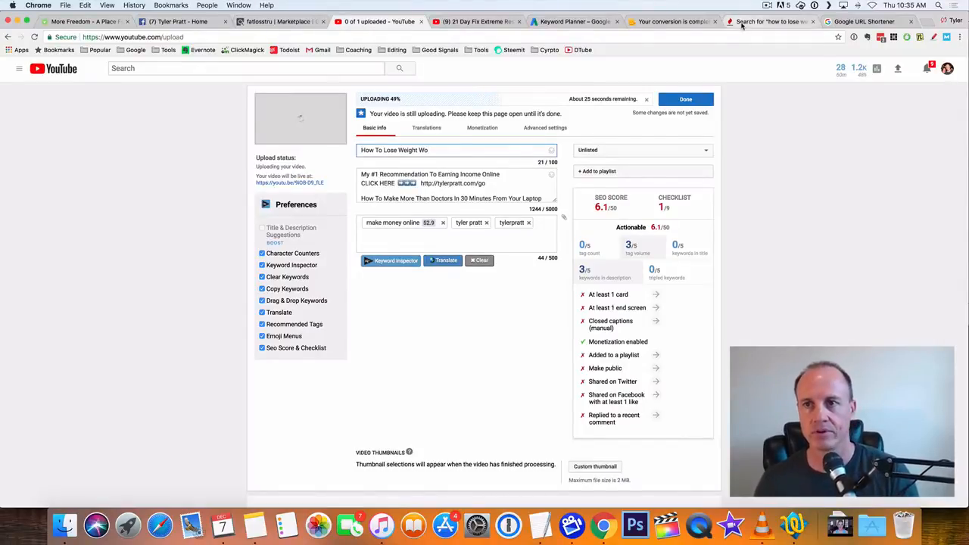
pyautogui.click(770, 21)
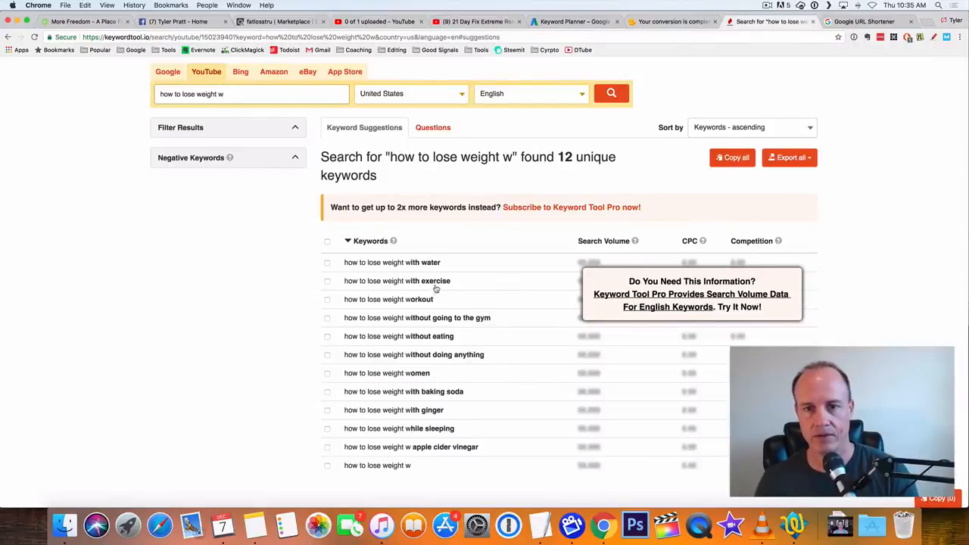
pyautogui.moveTo(416, 379)
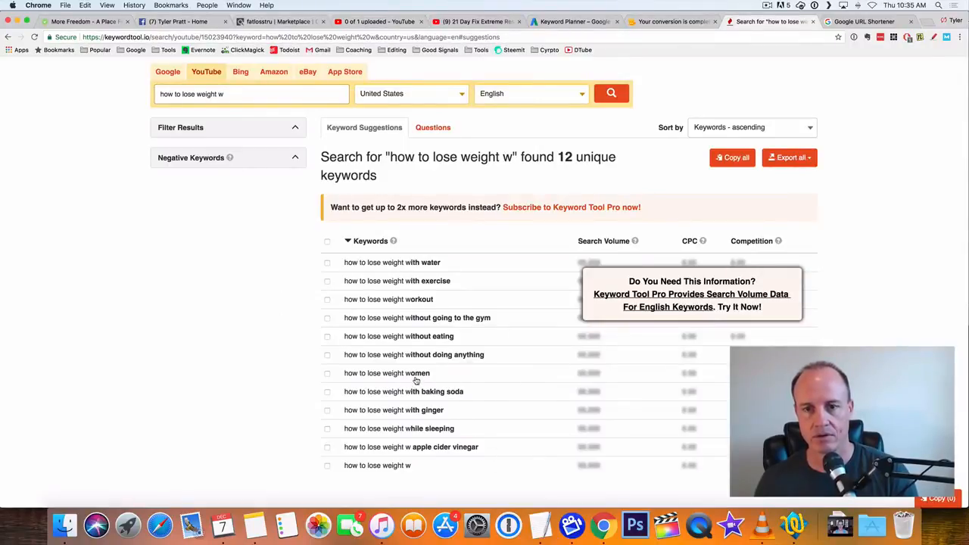
pyautogui.moveTo(326, 28)
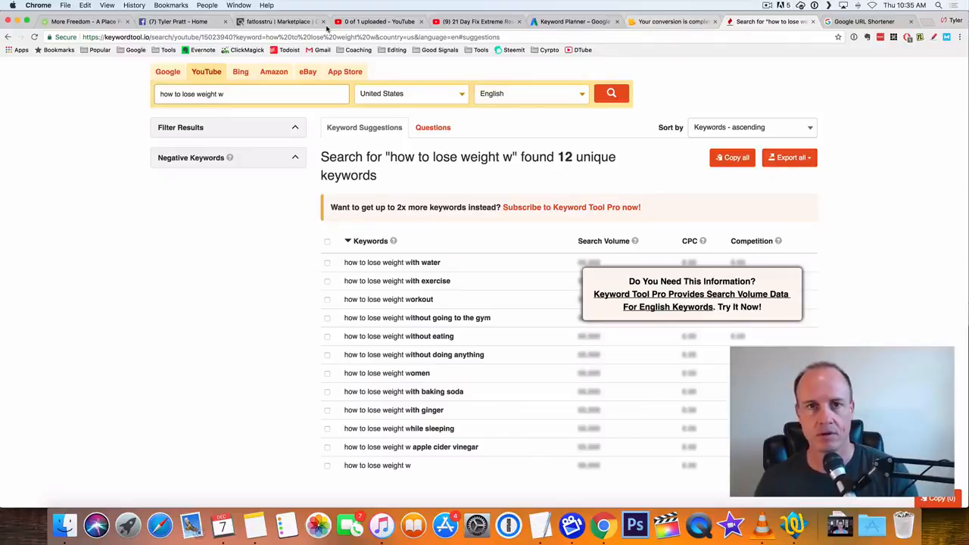
# - Finish the title 'How To Lose Weight Women (my story here)' and start rewriting the description
pyautogui.click(378, 21)
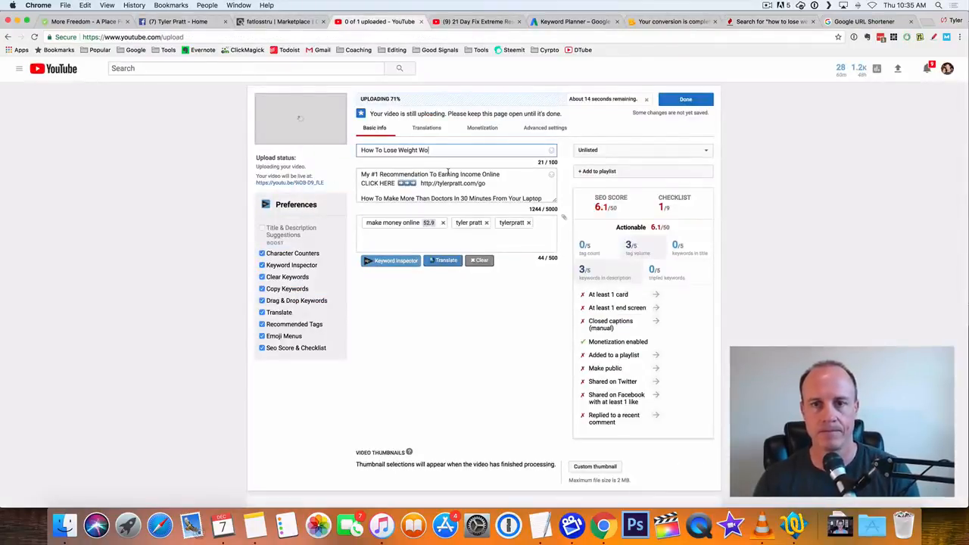
pyautogui.write('men (')
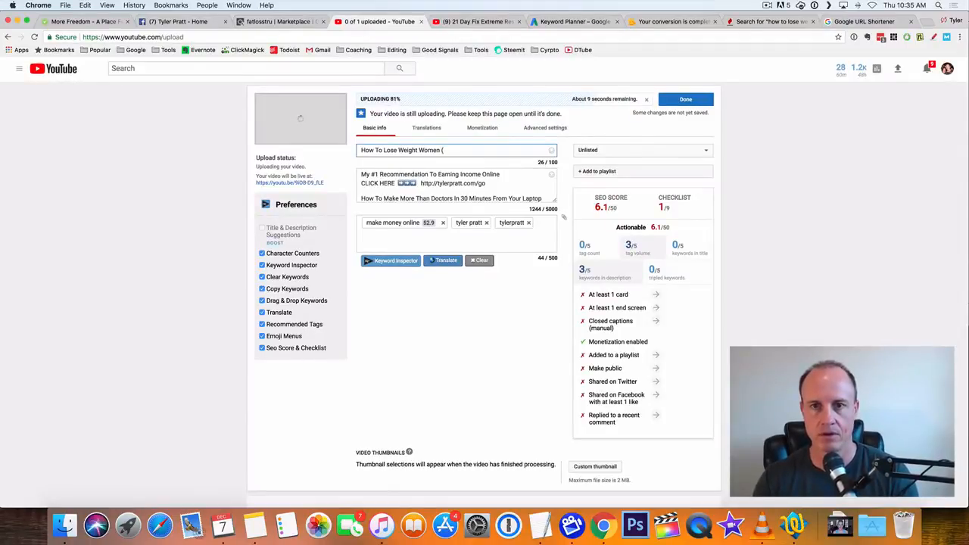
pyautogui.write('he')
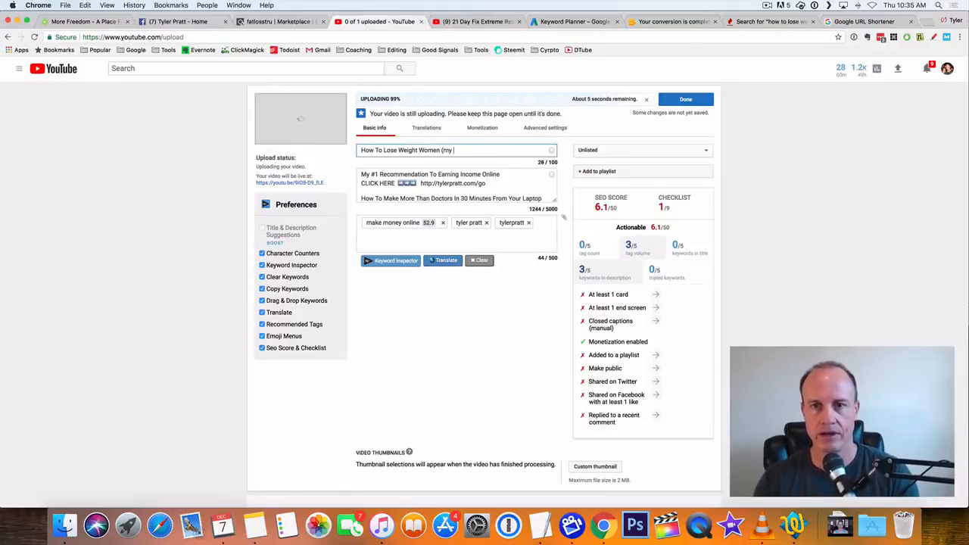
pyautogui.write('story here')
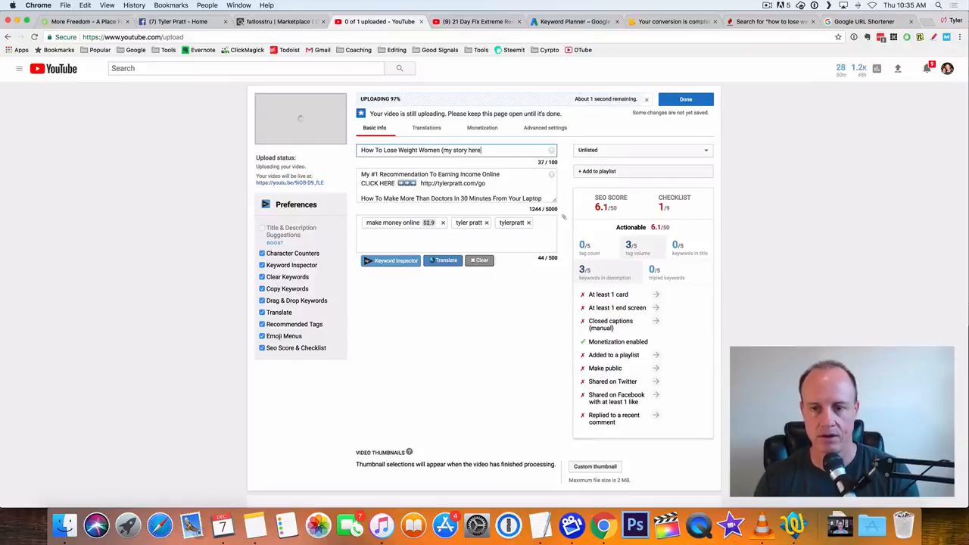
pyautogui.click(685, 98)
pyautogui.write('How To Lose Weight Women')
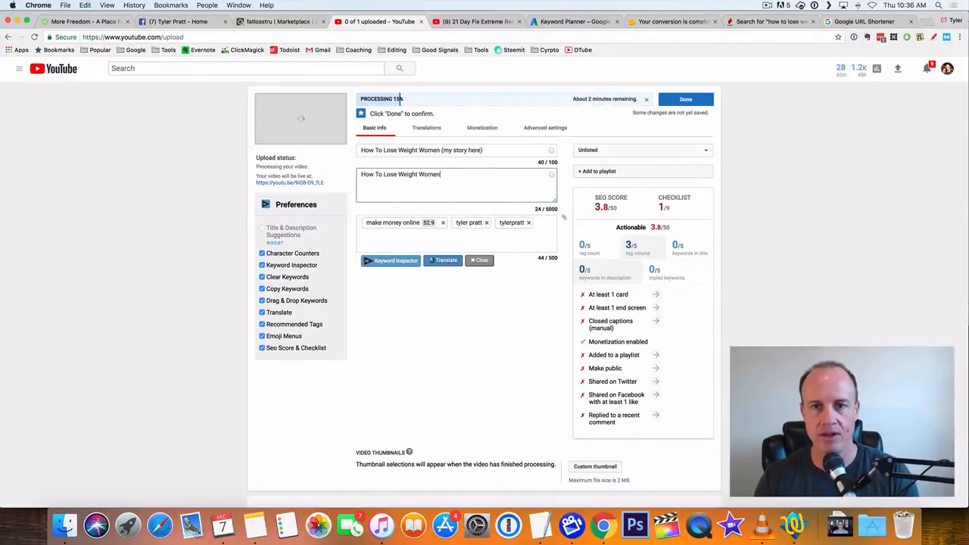
# - Test the newest goo.gl short link, find it disabled, and go to tinyurl instead
pyautogui.click(863, 21)
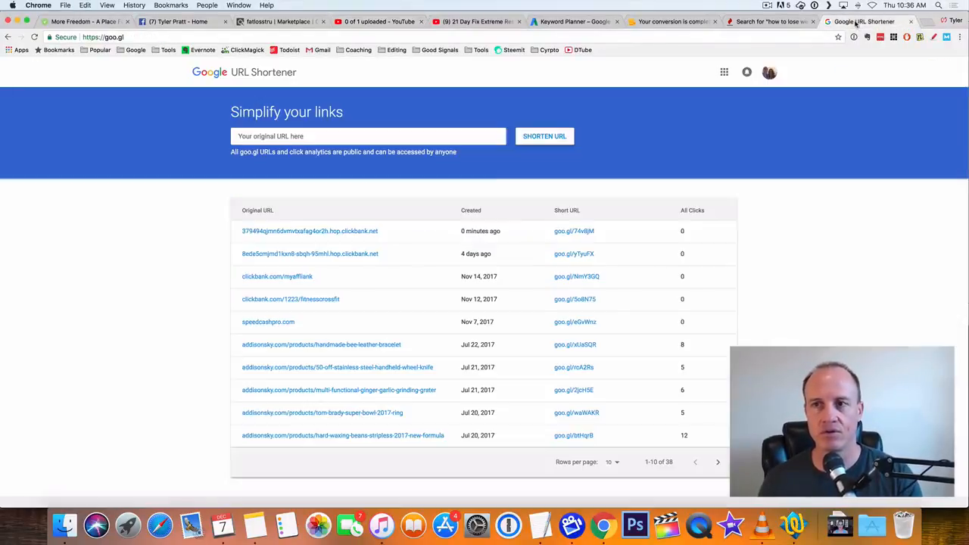
pyautogui.moveTo(535, 230)
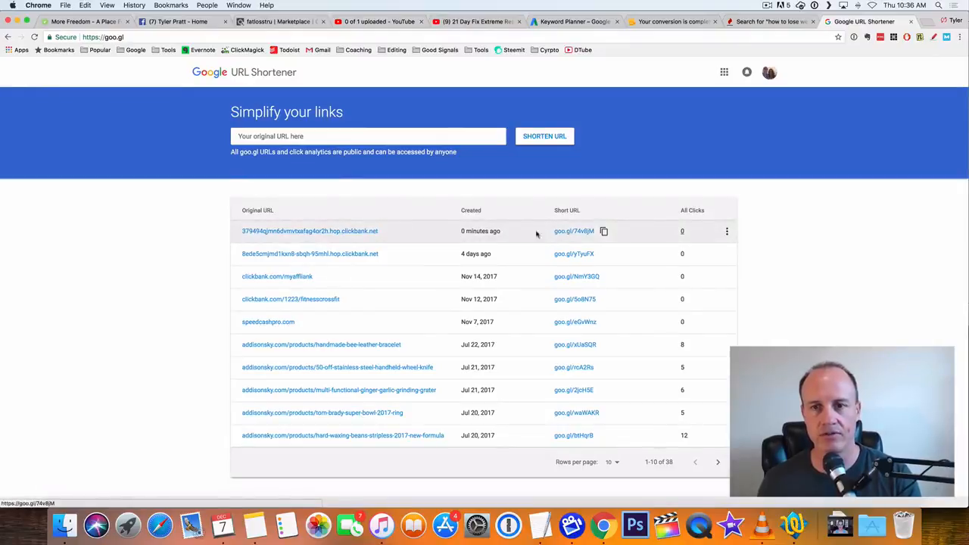
pyautogui.moveTo(603, 230)
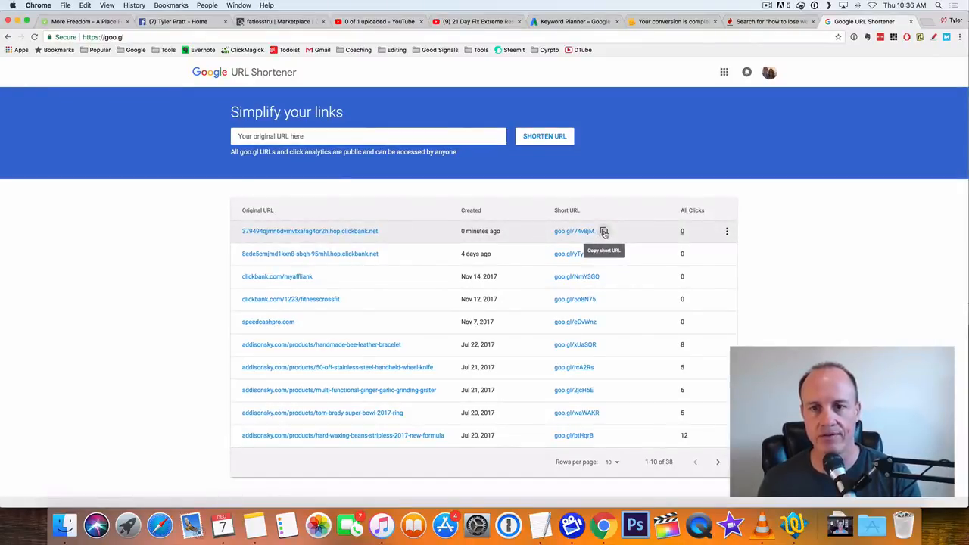
pyautogui.click(604, 231)
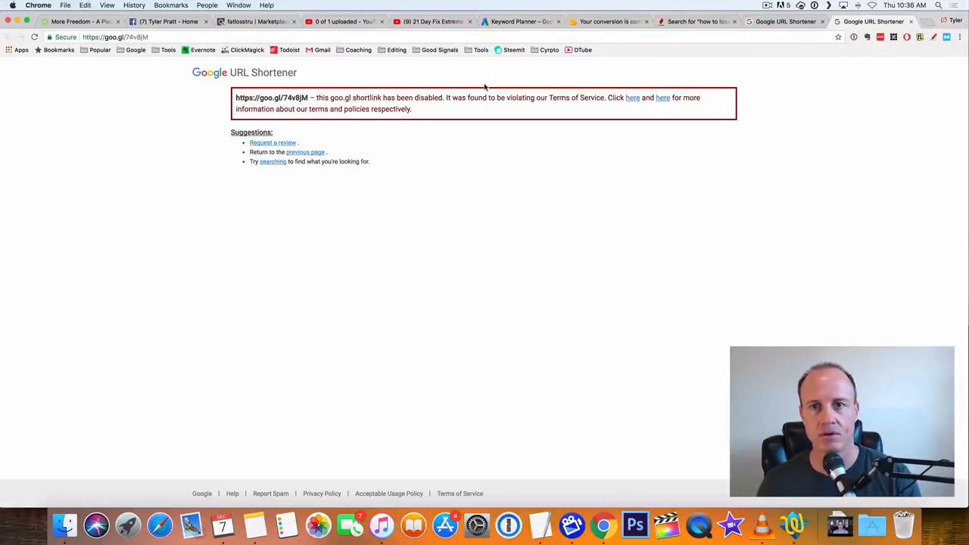
pyautogui.moveTo(190, 123)
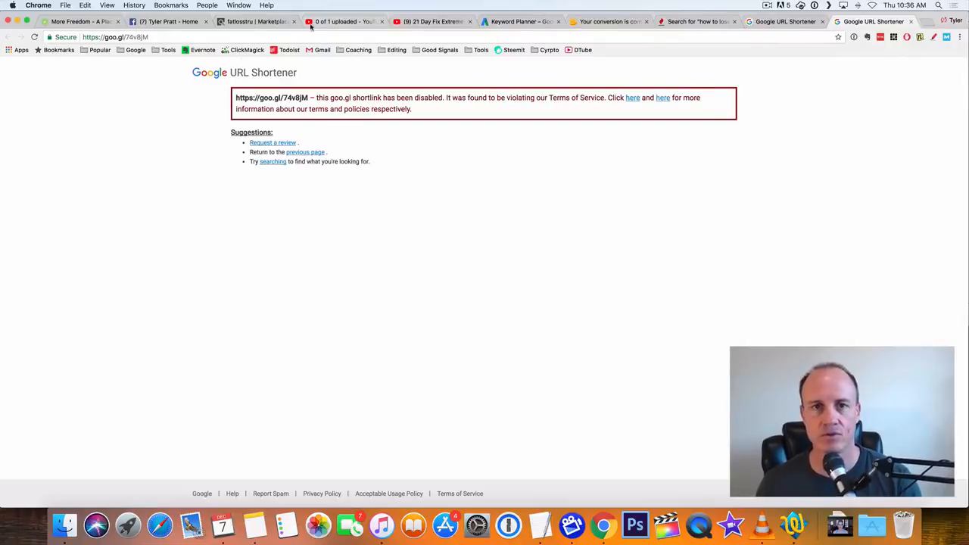
pyautogui.click(114, 36)
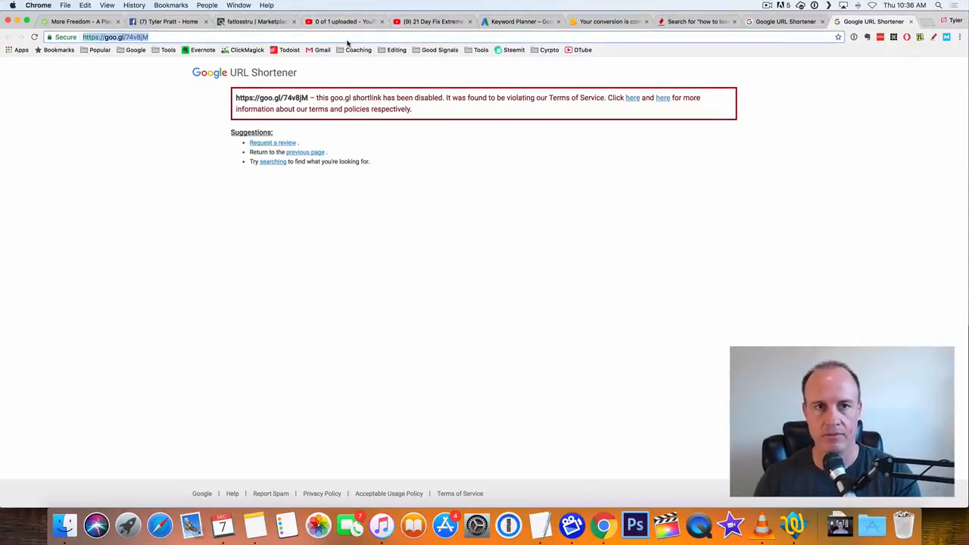
pyautogui.write('tinyurl.com')
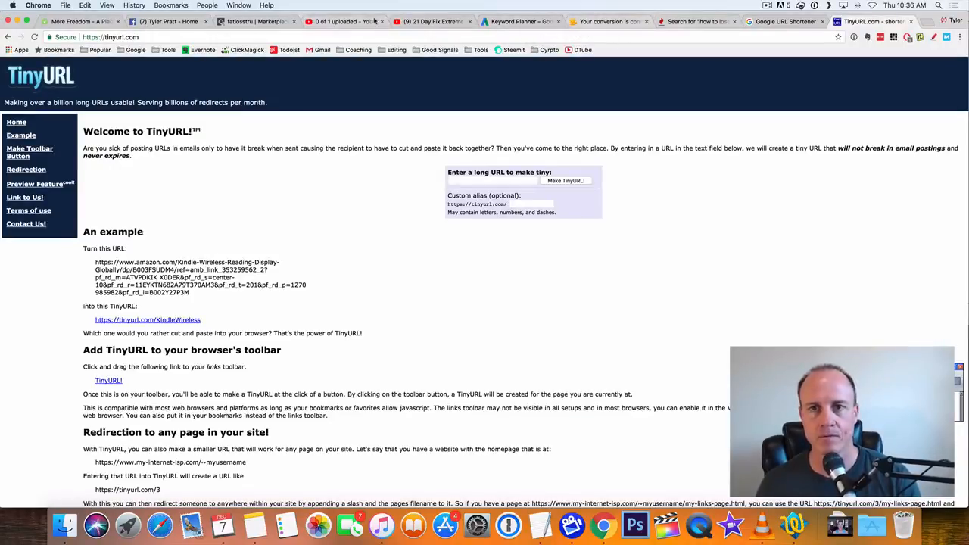
# - Shorten the ClickBank hop link to tinyurl.com/ycnnm5yh and verify it opens the 2 Week Diet page
pyautogui.click(785, 21)
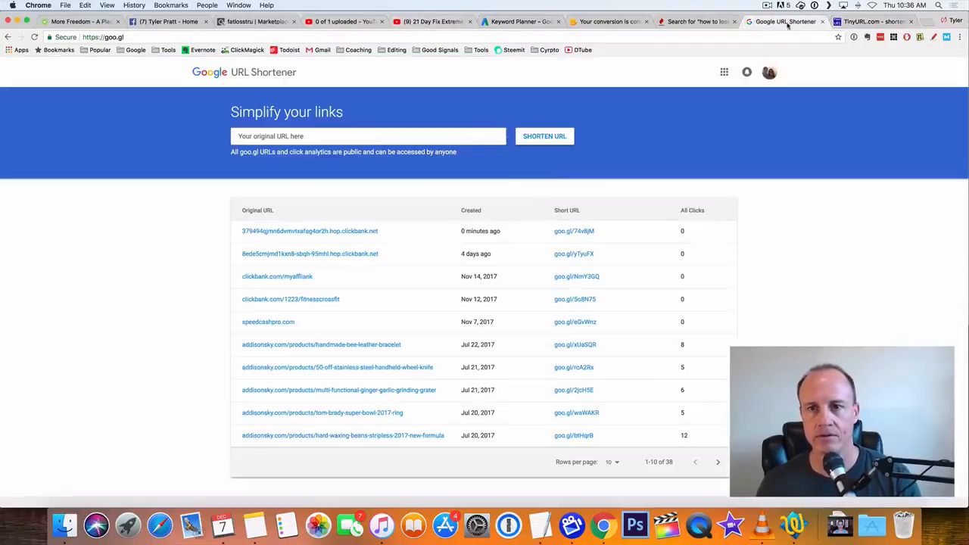
pyautogui.rightClick(309, 231)
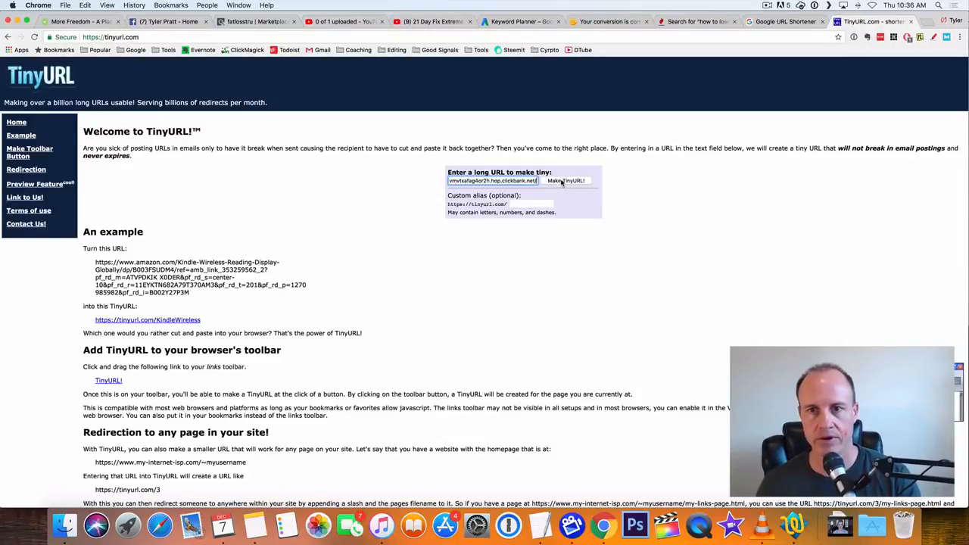
pyautogui.click(565, 181)
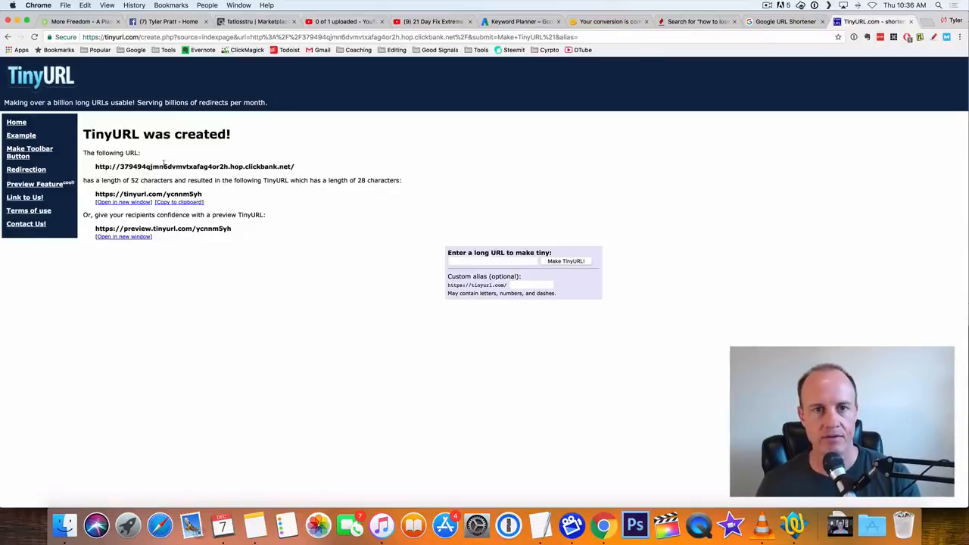
pyautogui.moveTo(390, 278)
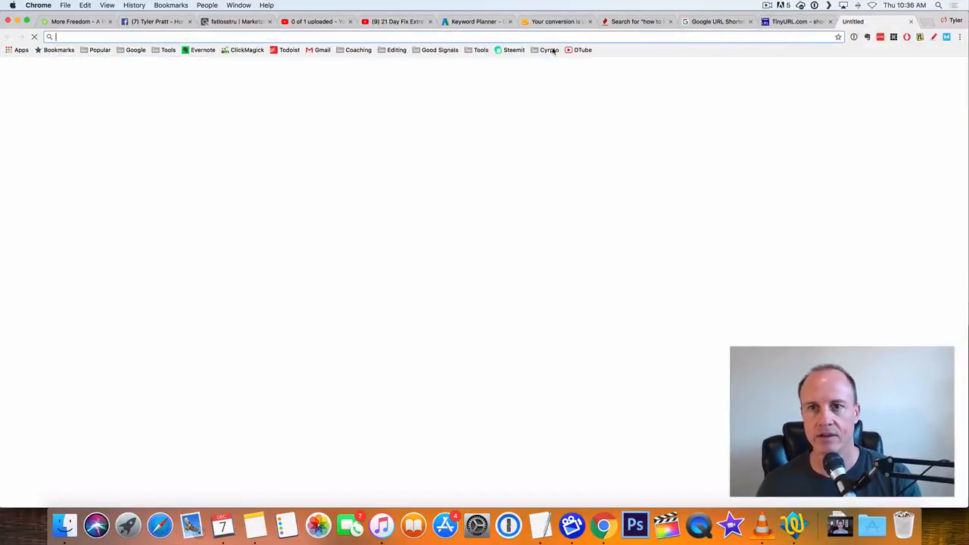
pyautogui.write('https://tinyurl.com/ycnnm5yh')
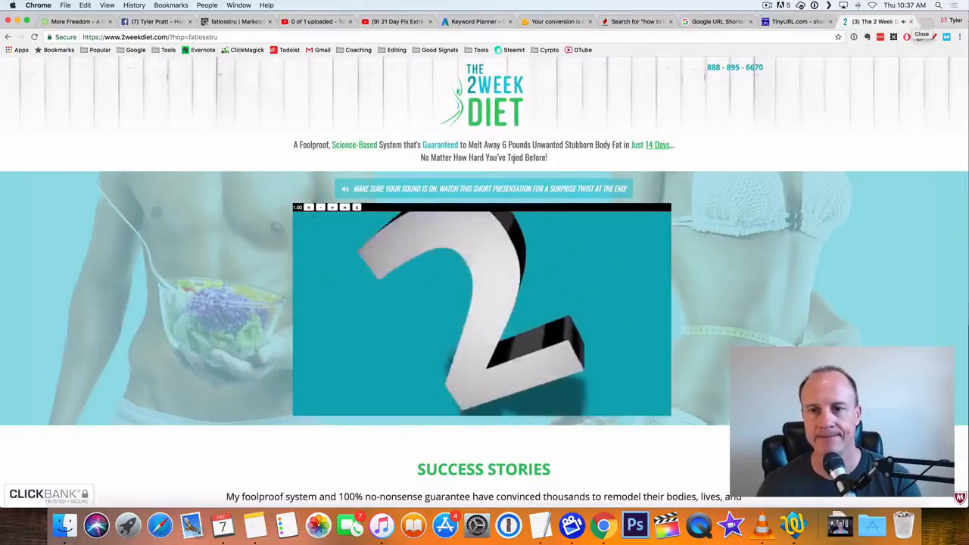
pyautogui.click(870, 22)
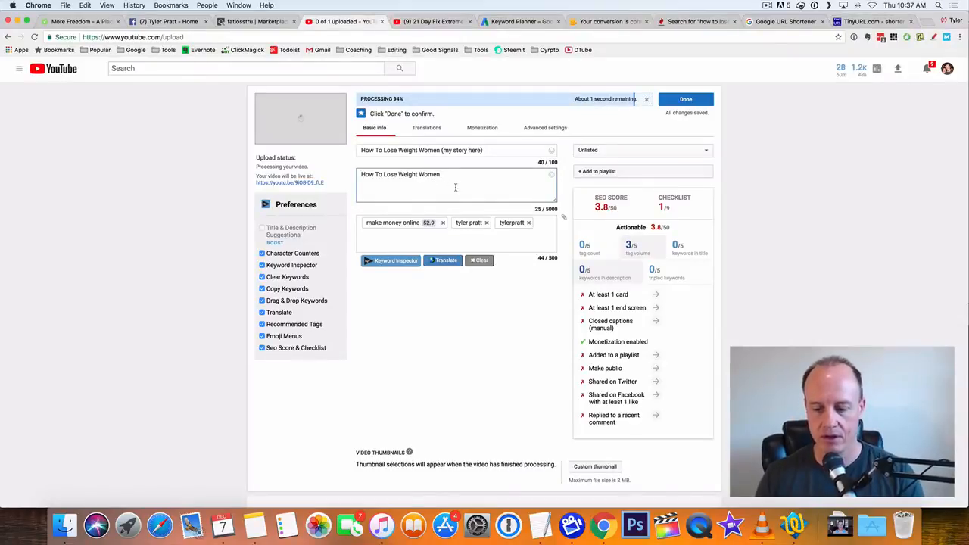
# - Append ' - Click Here Now' and the TinyURL link to the description and save the changes
pyautogui.write('- C')
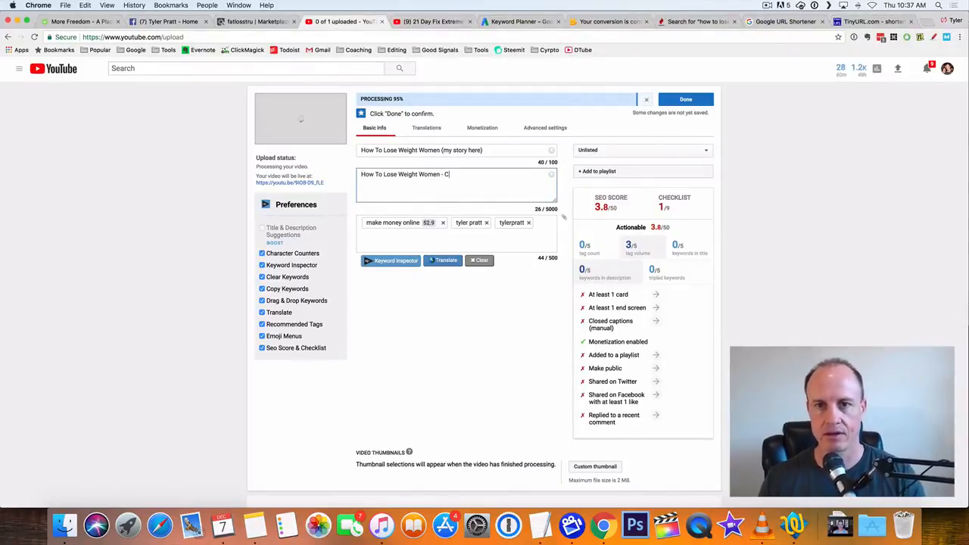
pyautogui.write('lick Here')
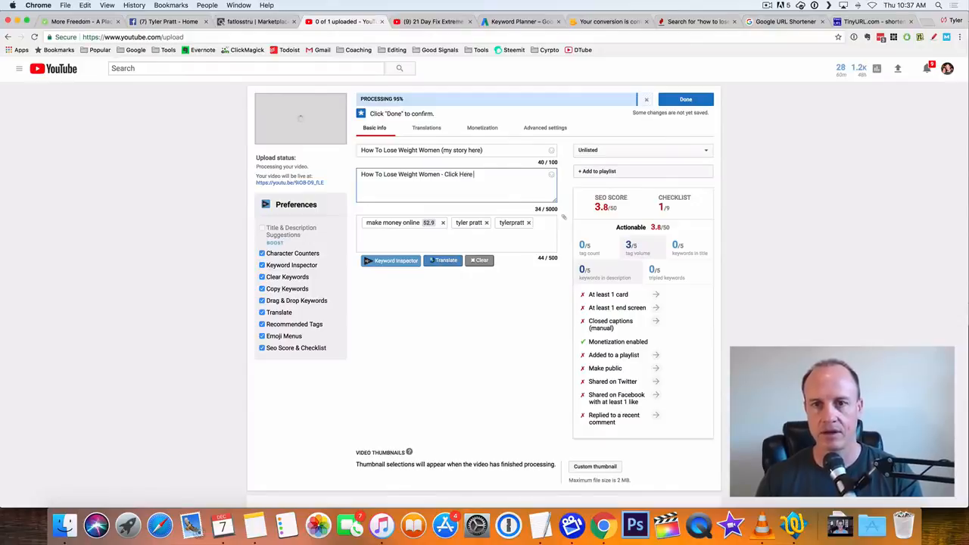
pyautogui.click(685, 99)
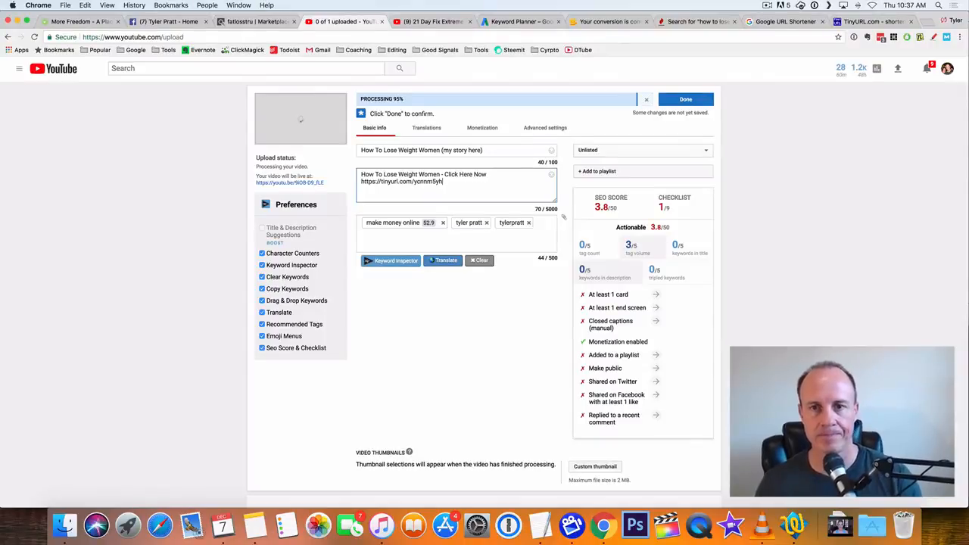
pyautogui.click(685, 99)
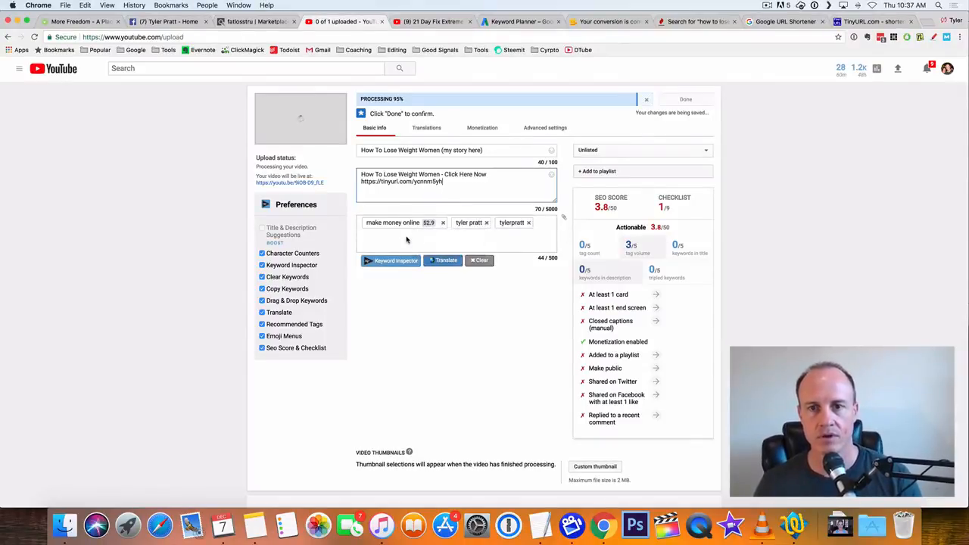
pyautogui.click(685, 99)
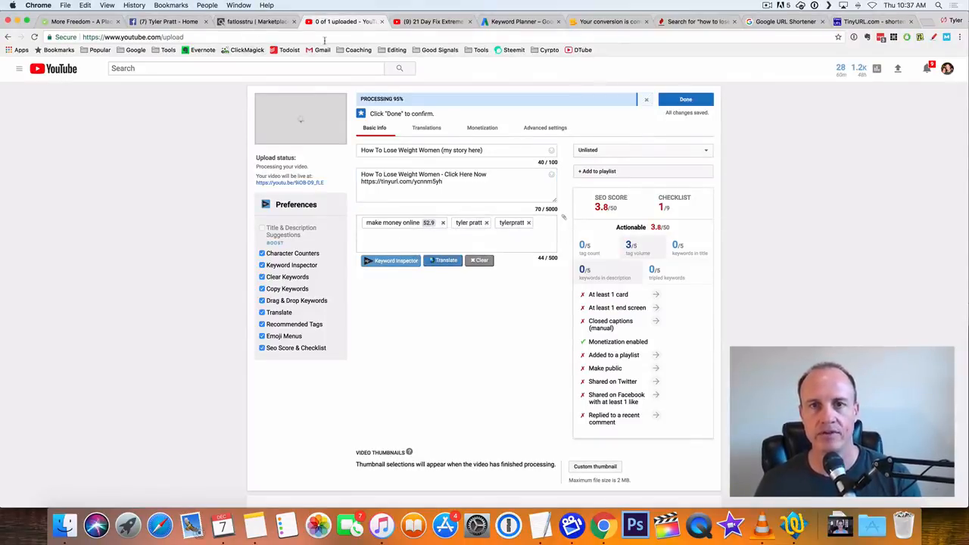
pyautogui.moveTo(432, 22)
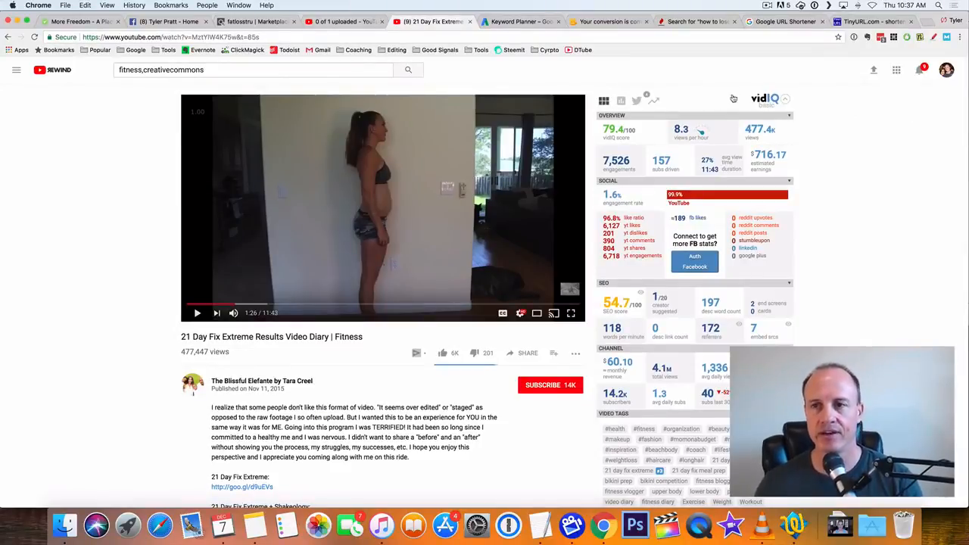
pyautogui.scroll(-3)
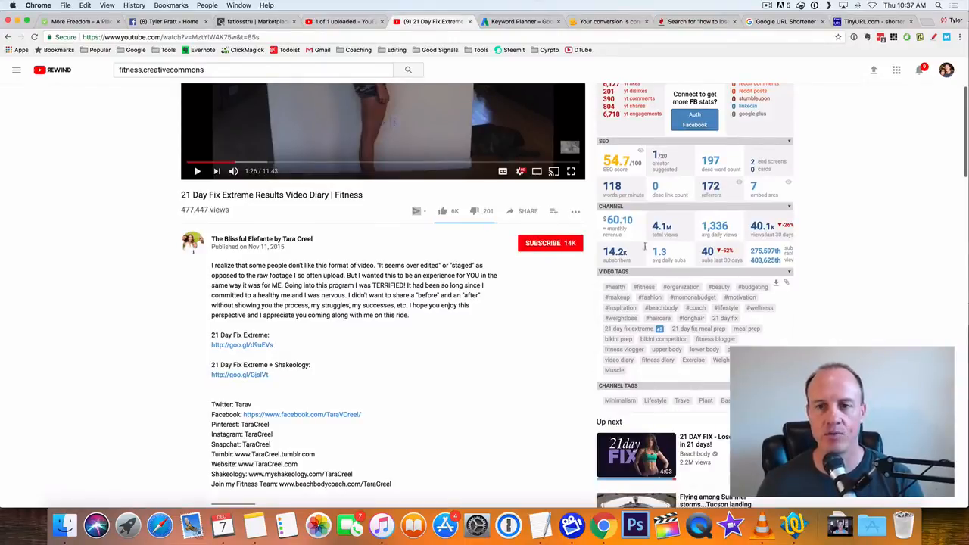
pyautogui.scroll(3)
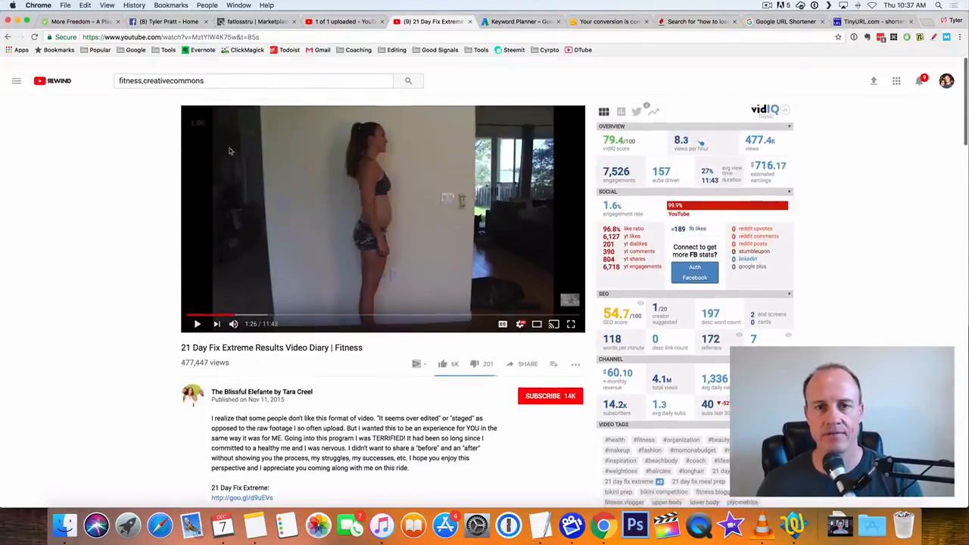
pyautogui.scroll(-3)
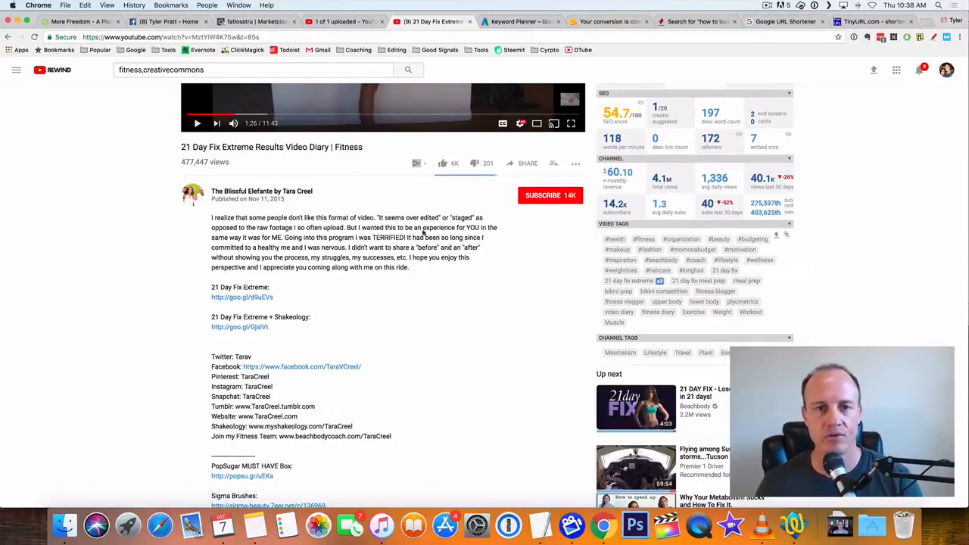
pyautogui.scroll(3)
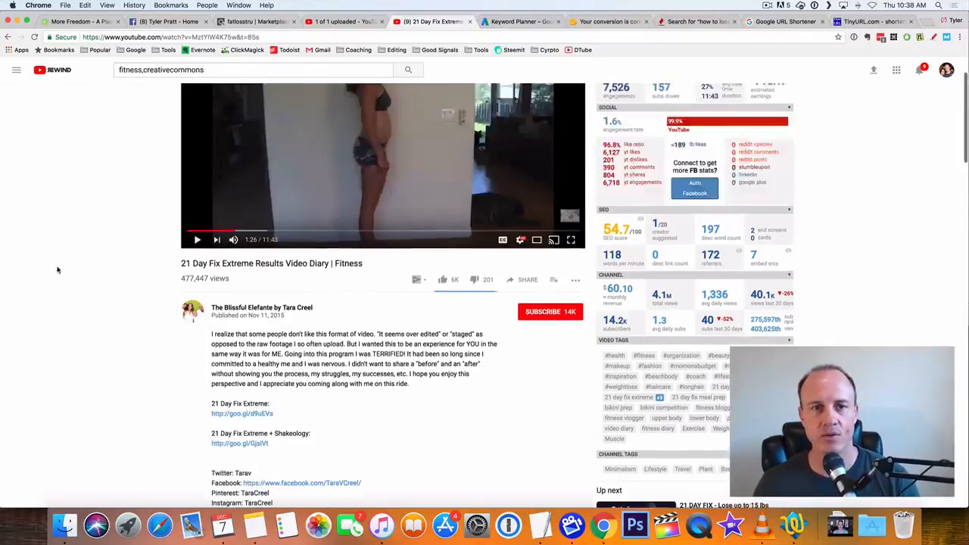
pyautogui.scroll(3)
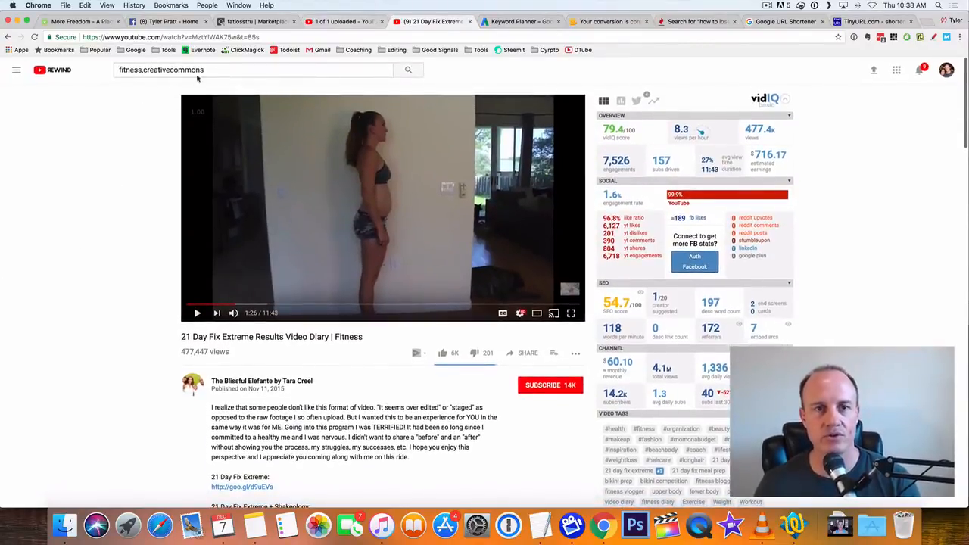
# - Search YouTube for 'how to lose weight women' and browse the results
pyautogui.write('how to lose')
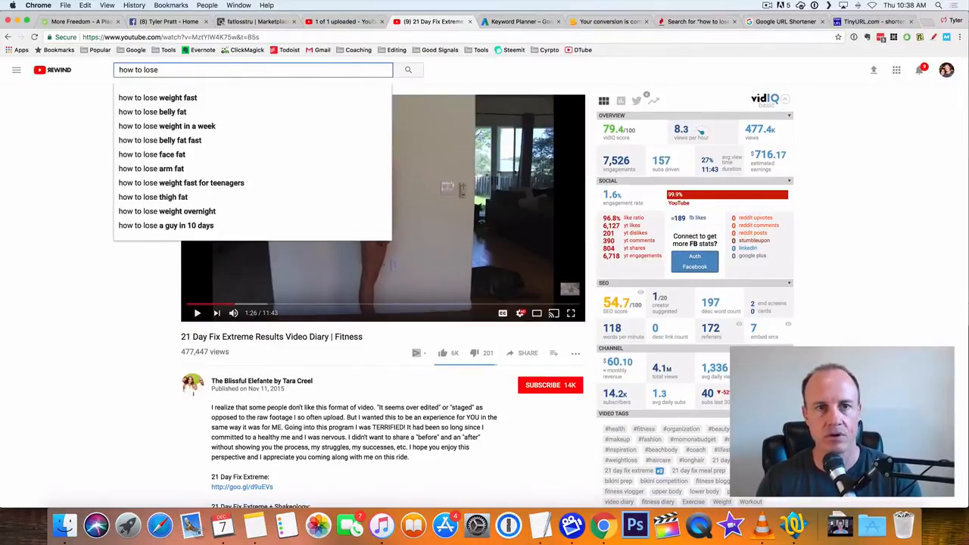
pyautogui.write('weight wom')
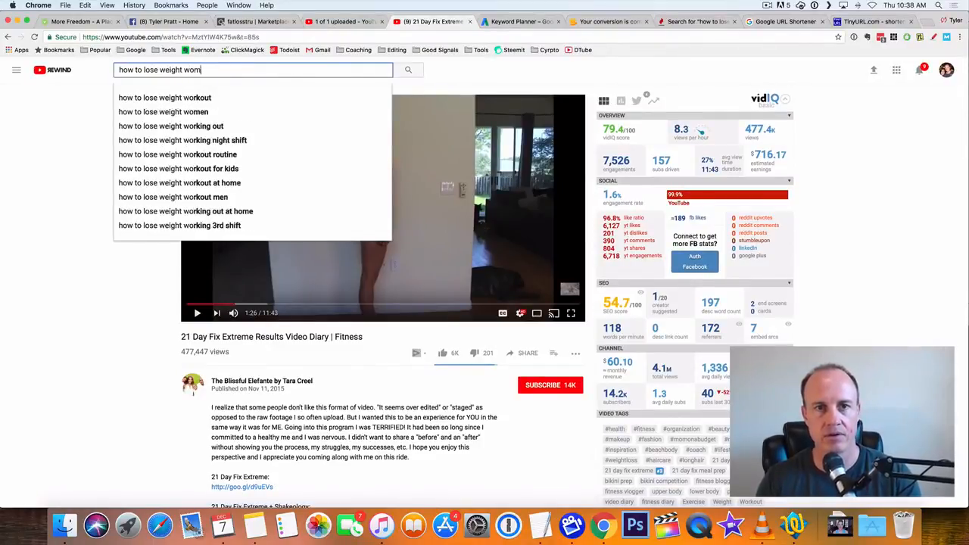
pyautogui.click(163, 111)
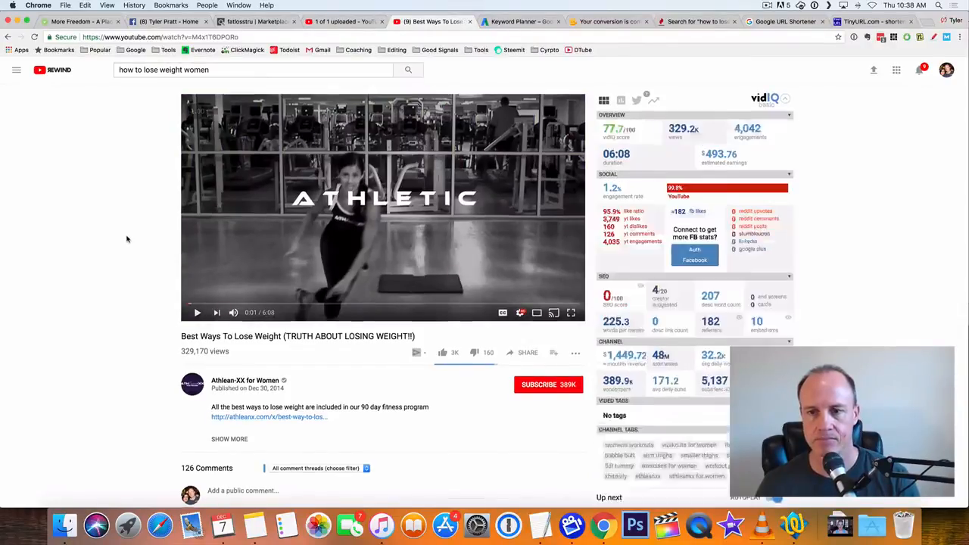
pyautogui.scroll(-3)
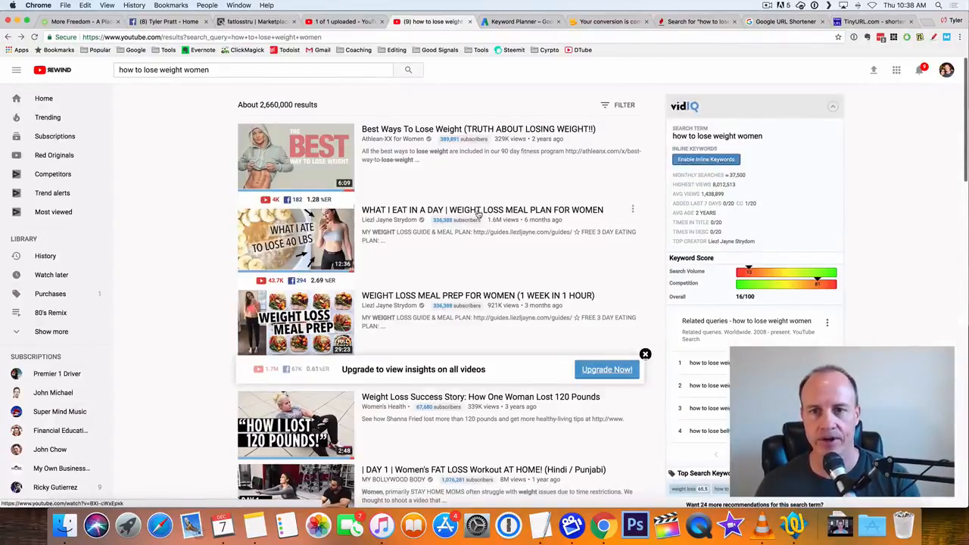
# - View the What I Eat In A Day weight loss meal plan video and scroll to its tags
pyautogui.click(296, 238)
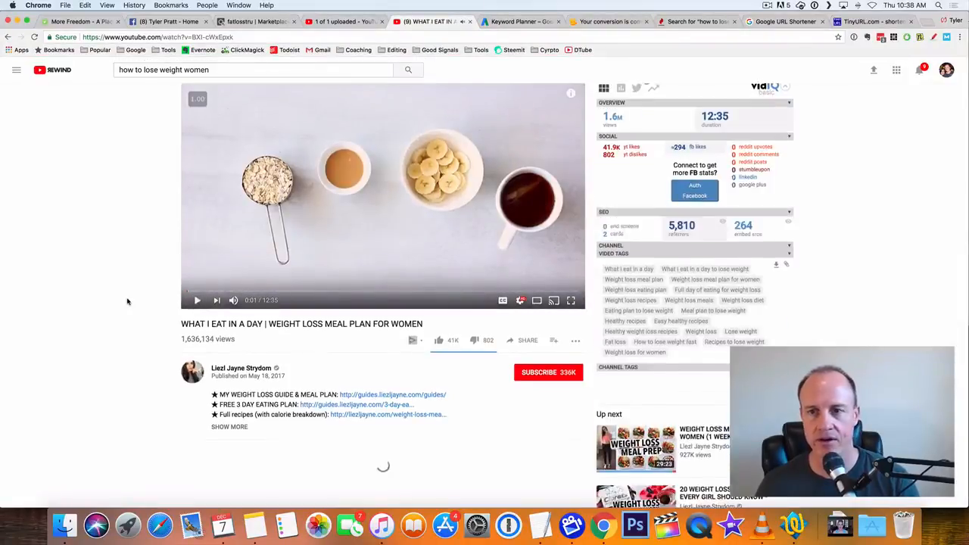
pyautogui.scroll(-3)
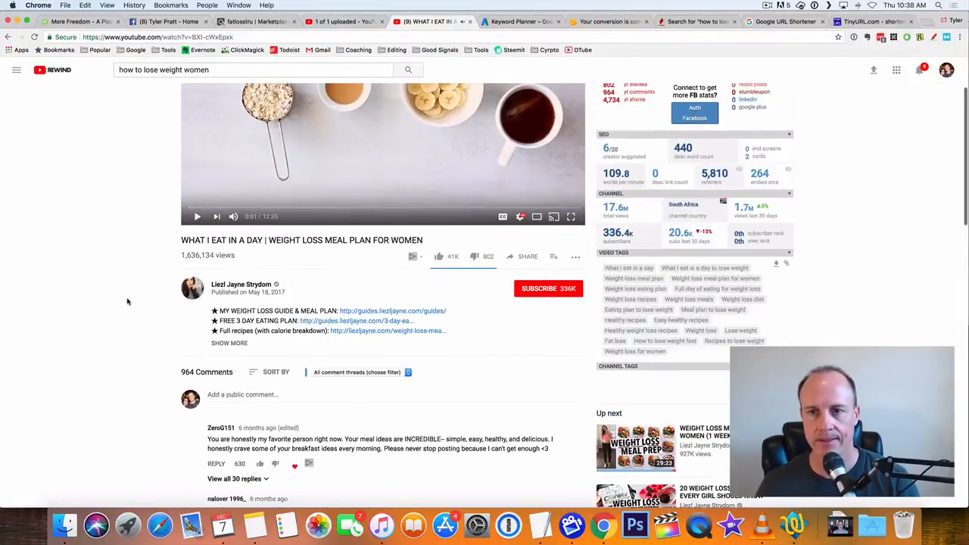
pyautogui.scroll(3)
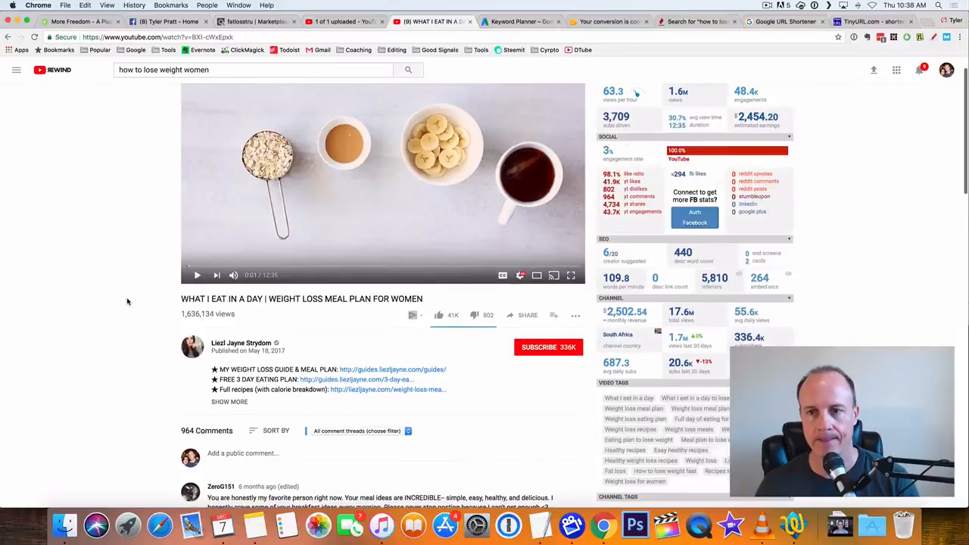
pyautogui.scroll(-3)
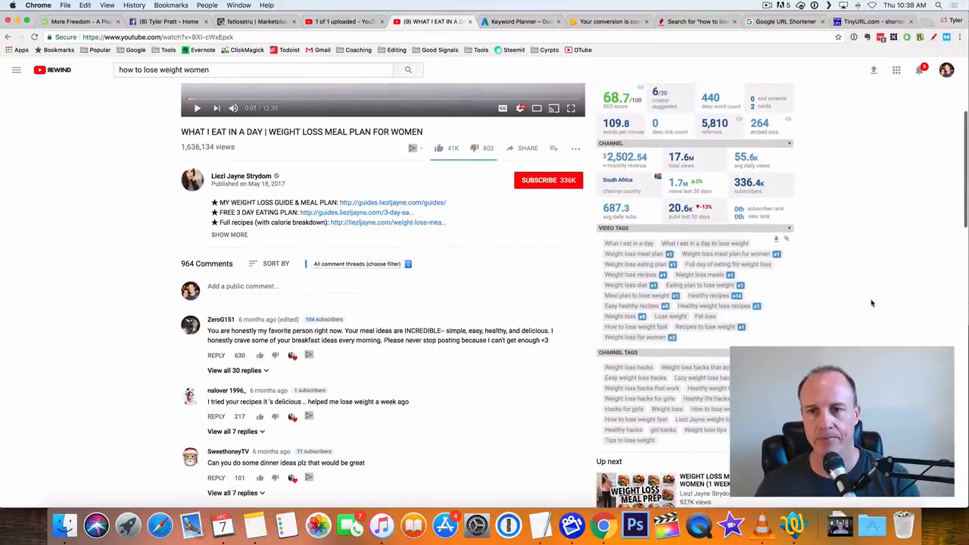
pyautogui.moveTo(712, 236)
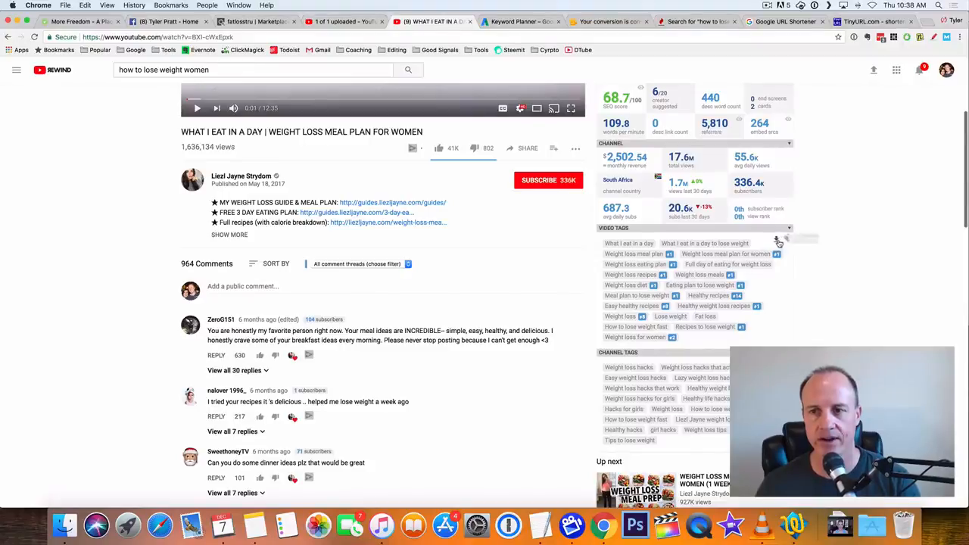
pyautogui.moveTo(776, 237)
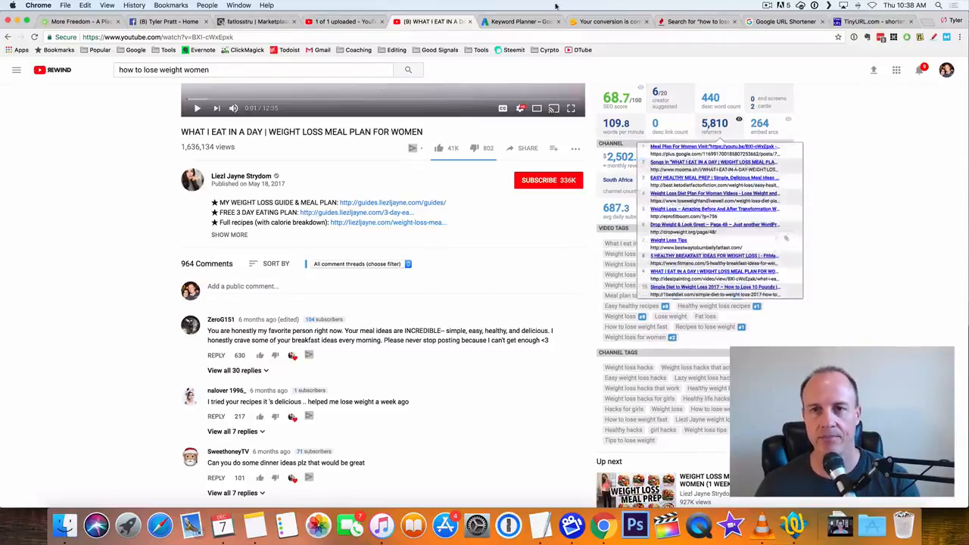
# - Remove the tylerpratt and make money online tags and paste the competitor weight-loss tags instead
pyautogui.click(345, 21)
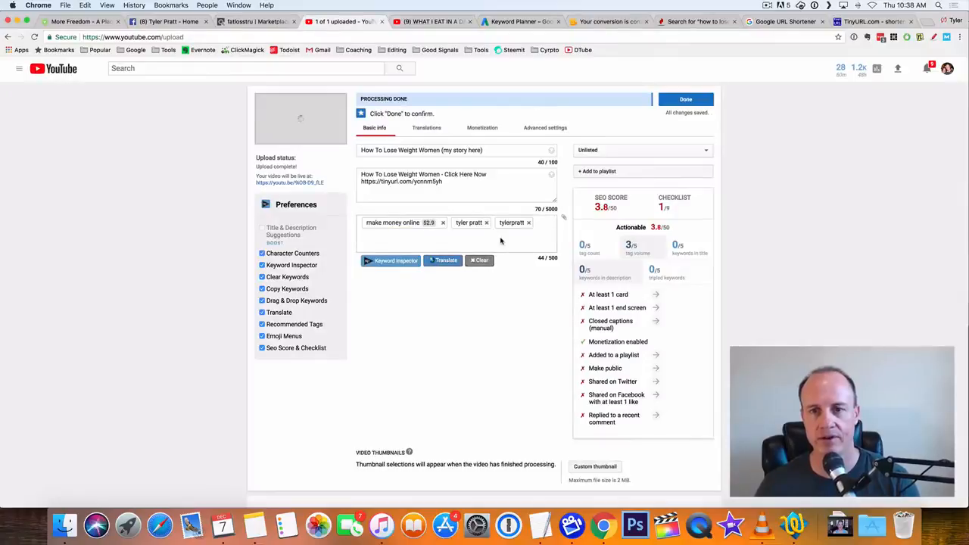
pyautogui.moveTo(533, 223)
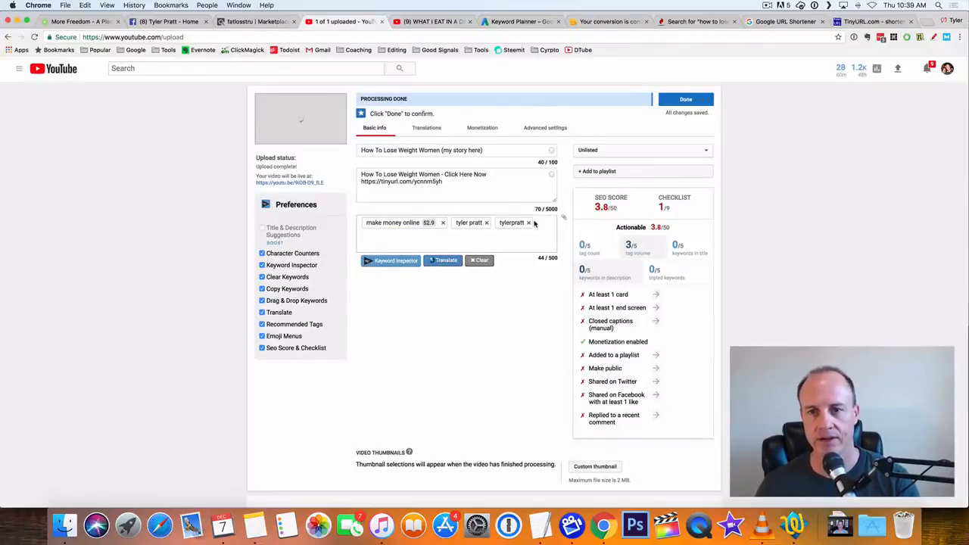
pyautogui.click(528, 223)
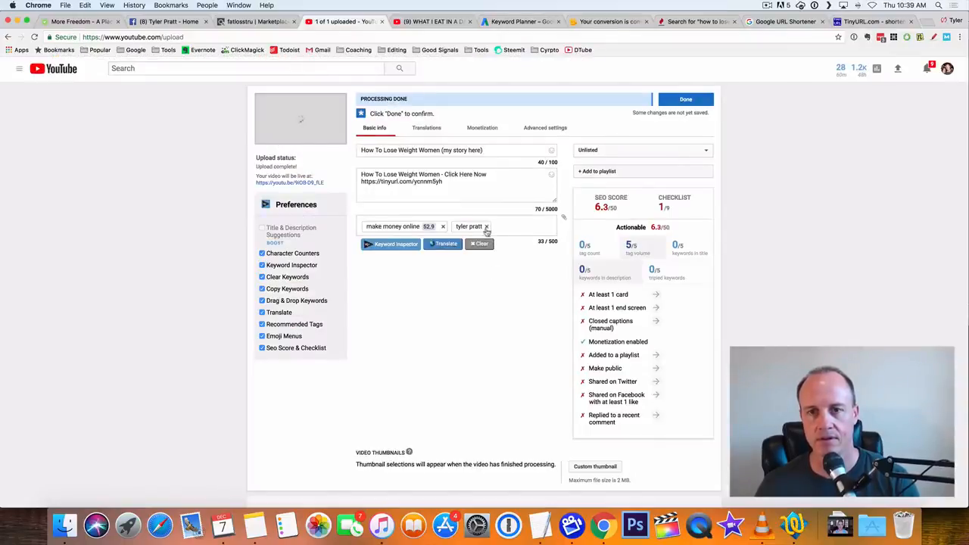
pyautogui.click(486, 227)
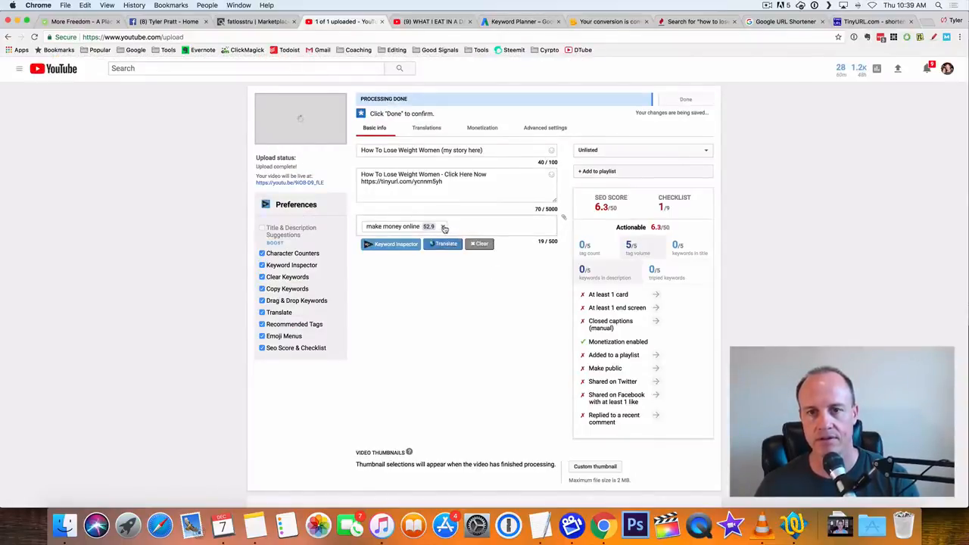
pyautogui.click(480, 243)
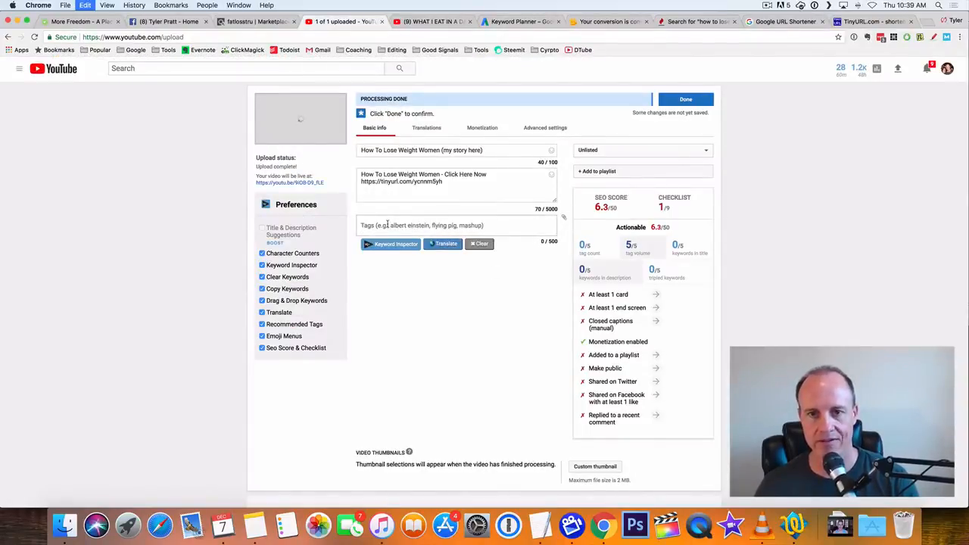
pyautogui.click(392, 244)
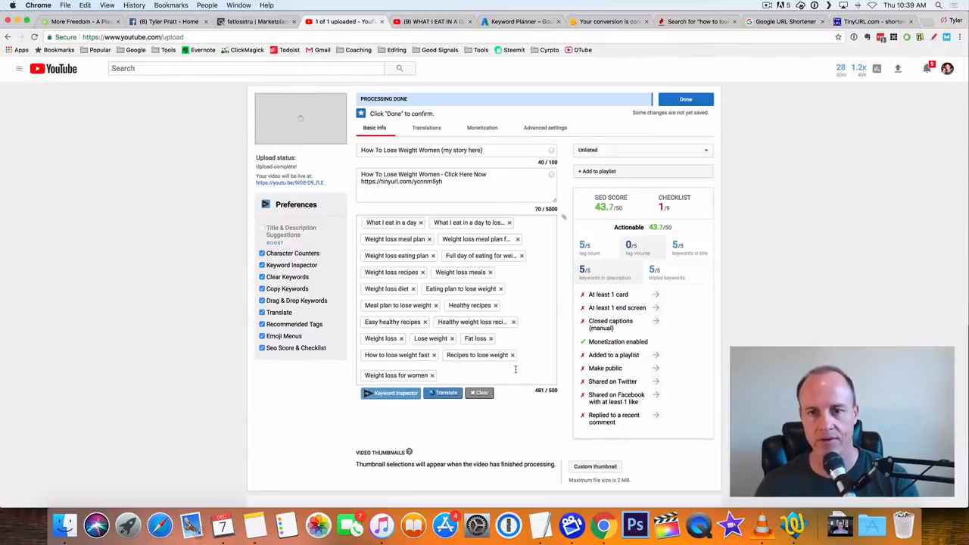
pyautogui.click(684, 98)
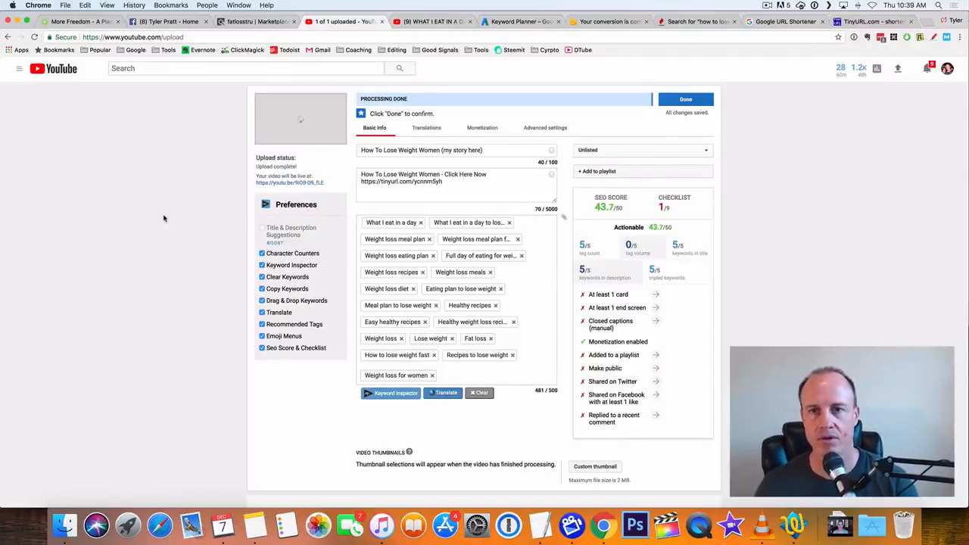
pyautogui.scroll(-3)
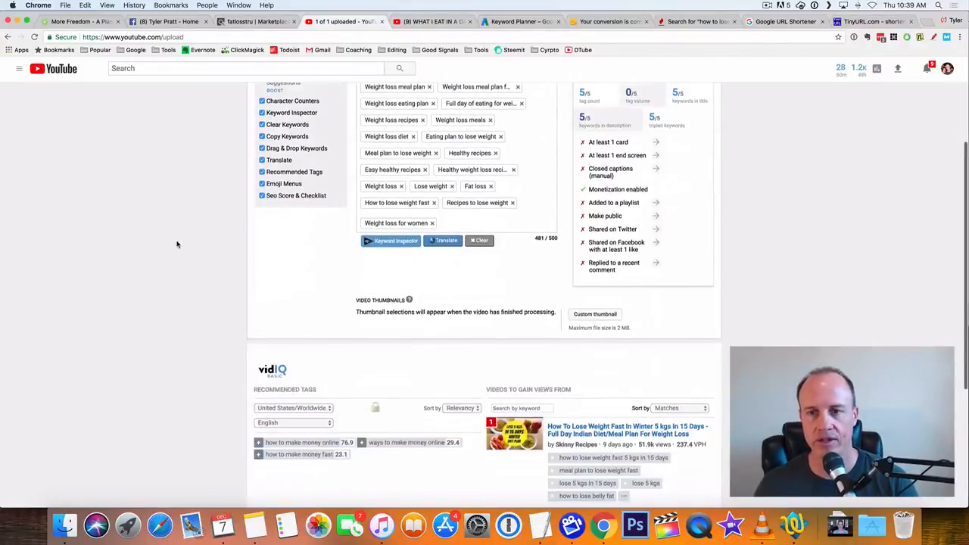
pyautogui.scroll(3)
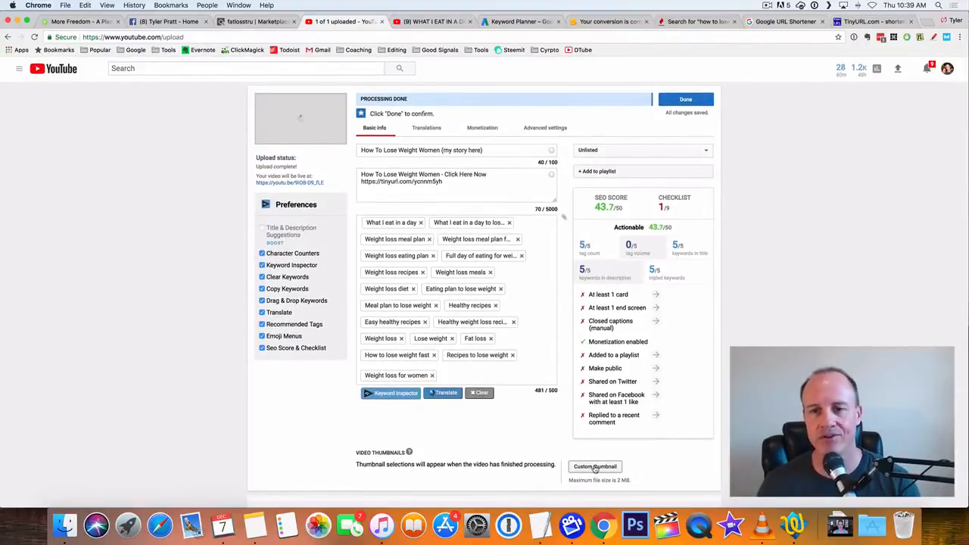
pyautogui.moveTo(44, 140)
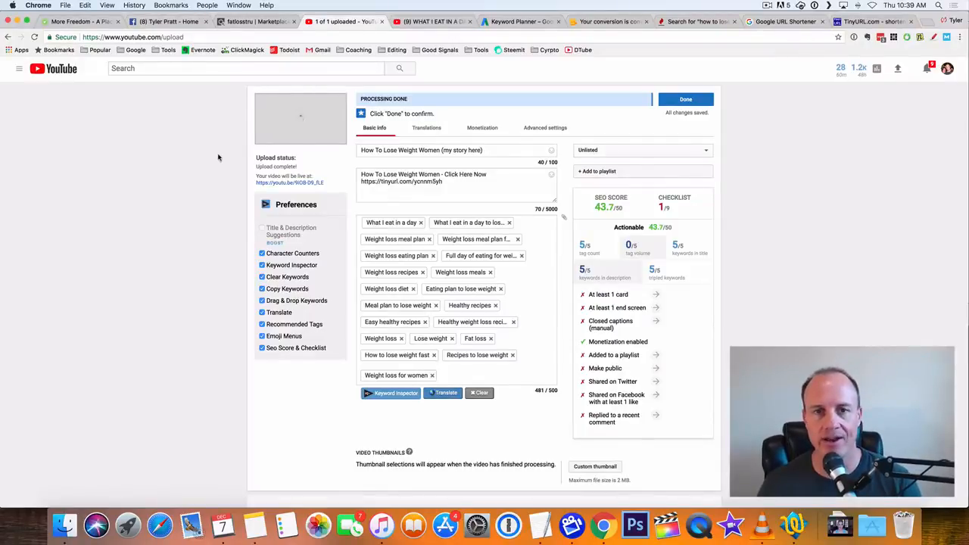
pyautogui.moveTo(768, 192)
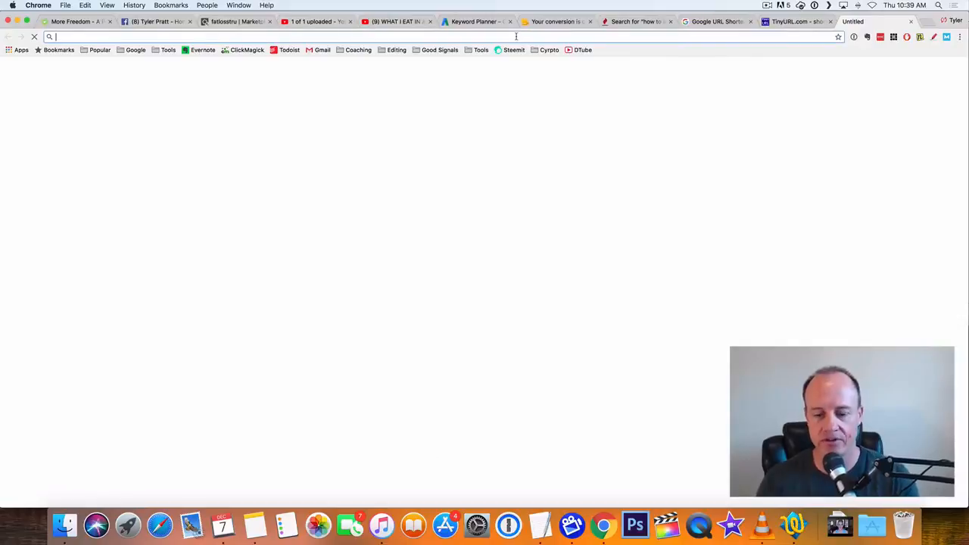
# - Go to seoclerk.com and search the marketplace for 'social signals'
pyautogui.write('seoclerk.com')
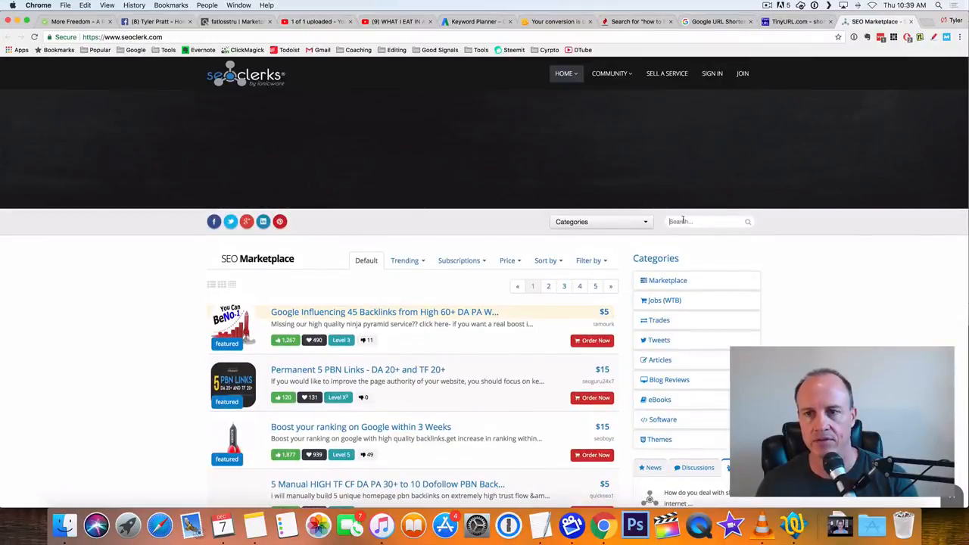
pyautogui.write('social')
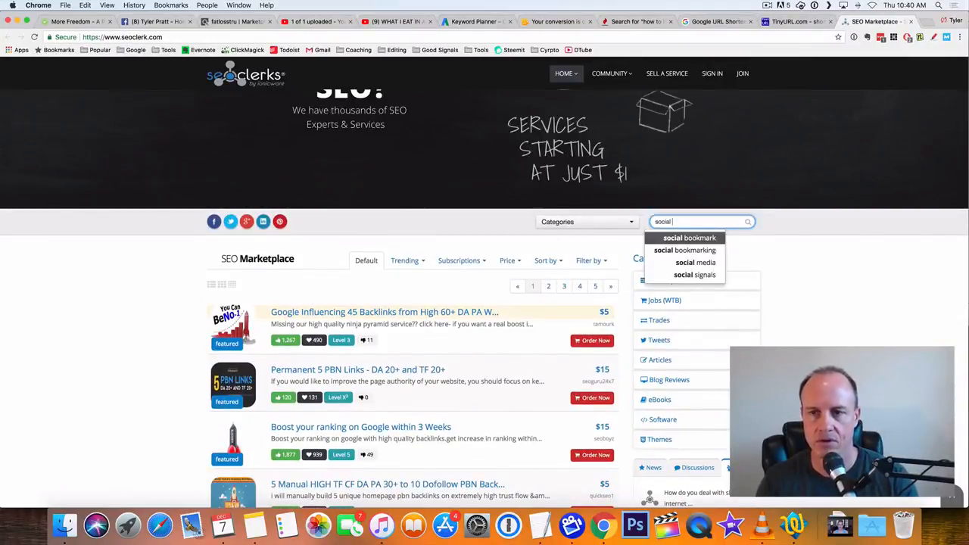
pyautogui.write('si')
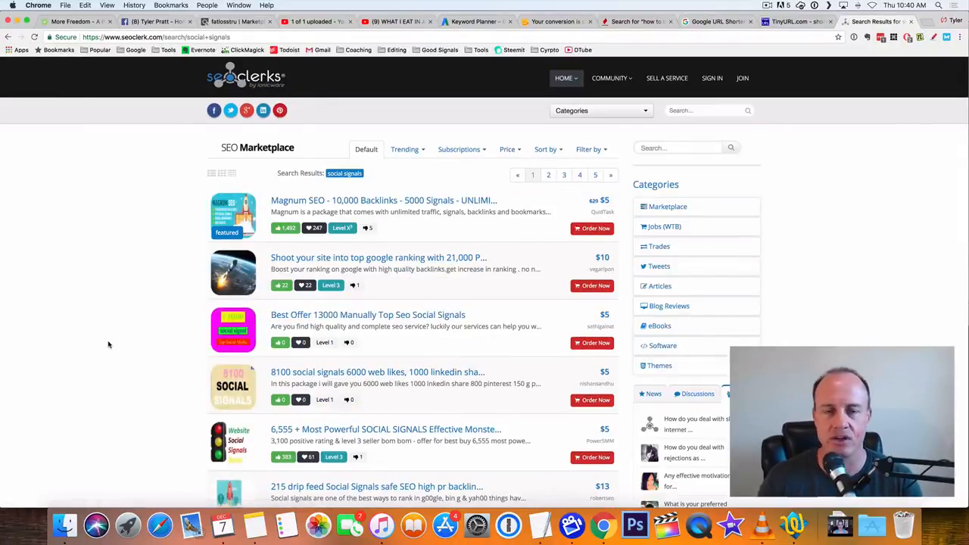
pyautogui.moveTo(549, 210)
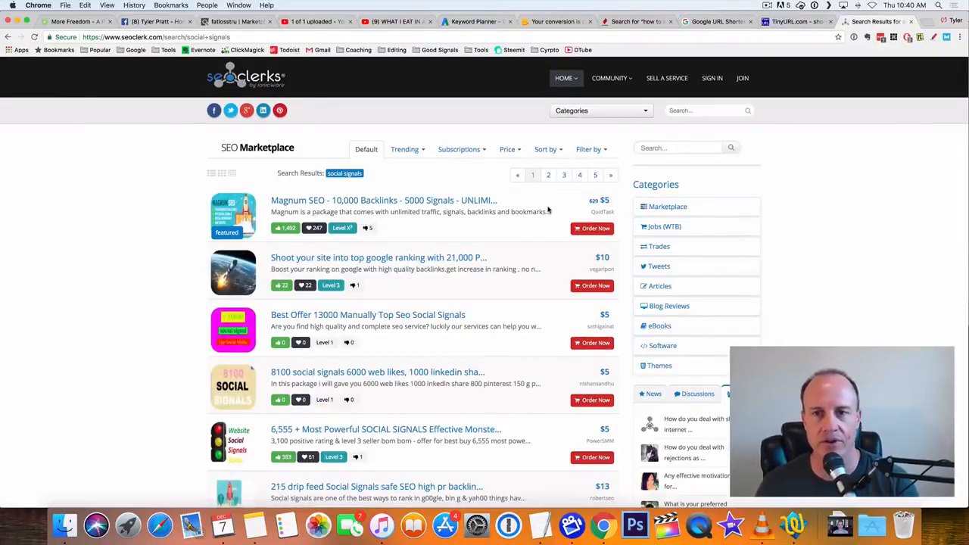
pyautogui.moveTo(303, 200)
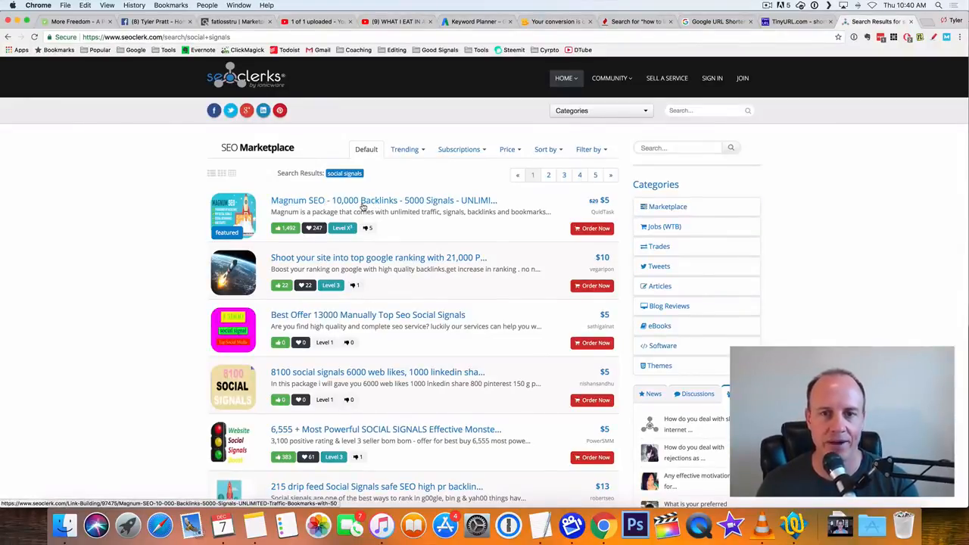
pyautogui.moveTo(166, 246)
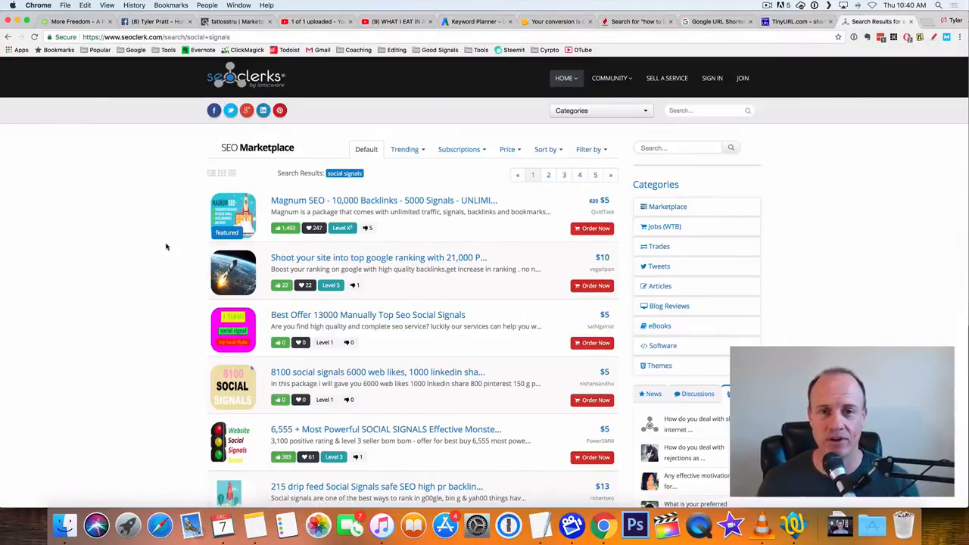
pyautogui.scroll(-3)
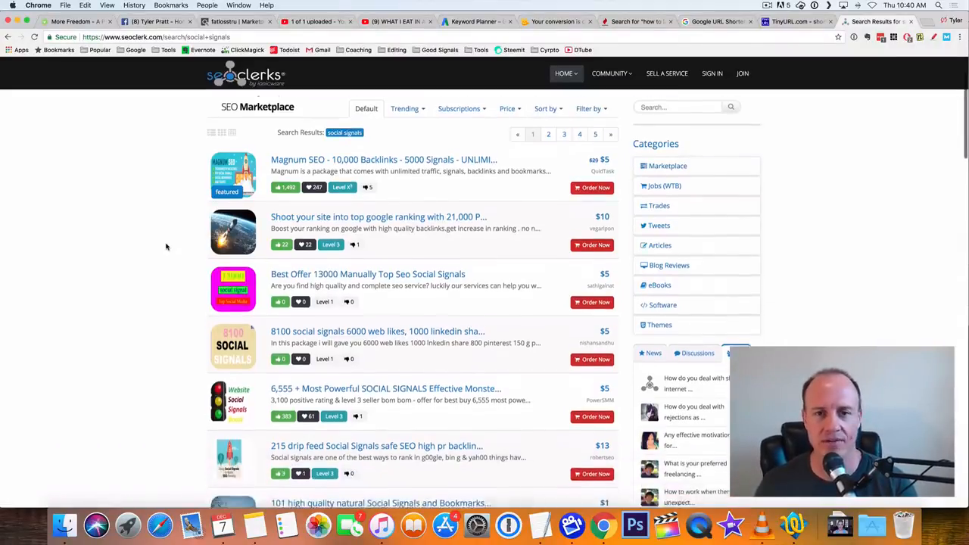
pyautogui.scroll(-3)
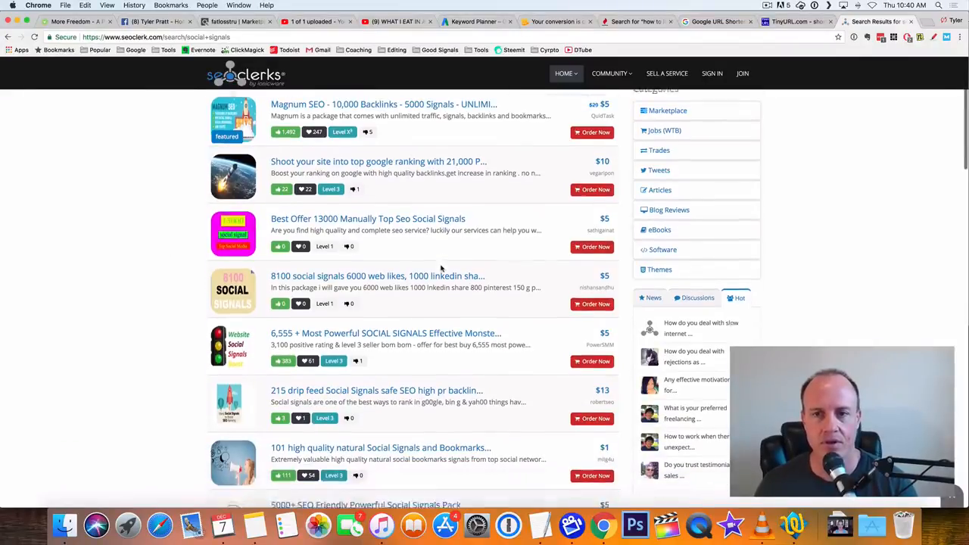
pyautogui.scroll(-3)
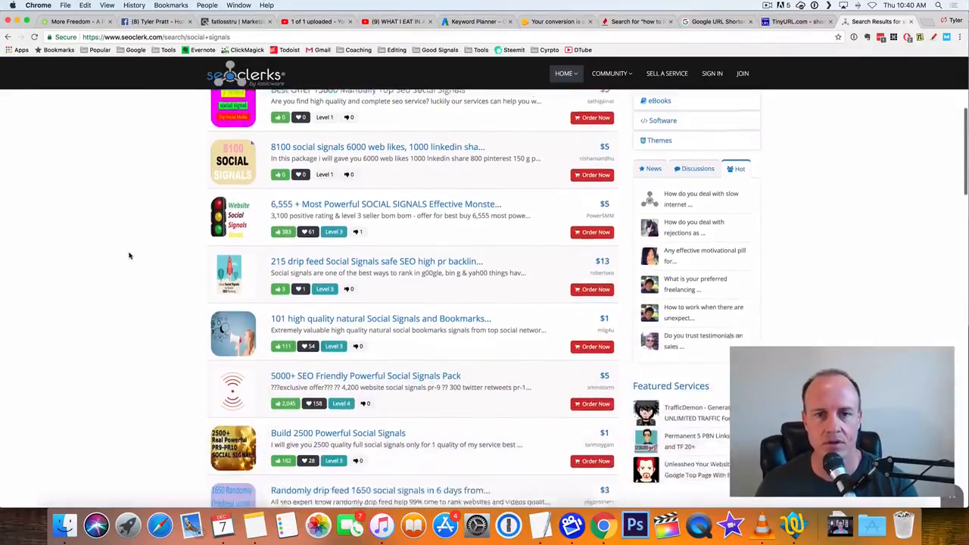
pyautogui.scroll(-3)
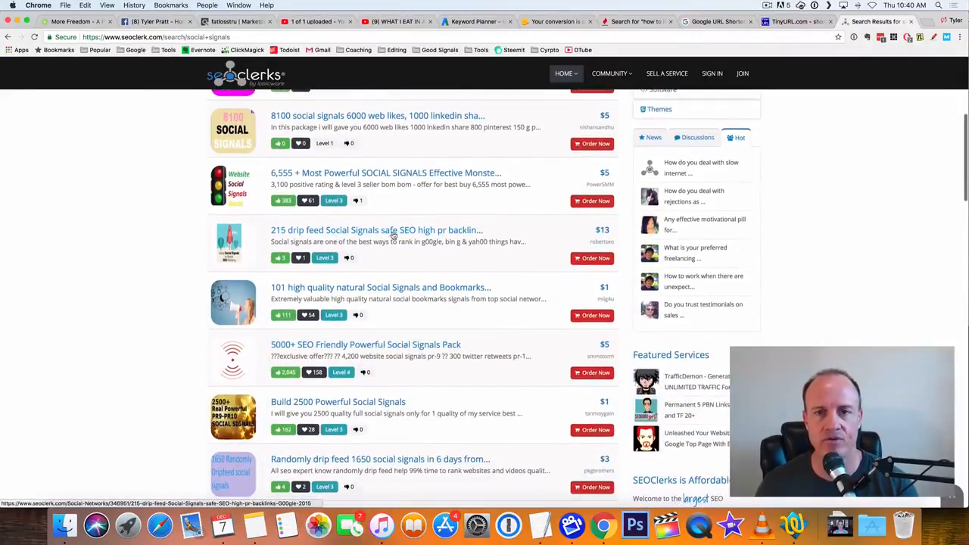
pyautogui.scroll(-3)
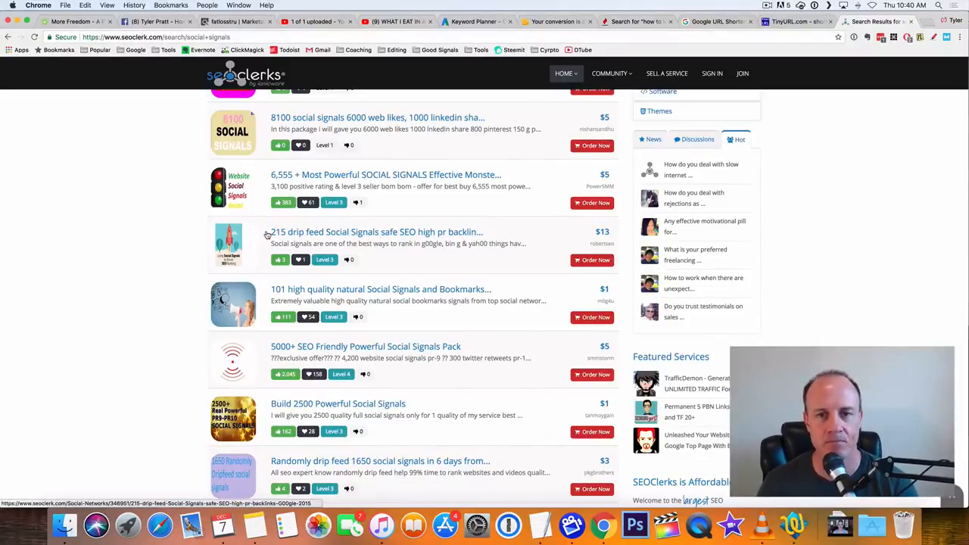
pyautogui.scroll(-3)
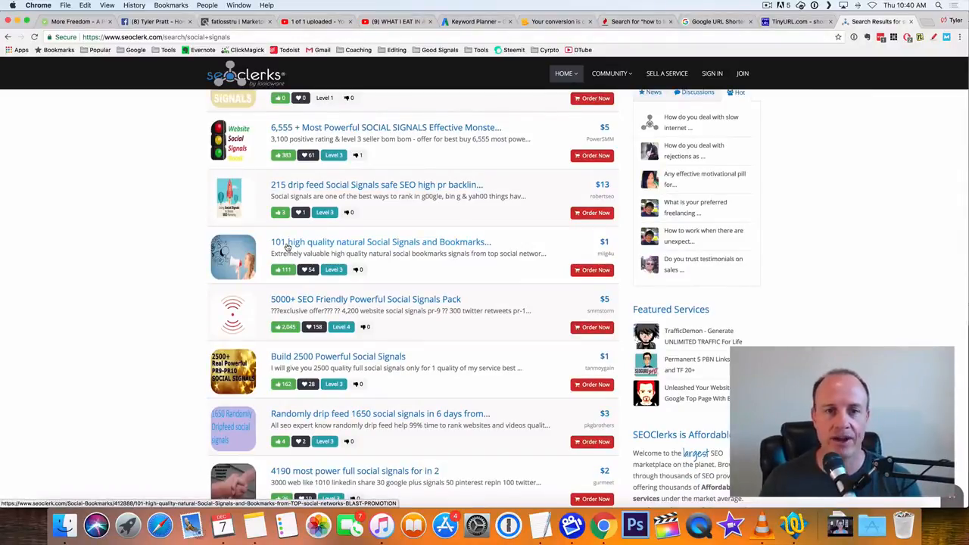
pyautogui.moveTo(385, 243)
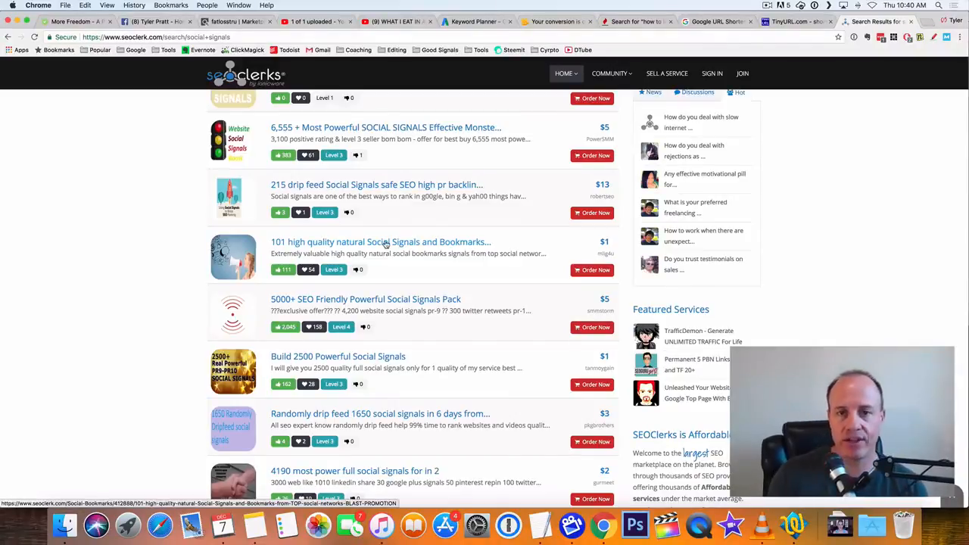
pyautogui.scroll(-3)
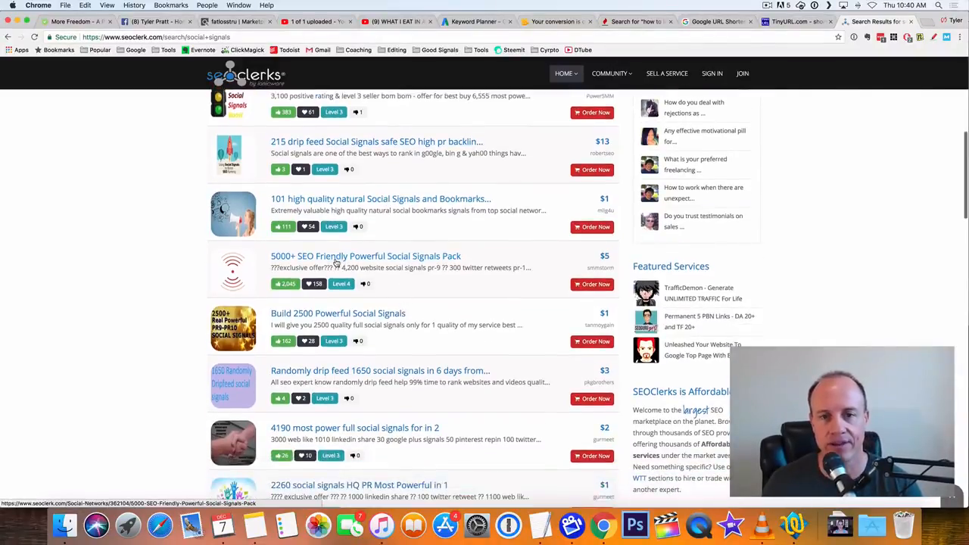
pyautogui.scroll(-3)
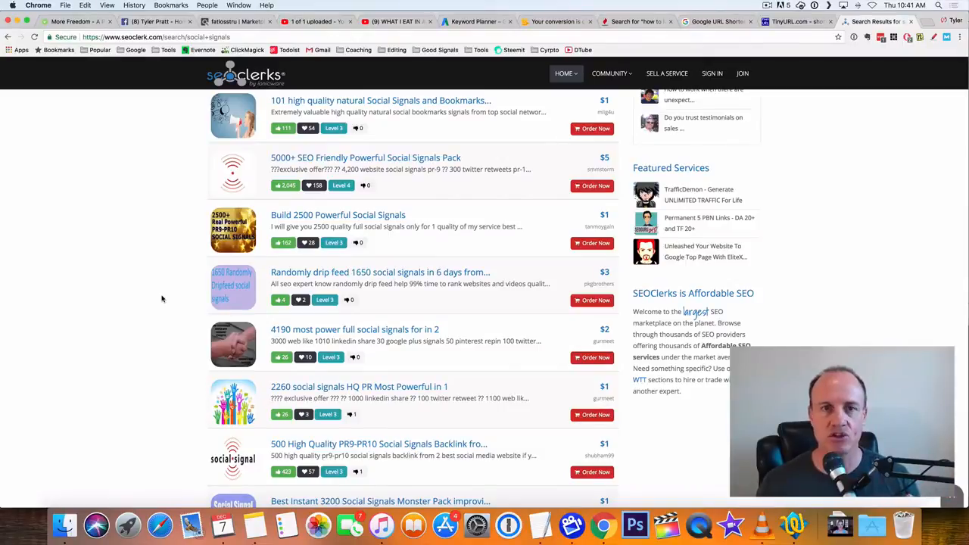
pyautogui.scroll(-3)
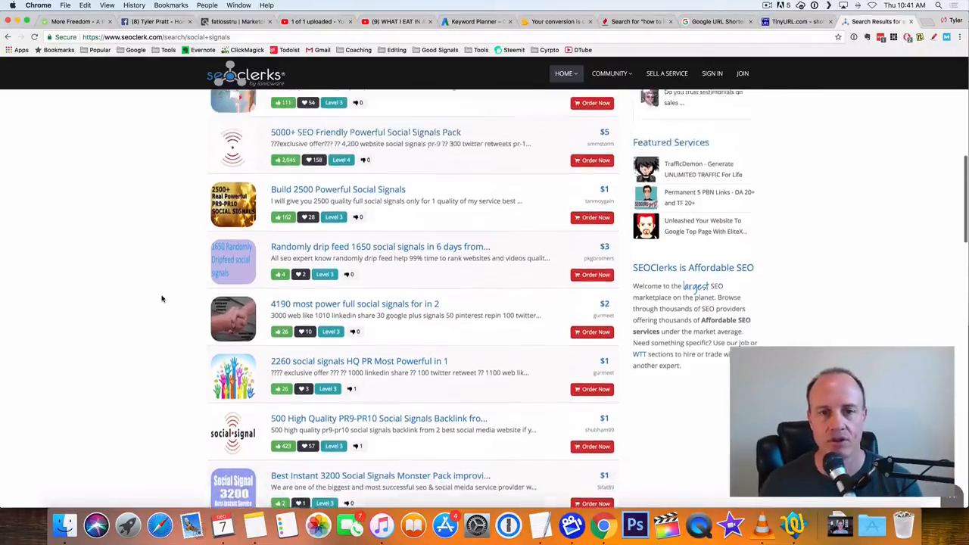
pyautogui.scroll(3)
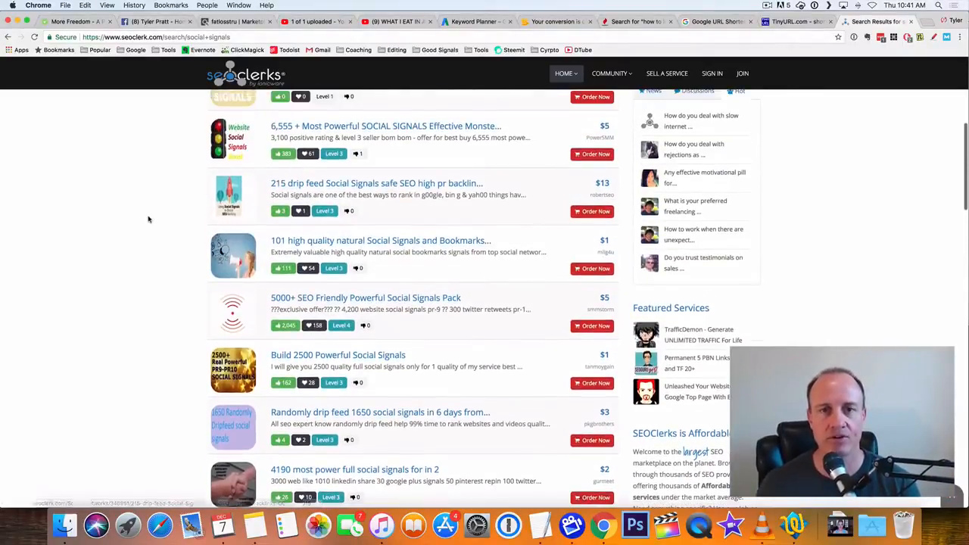